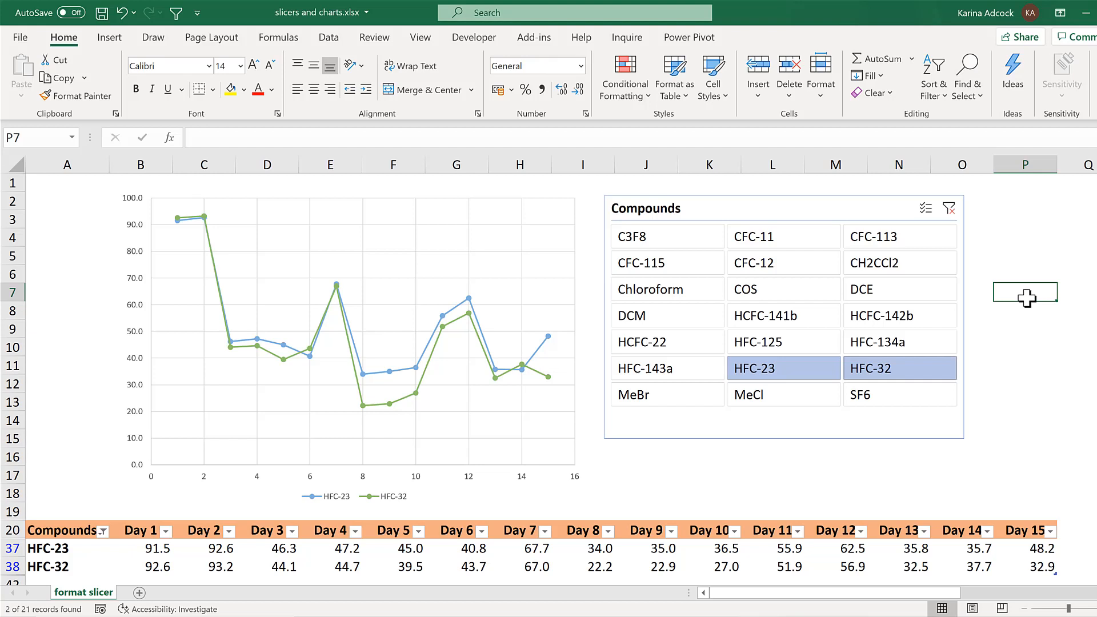
mouse_move(805, 207)
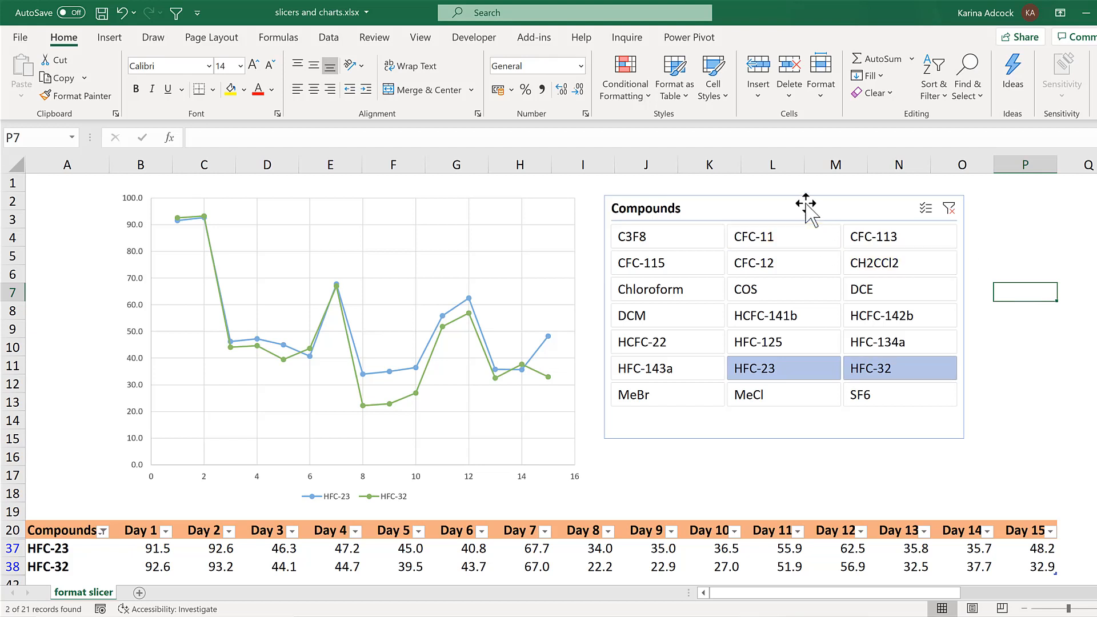
Resize the Compounds slicer buttons to about 2.9 cm wide, 0.6 cm high, in 2 columns
click(783, 207)
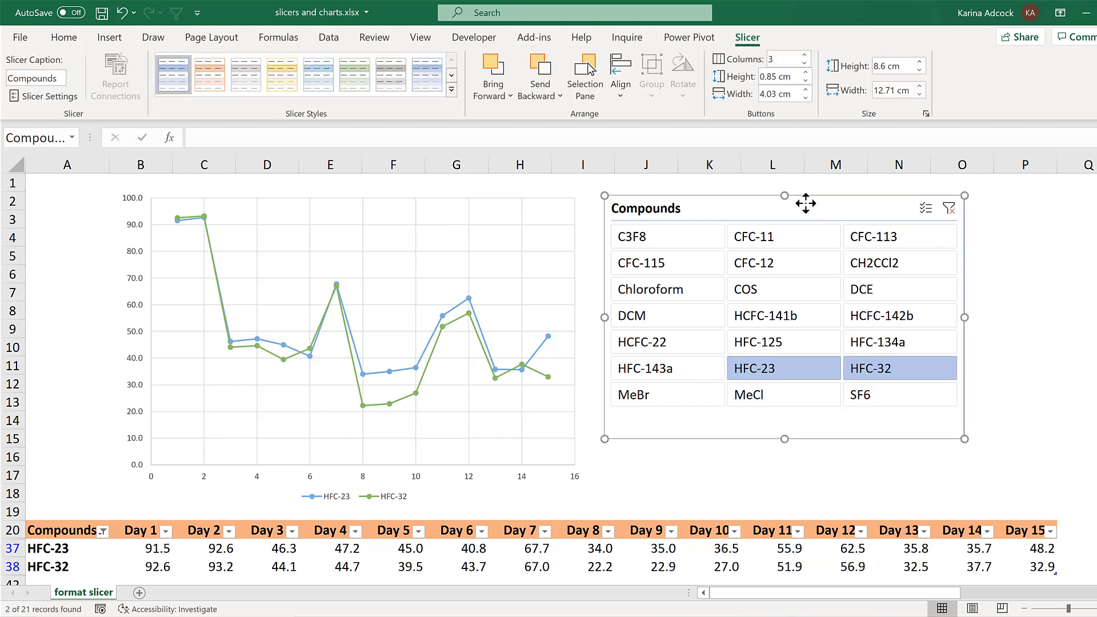
mouse_move(751, 49)
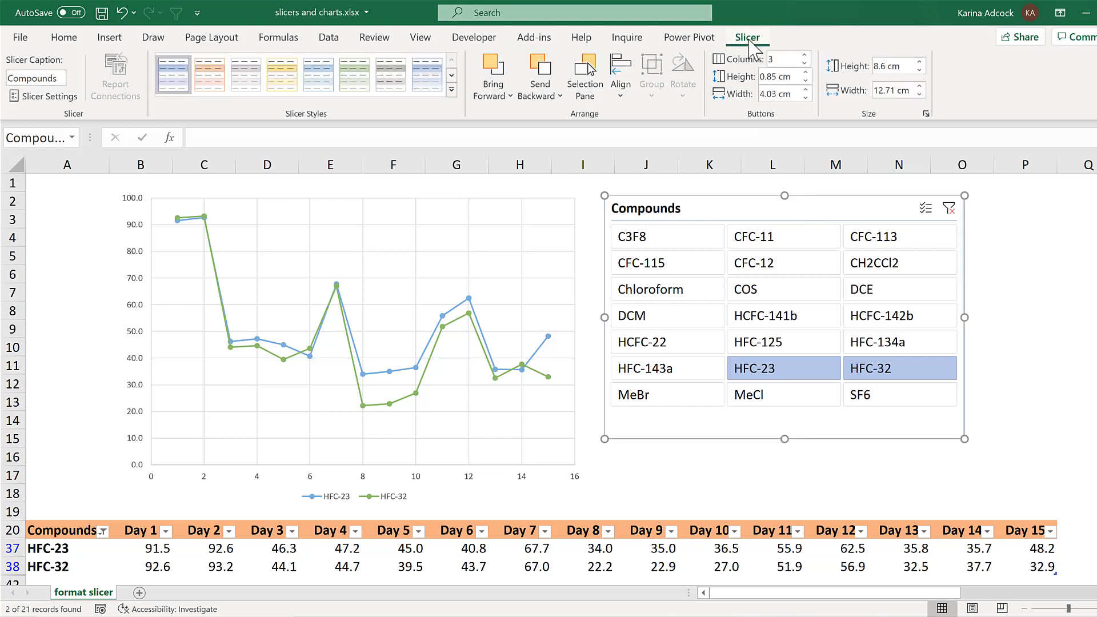
mouse_move(810, 106)
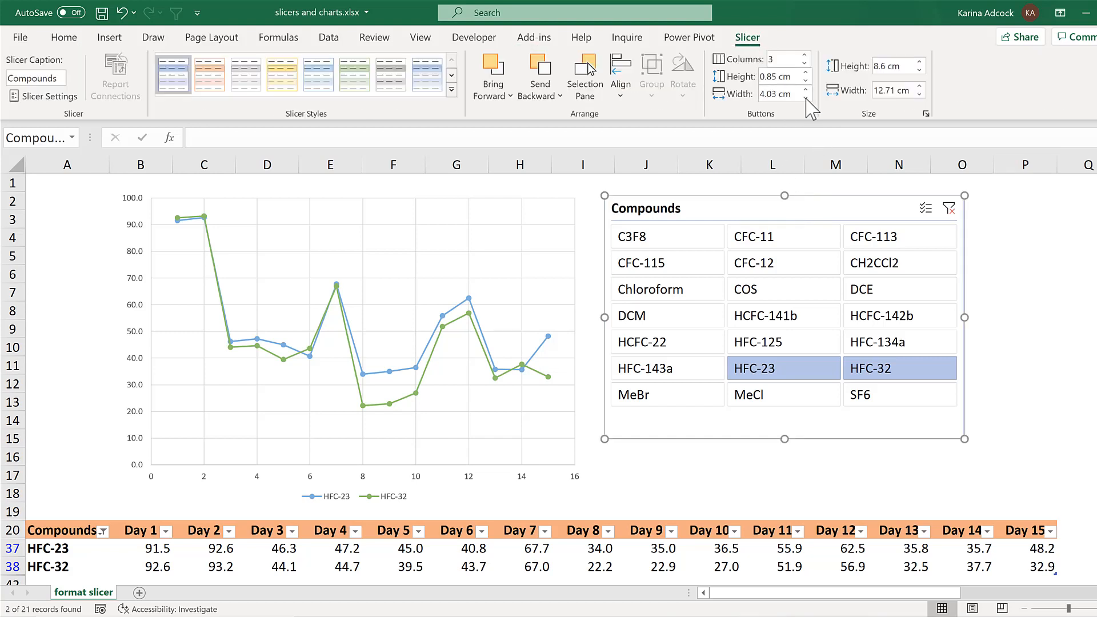
click(809, 98)
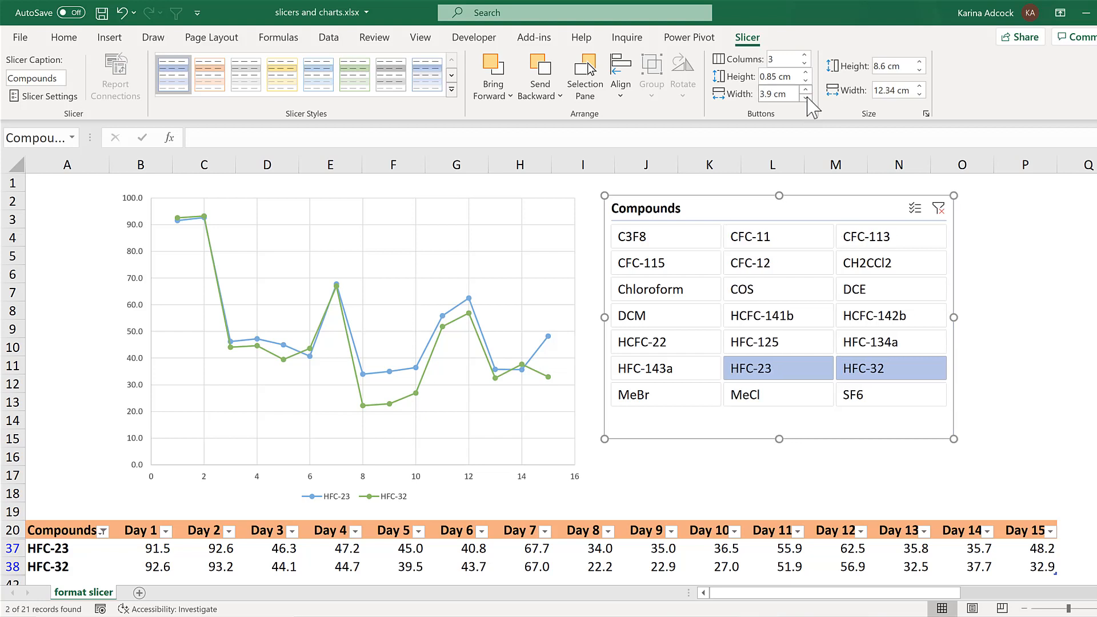
text(3 cm)
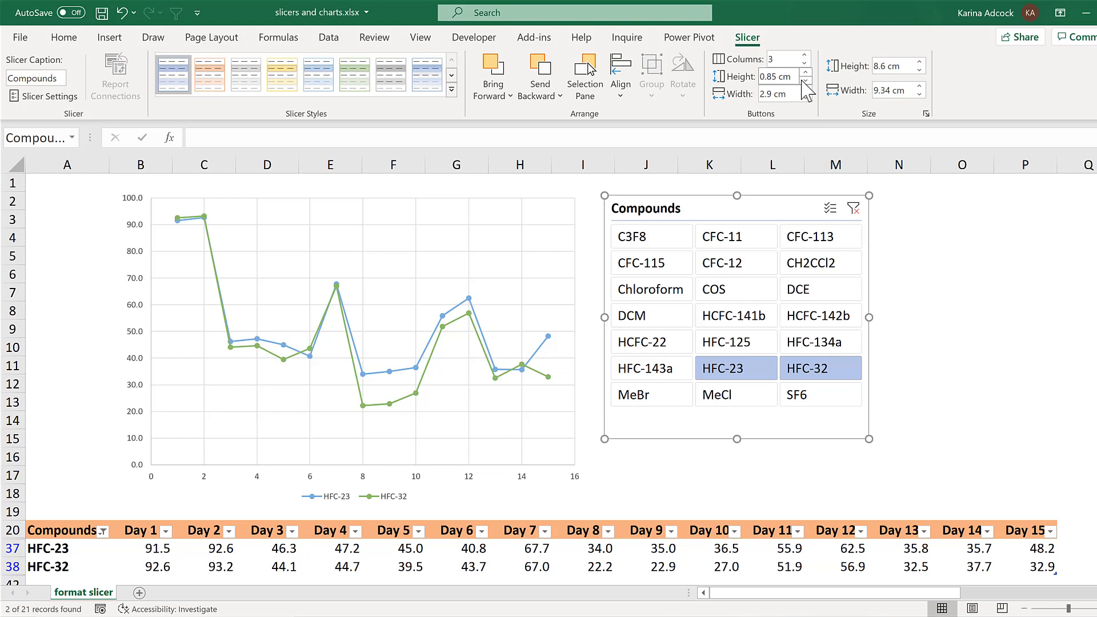
click(809, 80)
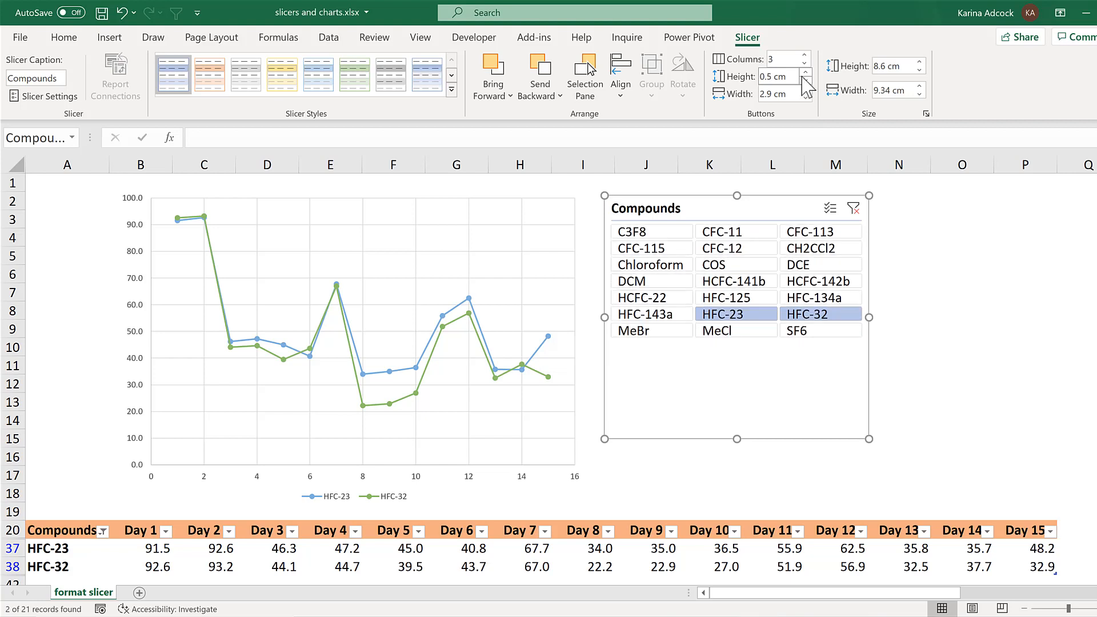
click(805, 72)
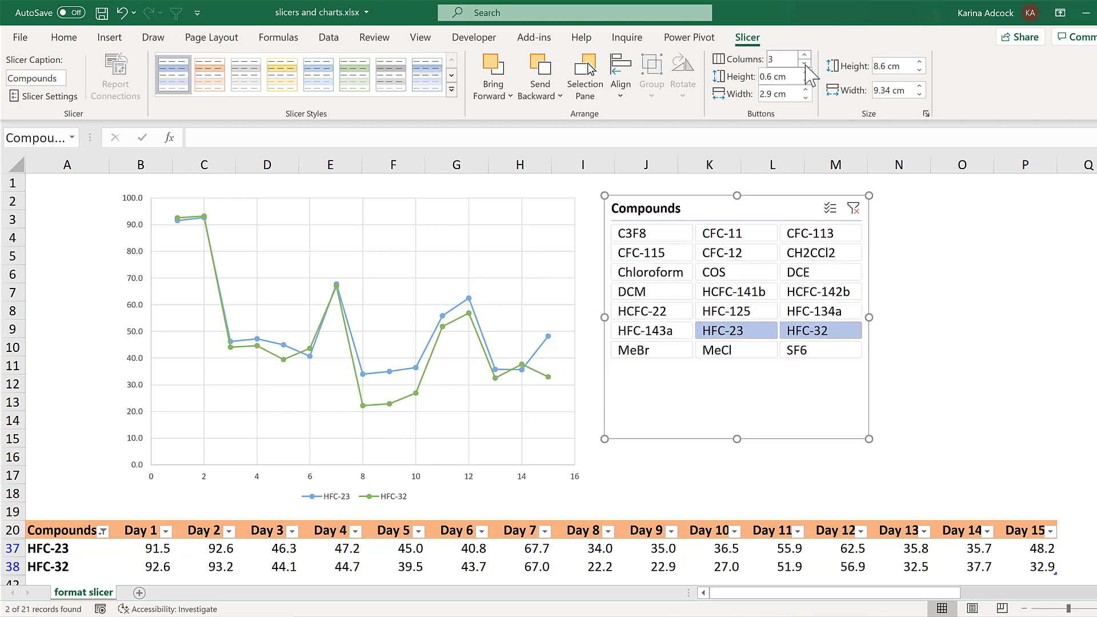
click(805, 63)
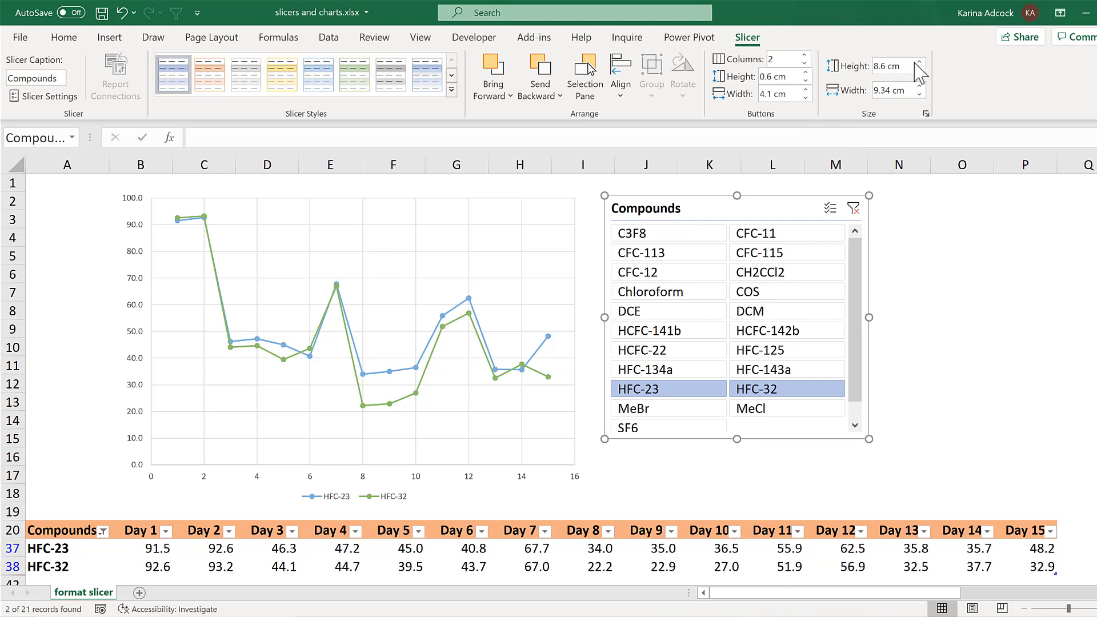
Narrow the slicer box itself to about 6.3 cm wide
click(917, 61)
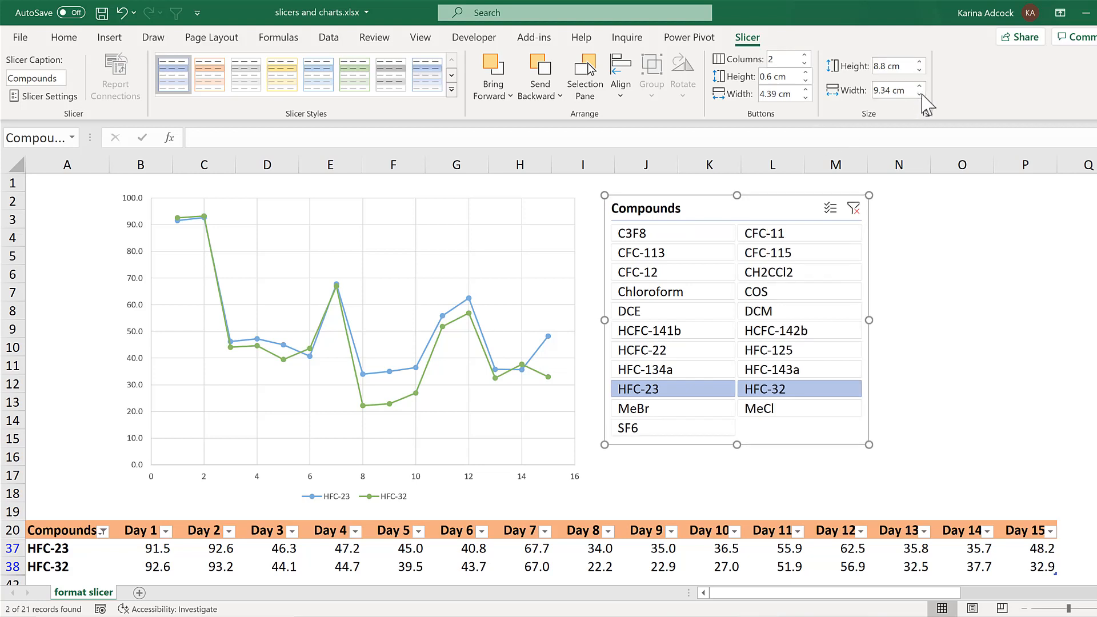
click(919, 94)
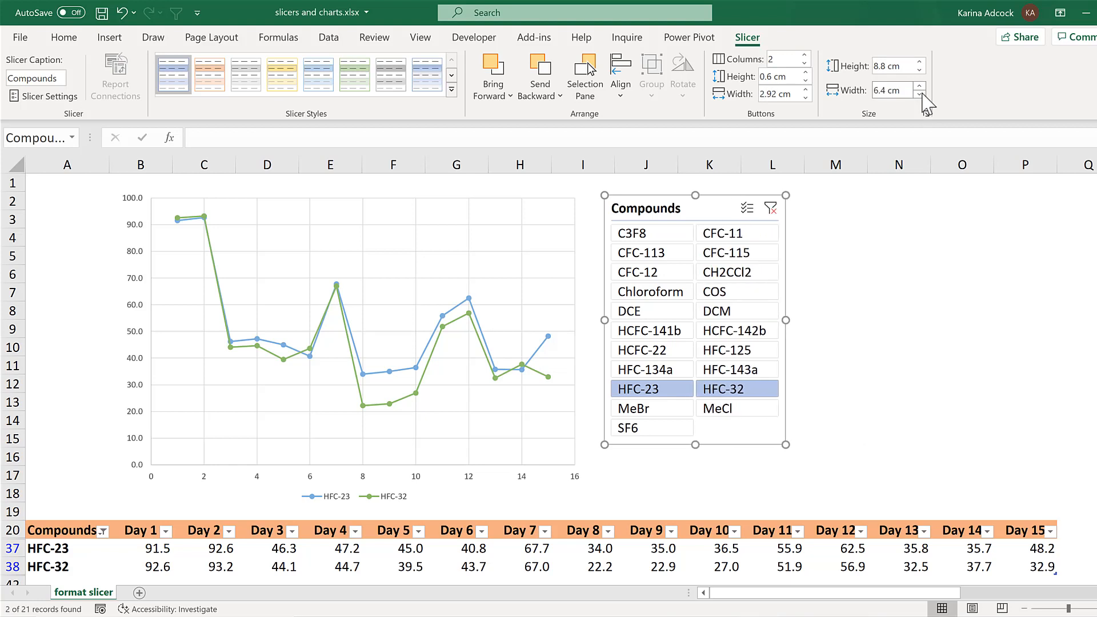
click(918, 93)
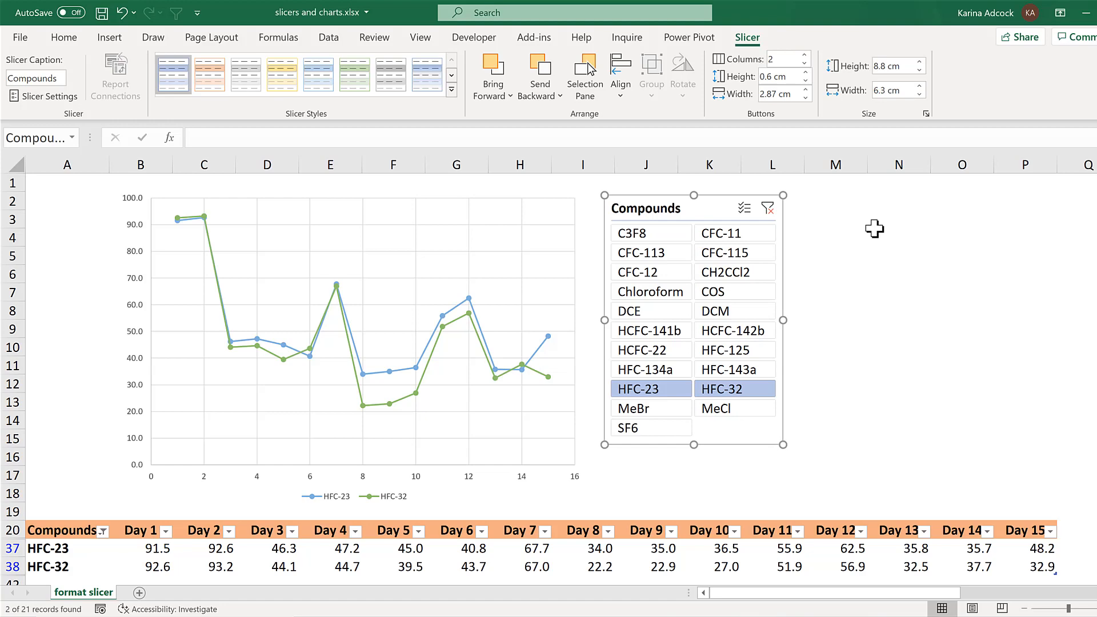
mouse_move(662, 204)
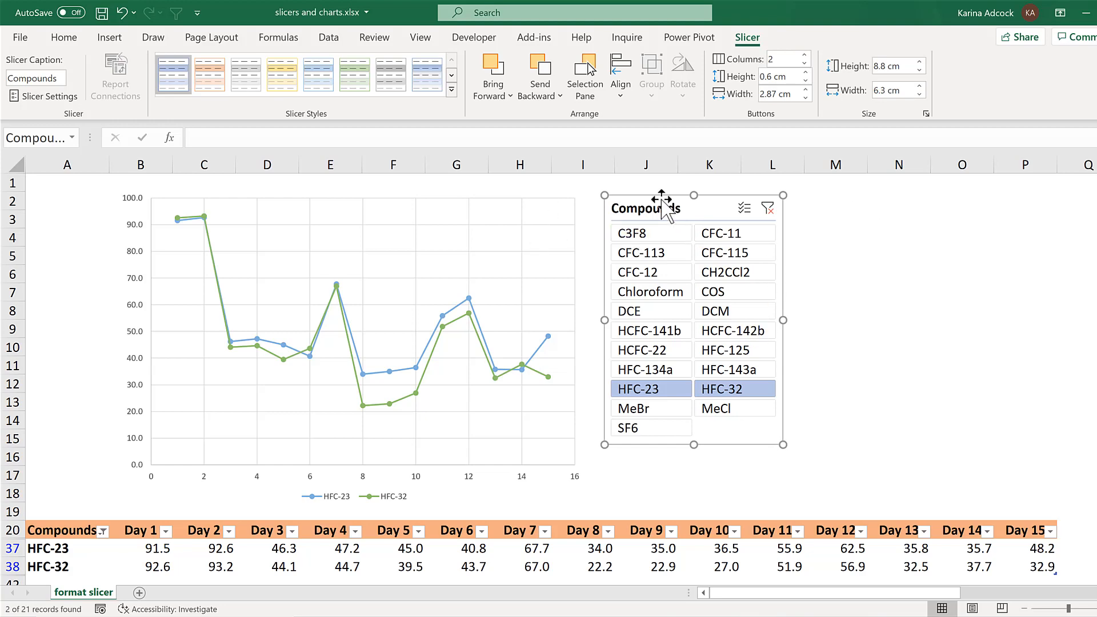
Turn off Display header in Slicer Settings so the Compounds heading disappears
right_click(650, 207)
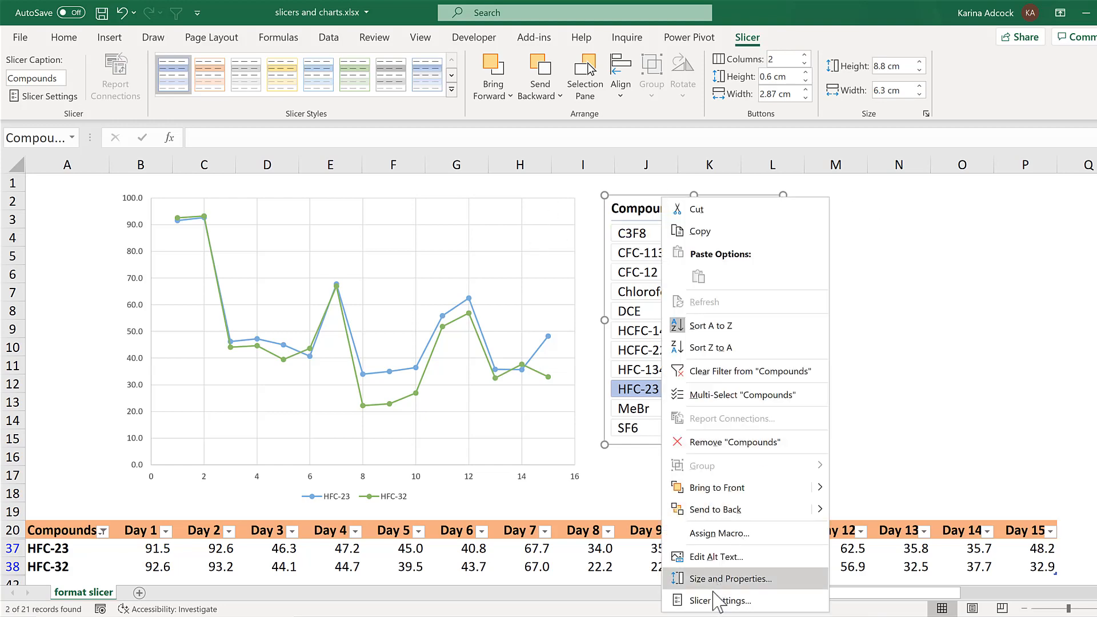
click(706, 600)
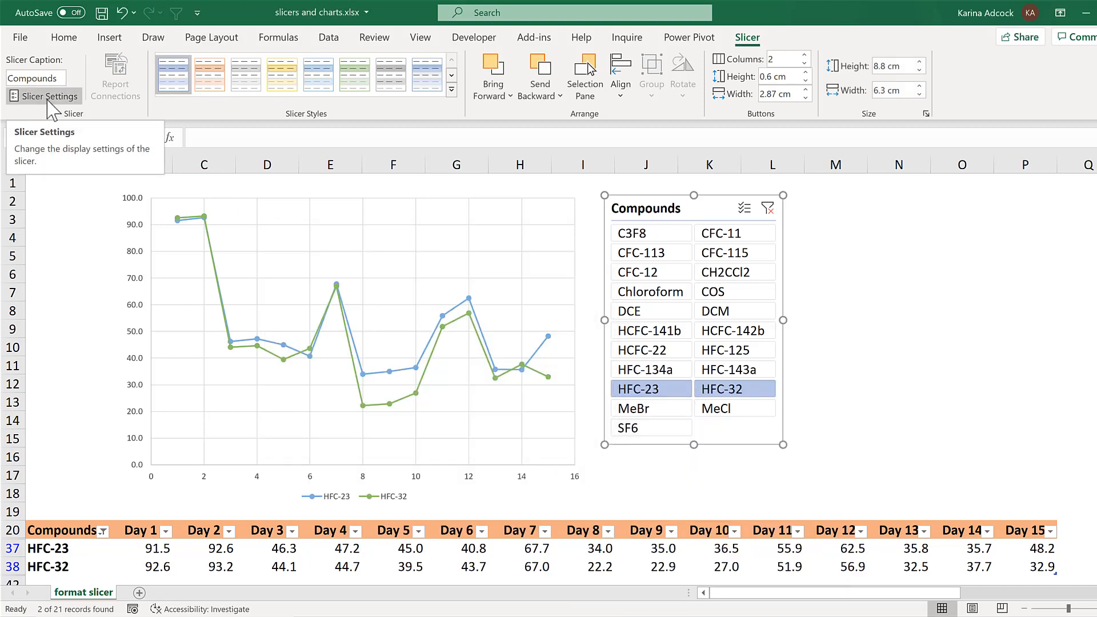
click(44, 96)
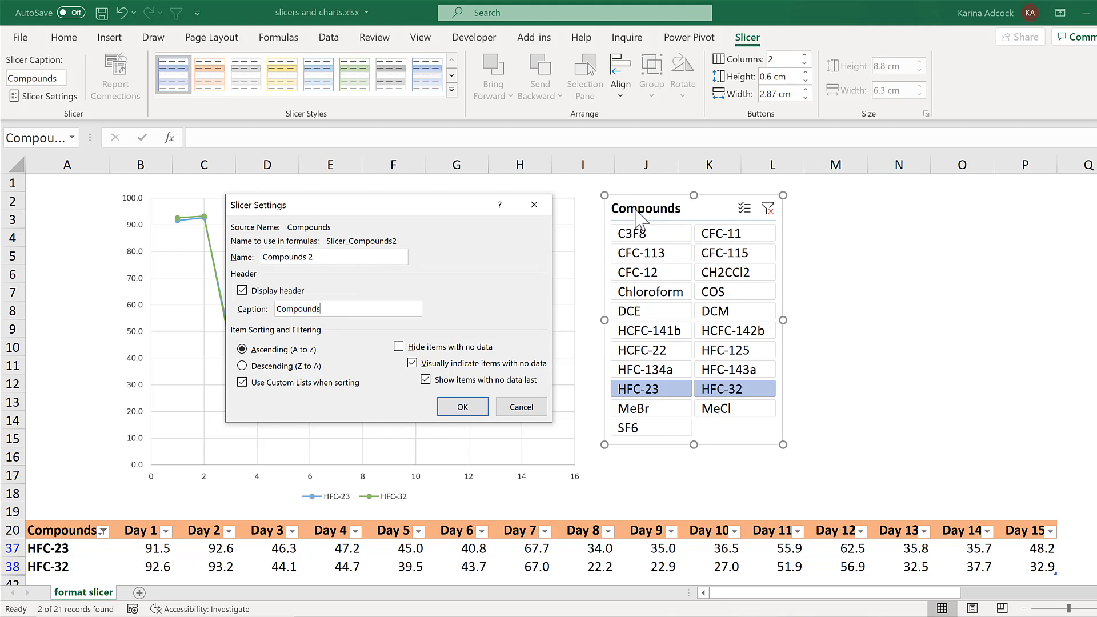
mouse_move(336, 273)
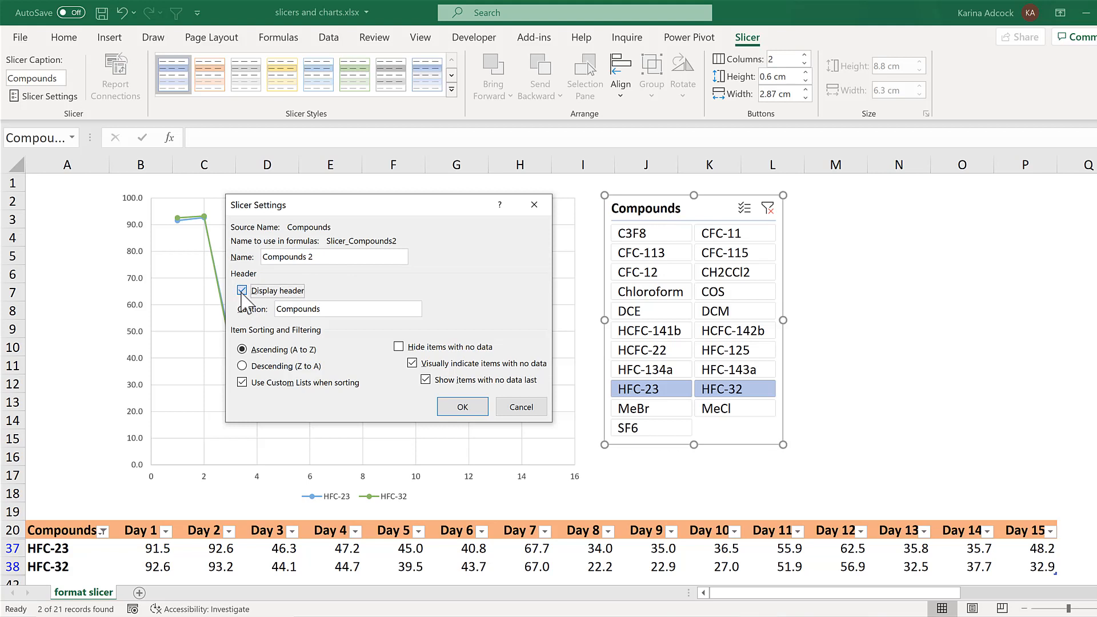
click(242, 290)
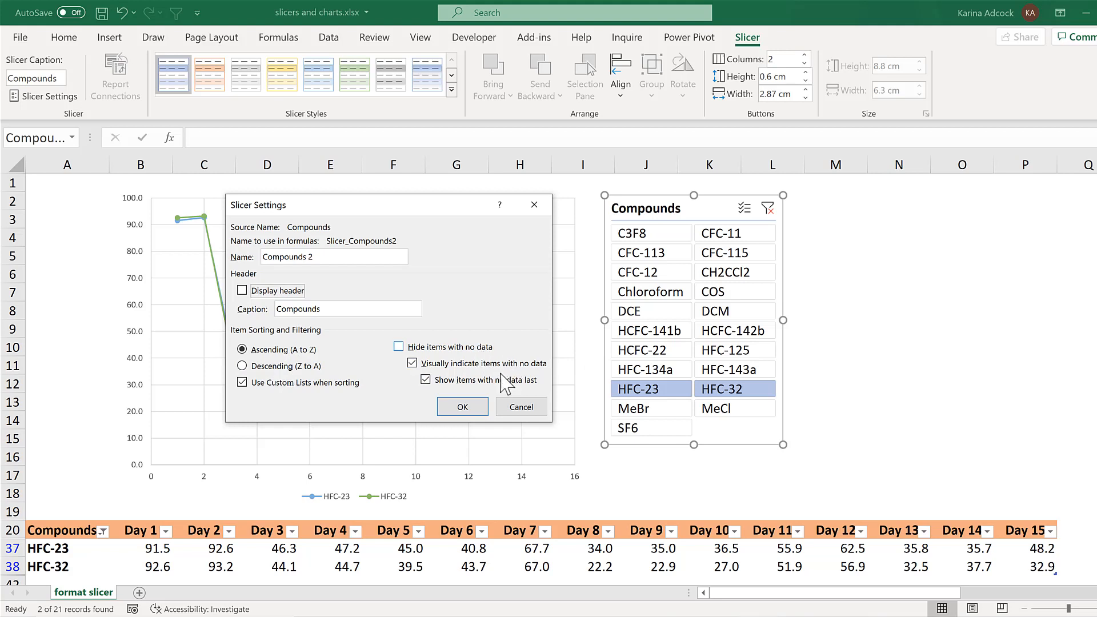
click(462, 407)
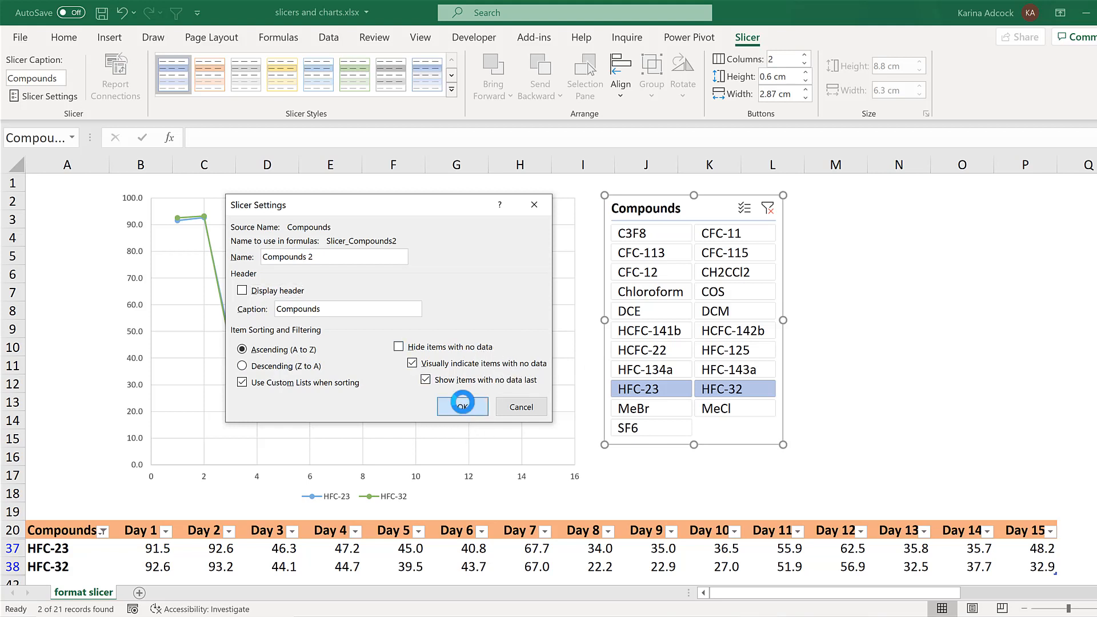
click(461, 405)
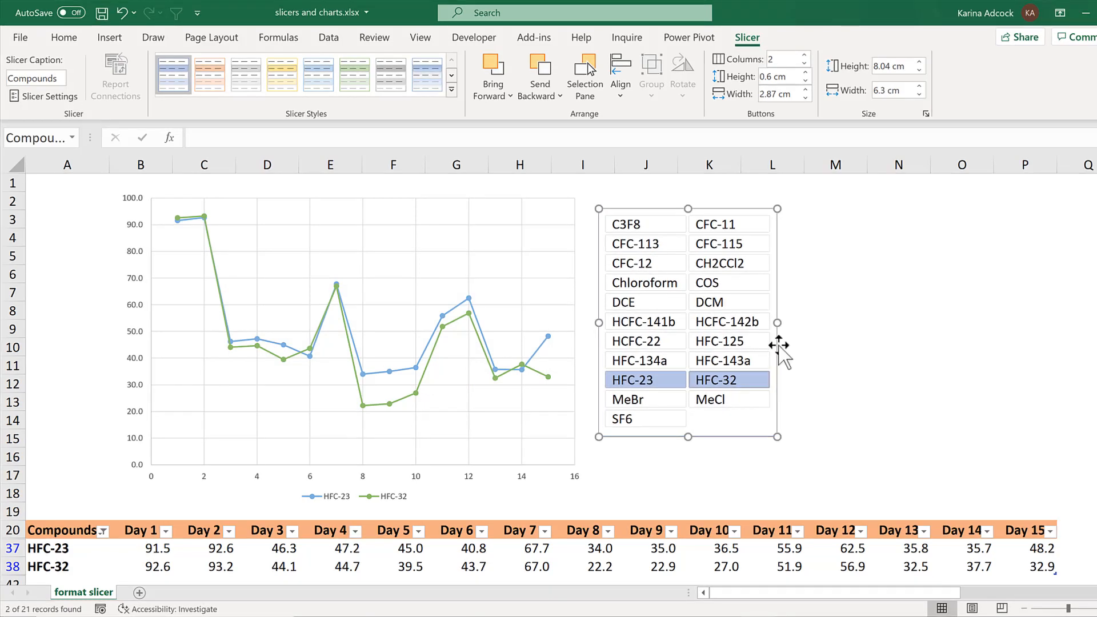
mouse_move(772, 220)
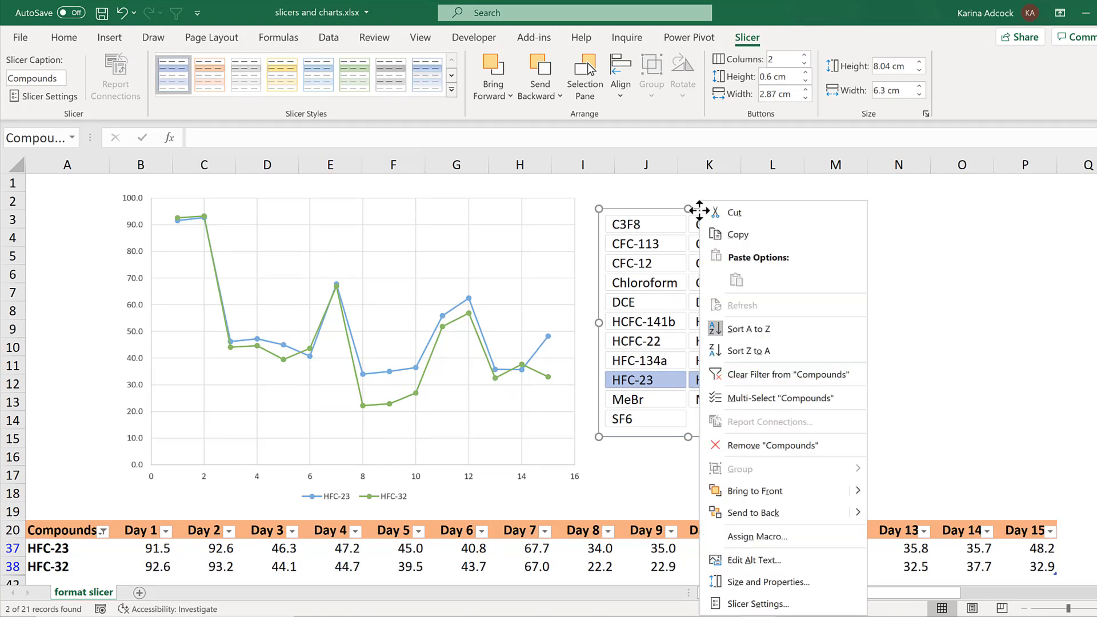
mouse_move(778, 375)
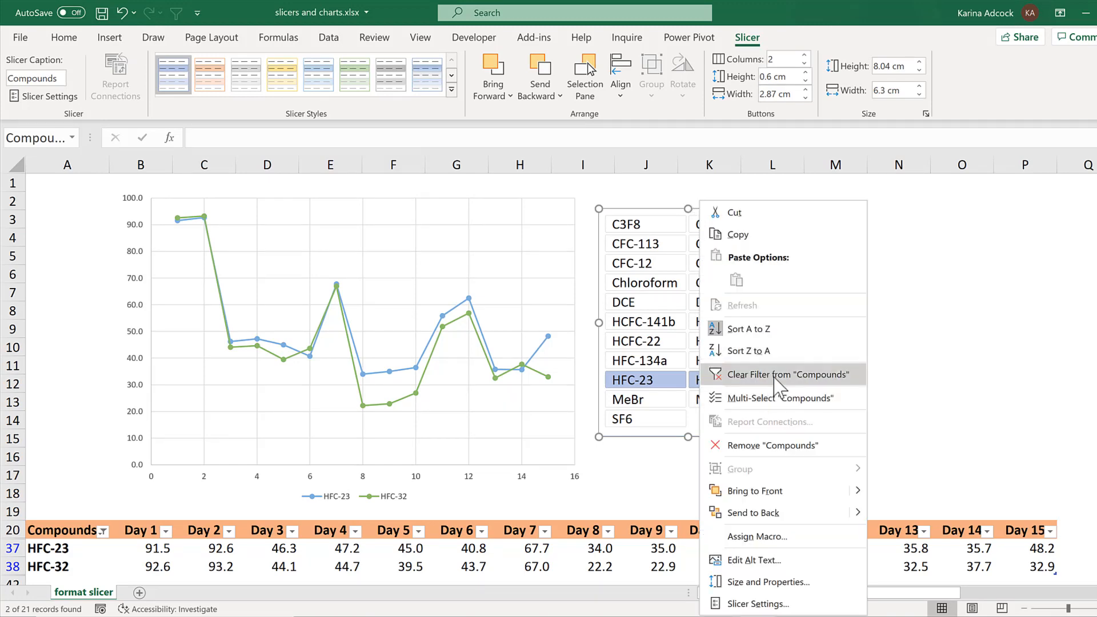
Clear the filter, select HCFC-22, add COS and toggle Multi-Select for several compounds
click(784, 374)
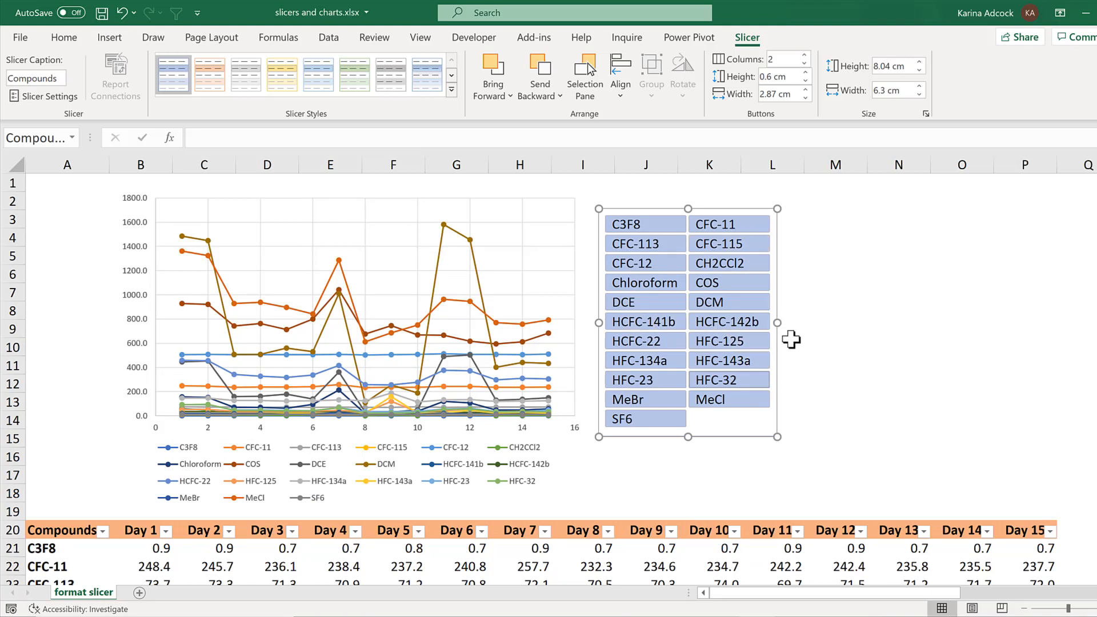
click(643, 341)
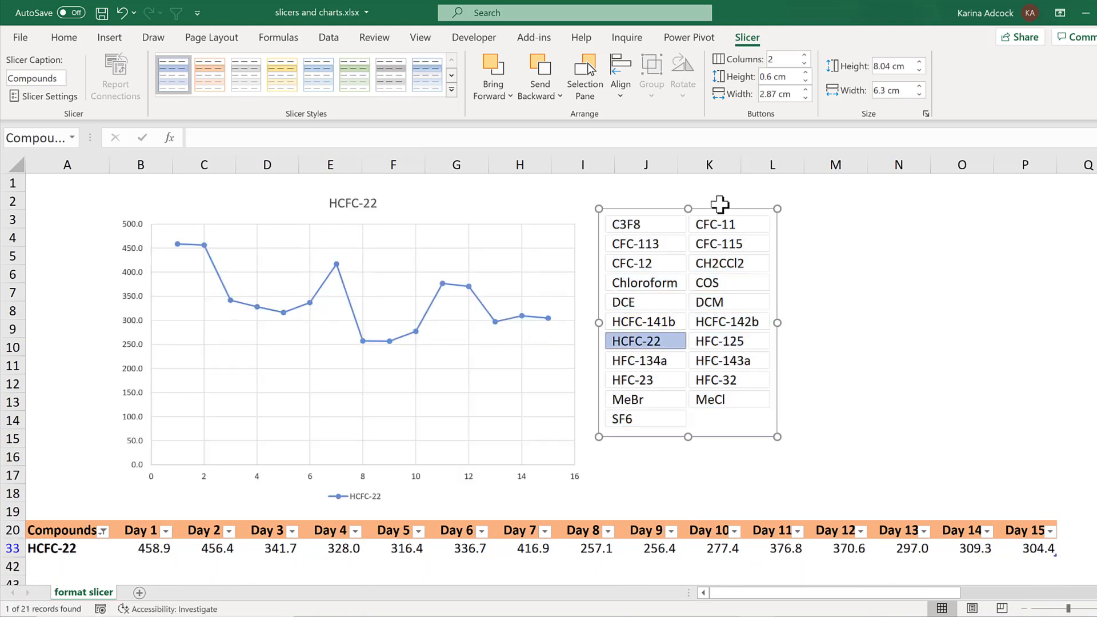
right_click(718, 204)
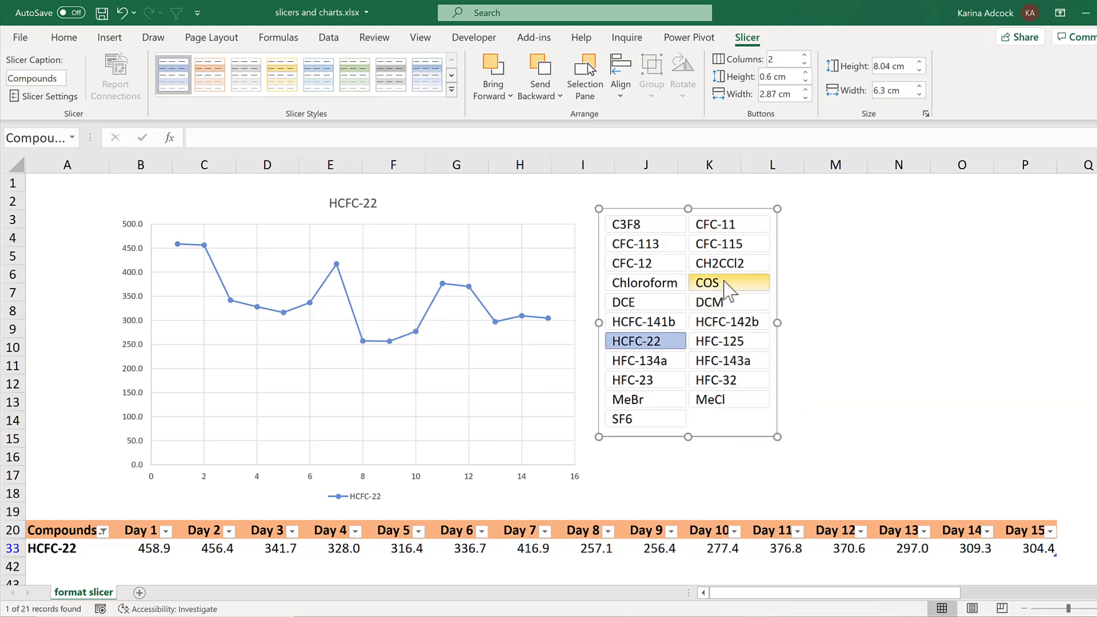
click(706, 282)
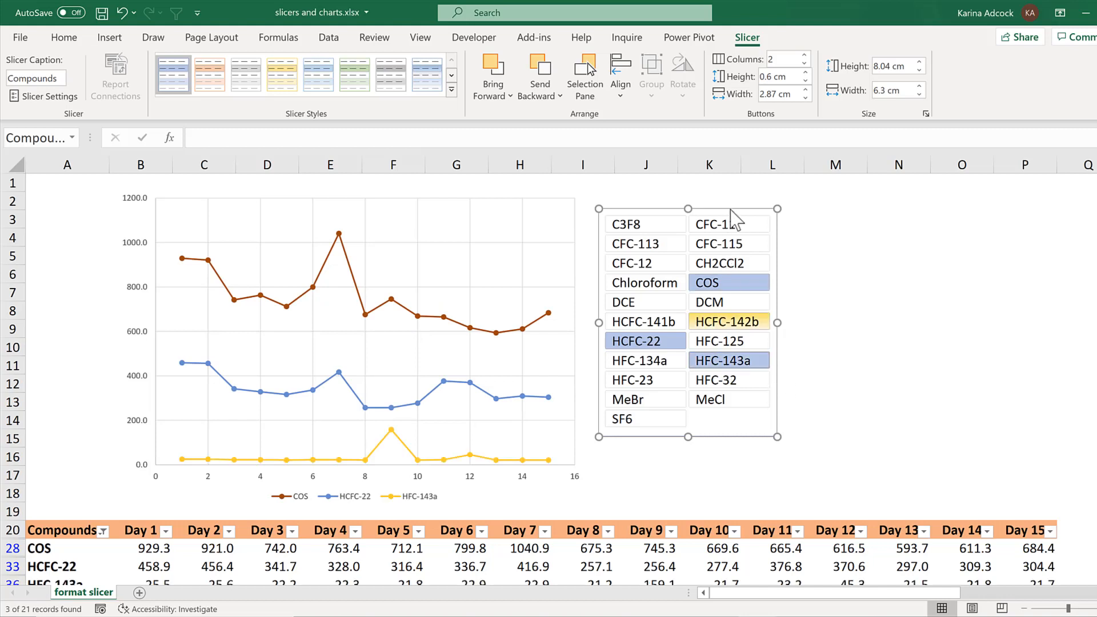
right_click(731, 214)
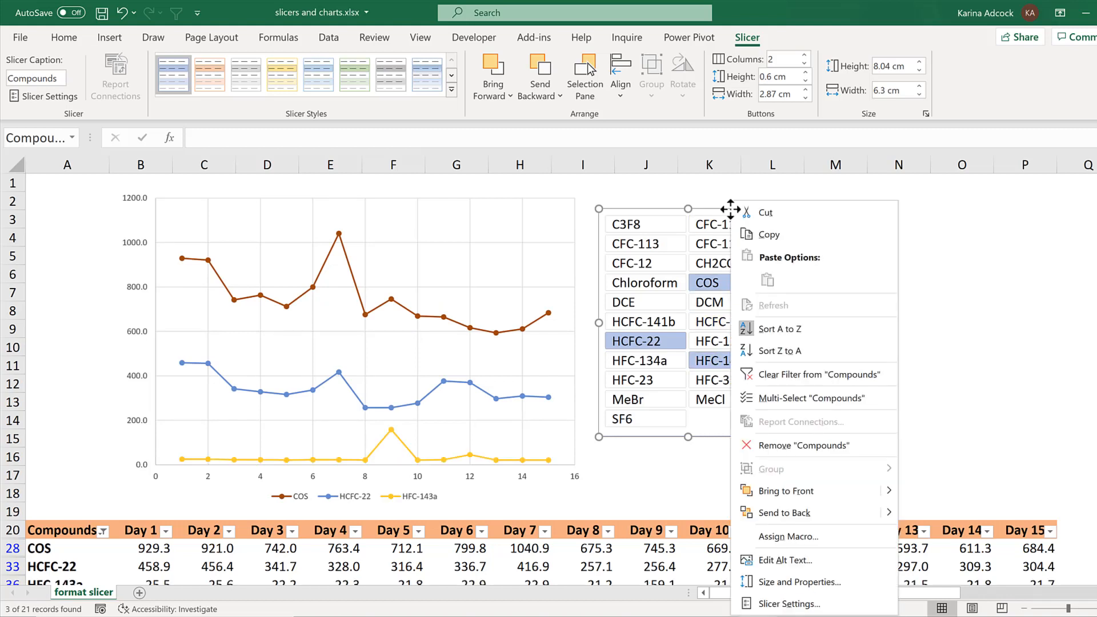
mouse_move(789, 409)
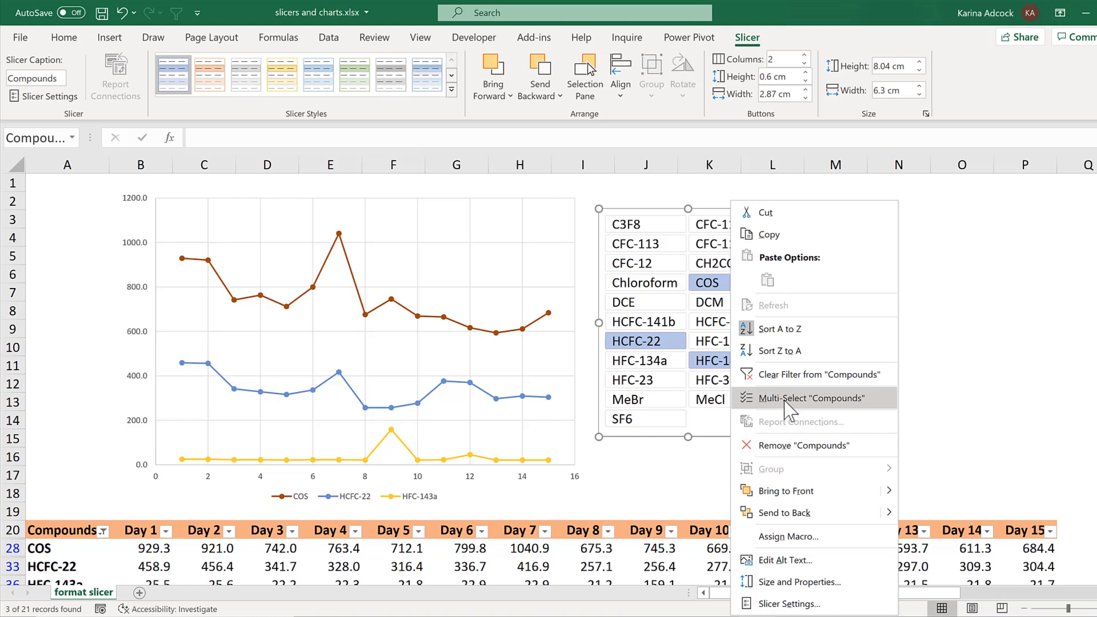
click(805, 398)
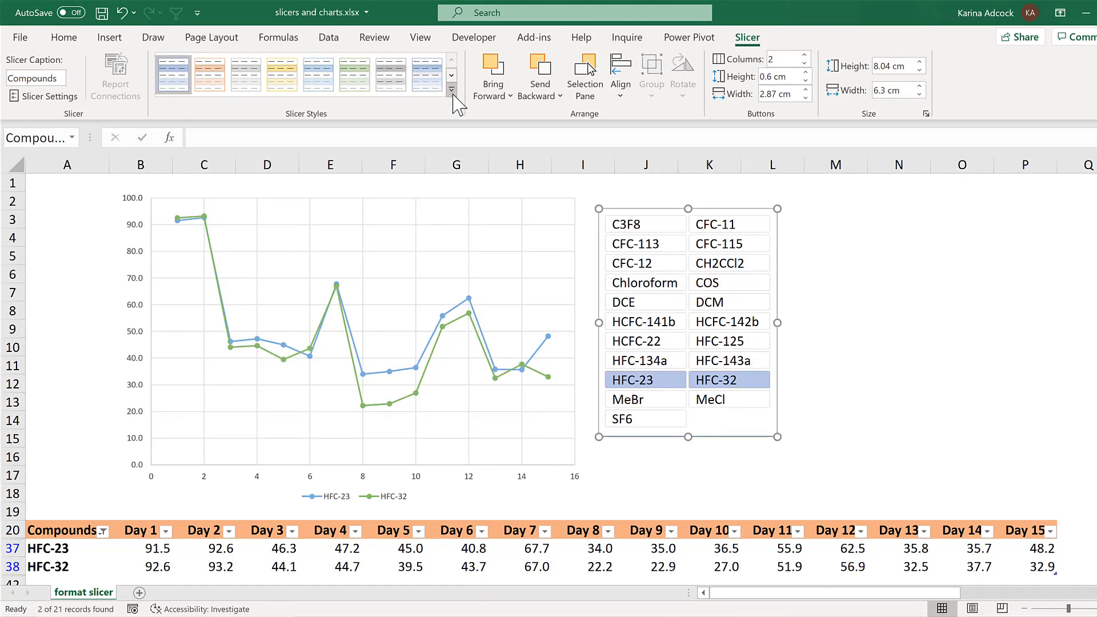
Try slicer styles, apply the dark green one and filter the chart to one compound
click(452, 91)
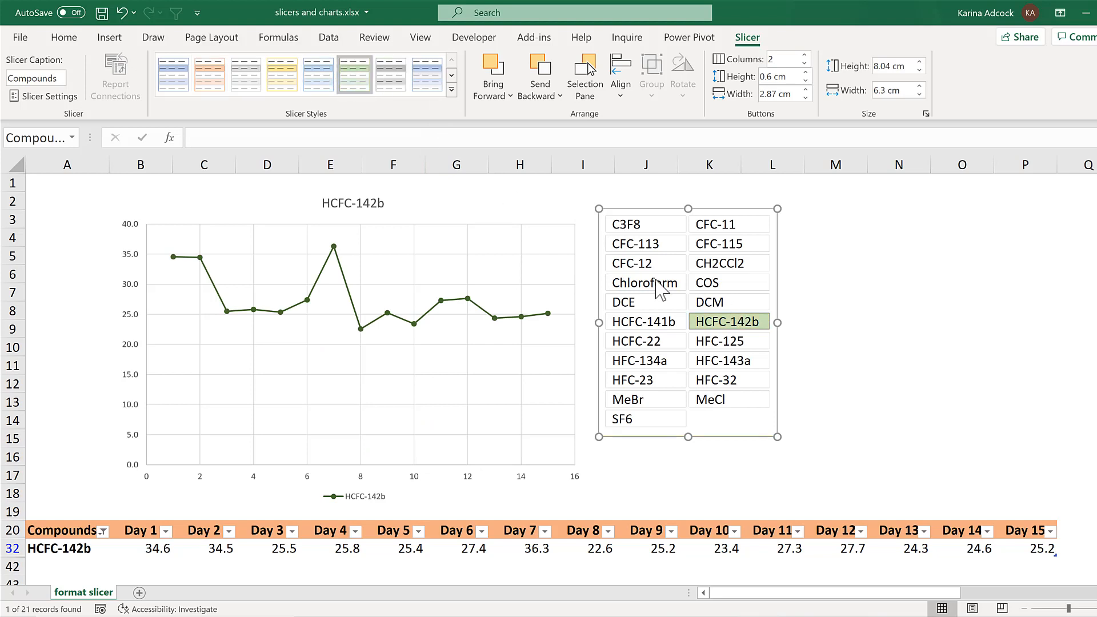
click(728, 360)
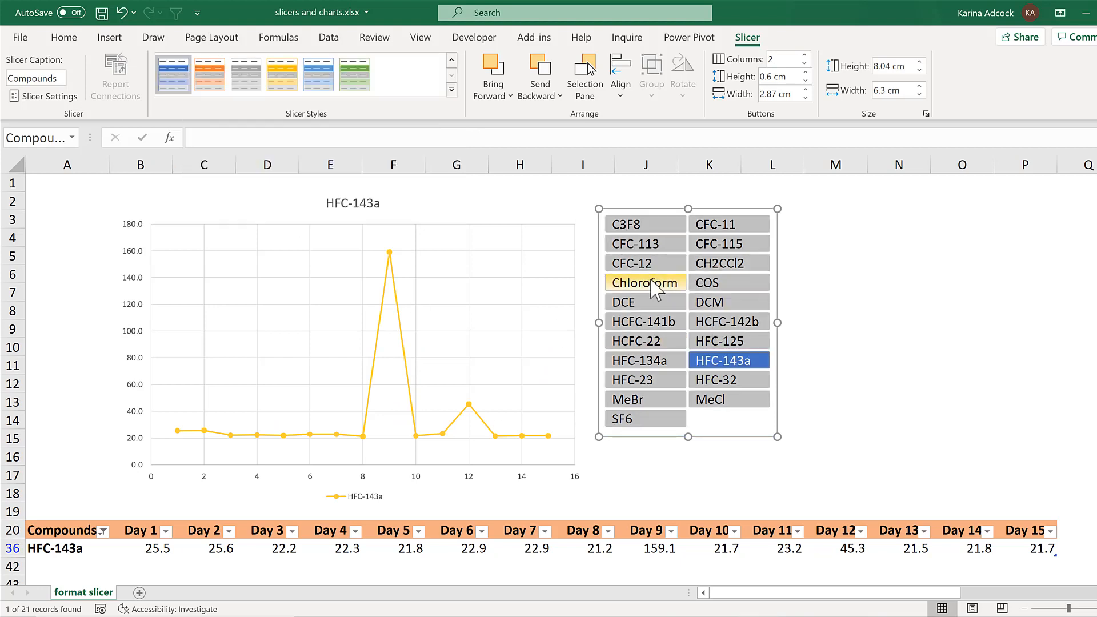
click(634, 340)
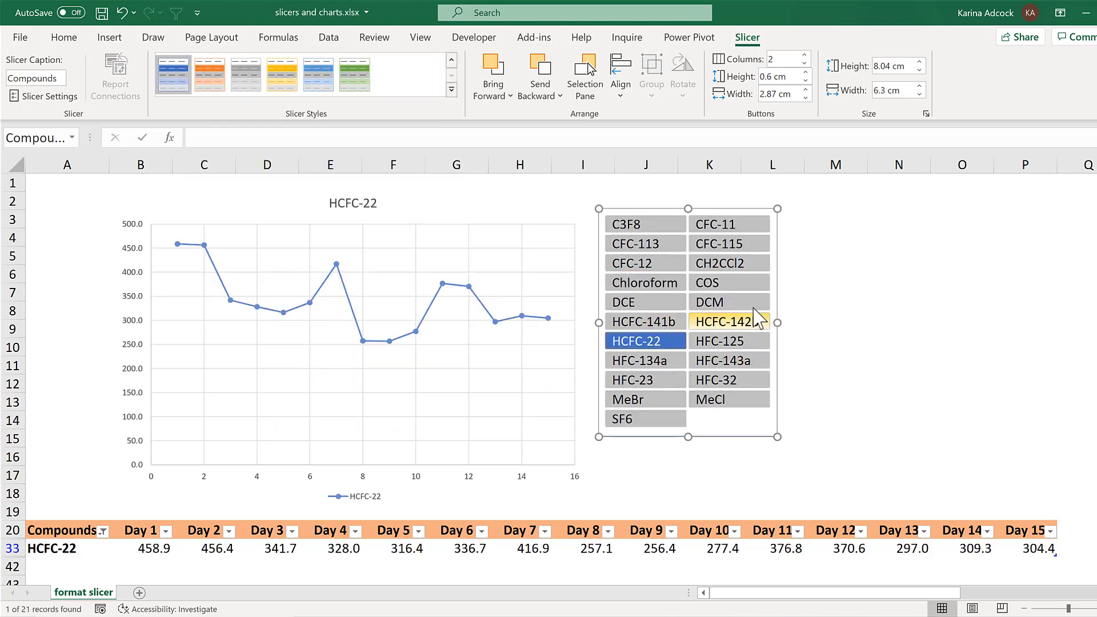
click(708, 301)
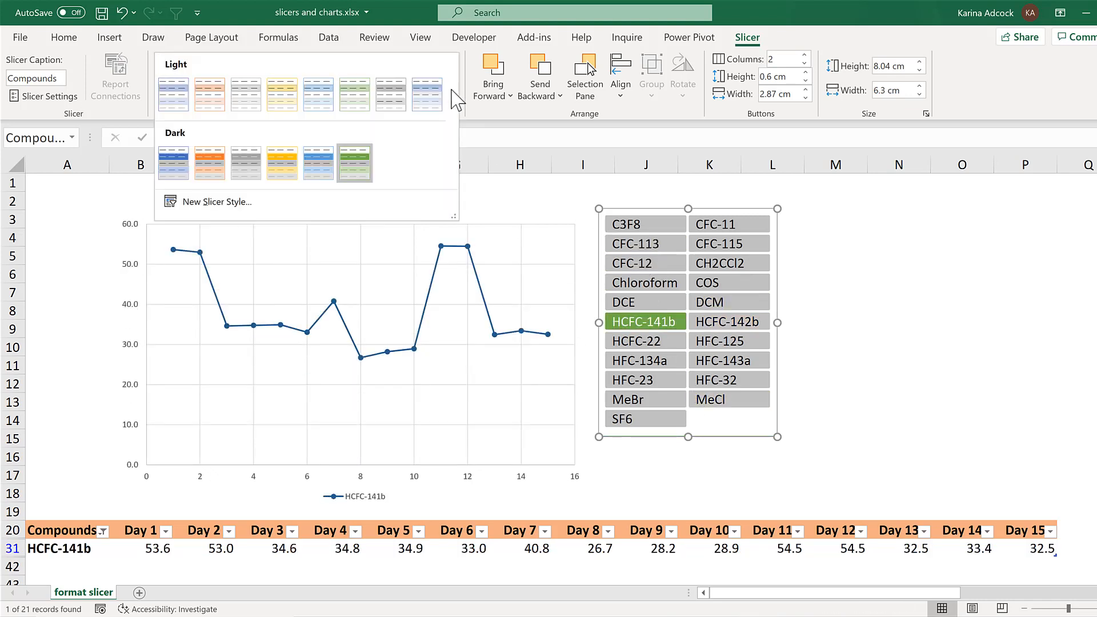
right_click(354, 164)
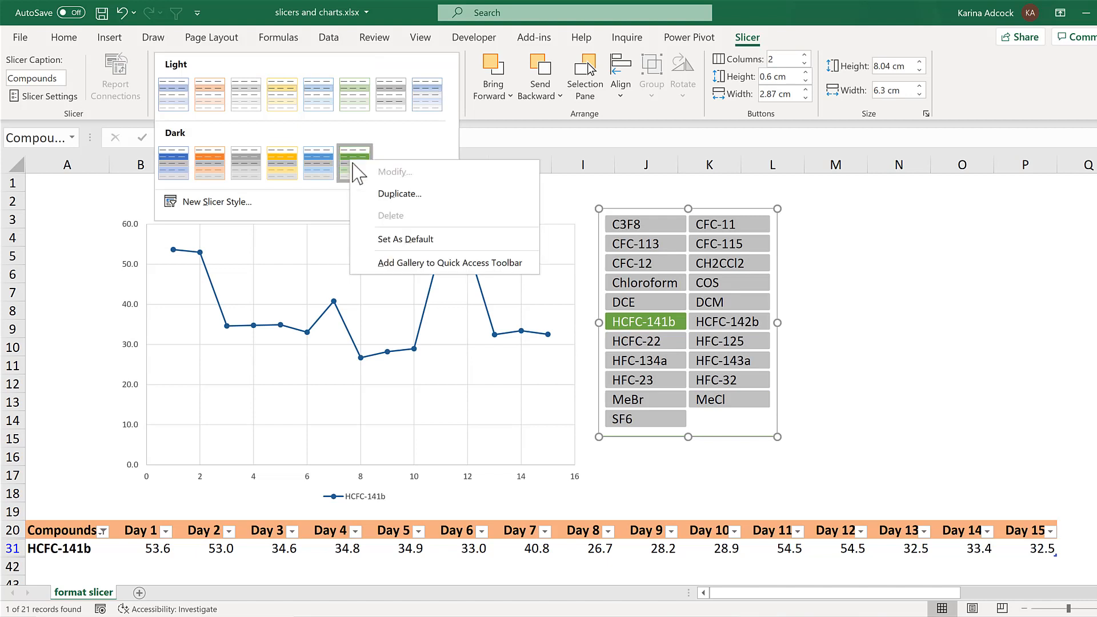
mouse_move(503, 255)
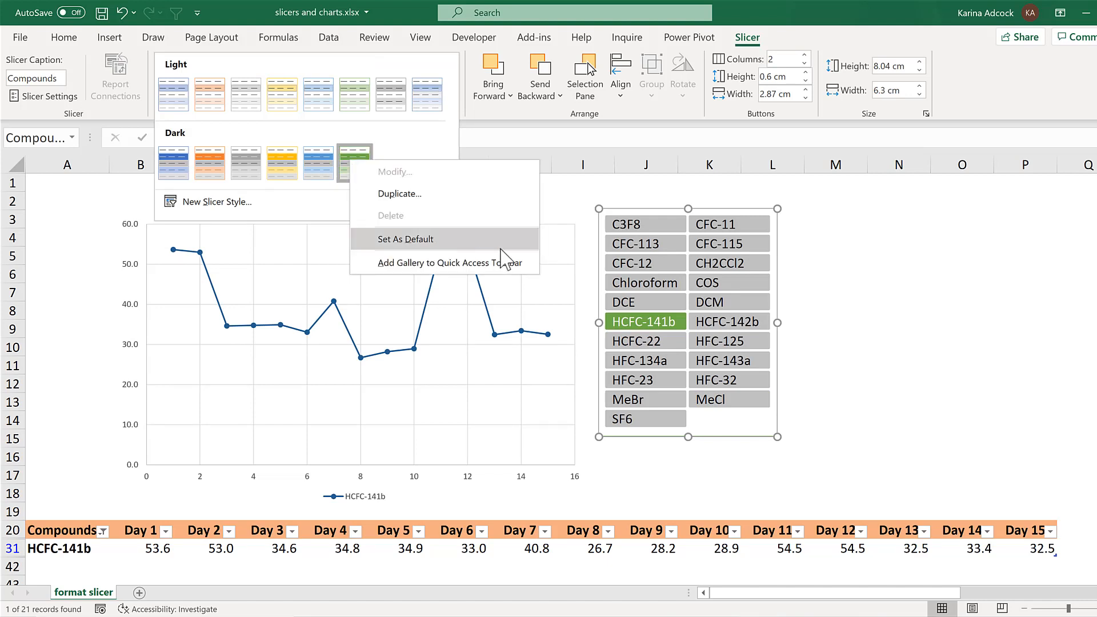
mouse_move(497, 252)
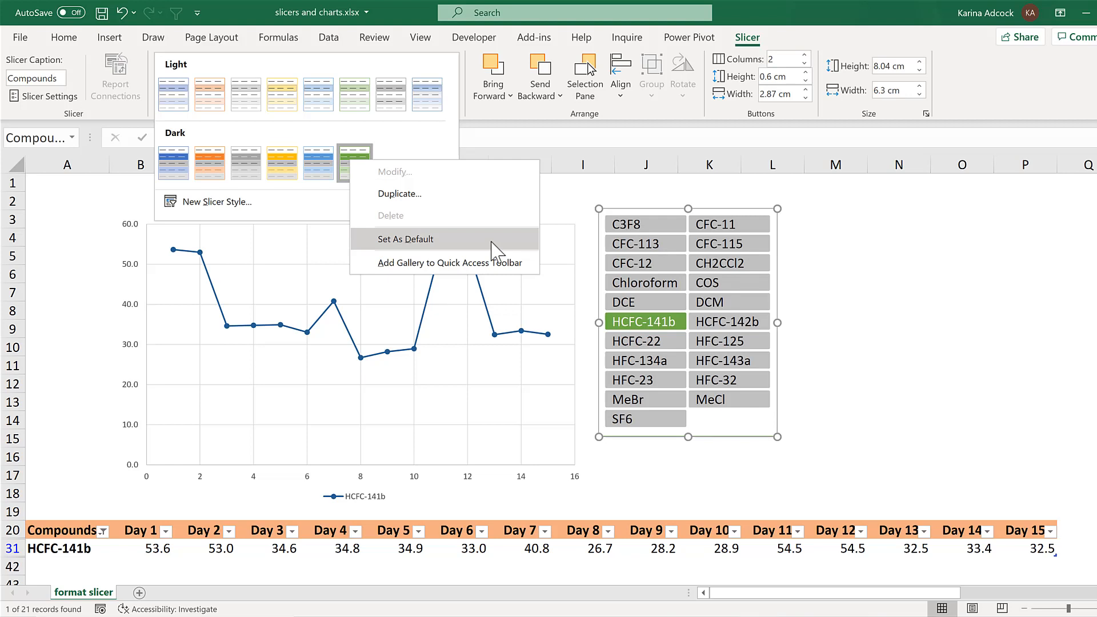
mouse_move(425, 203)
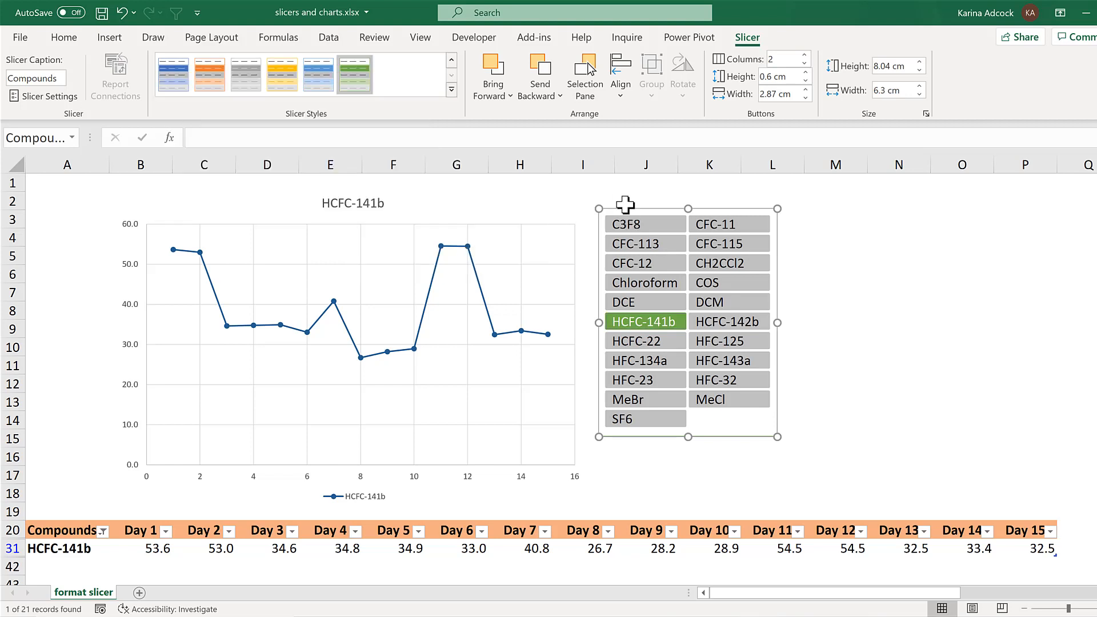
Create a New Slicer Style named mystyle and save it
click(452, 89)
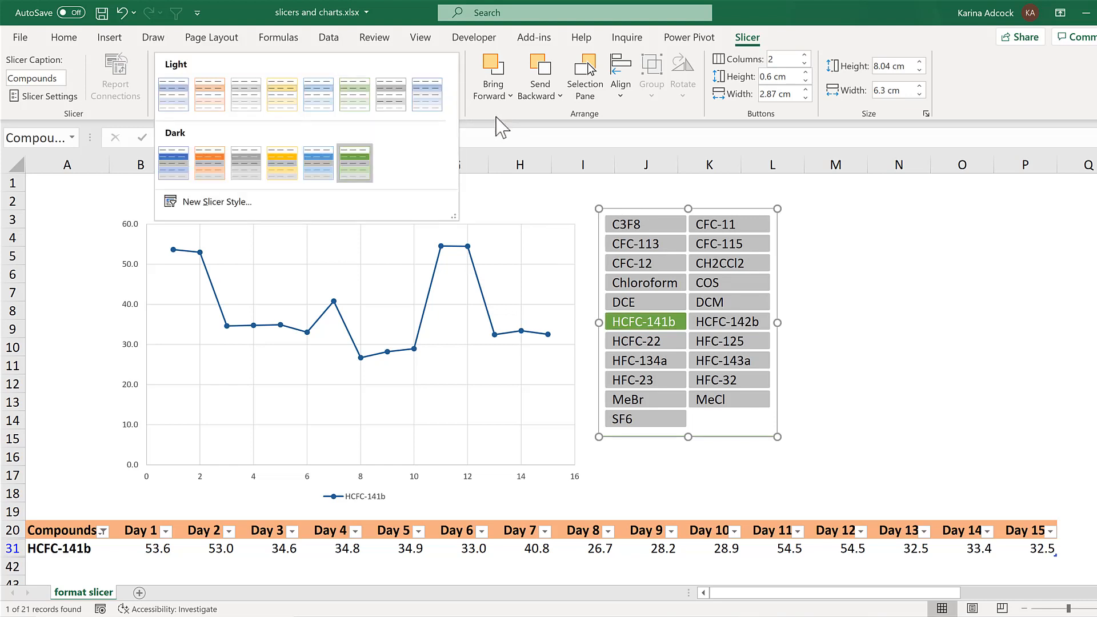
mouse_move(283, 210)
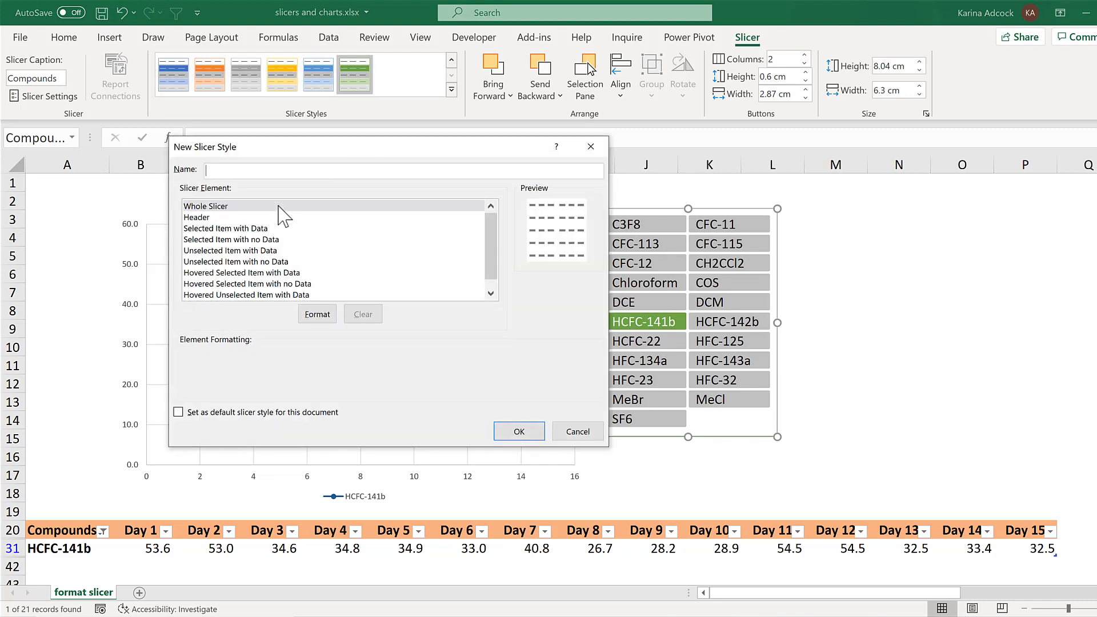
text(mystyle)
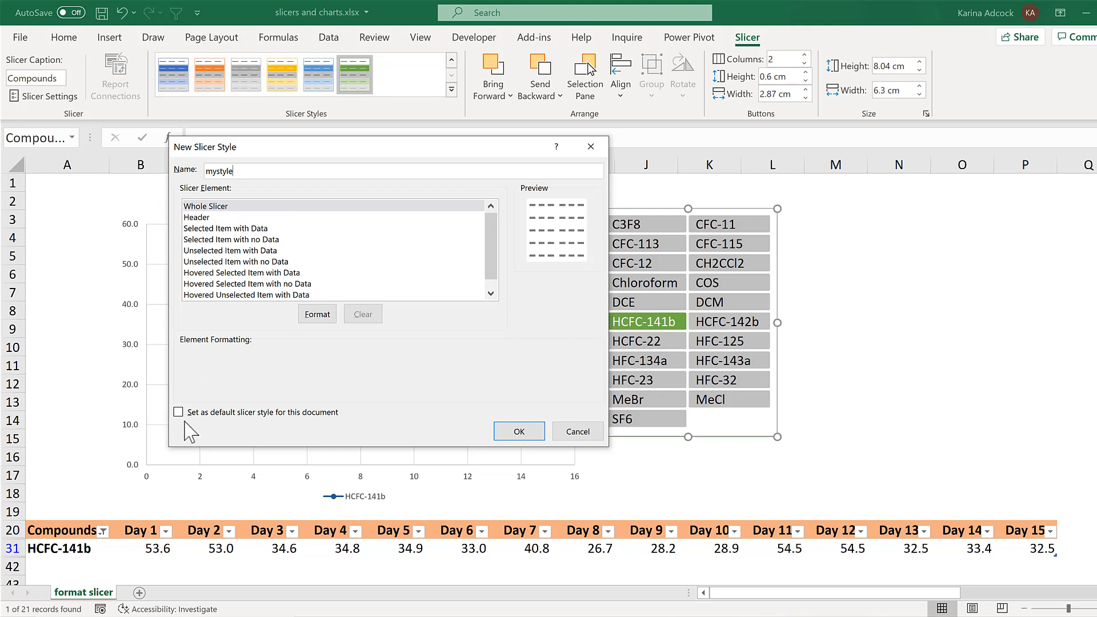
mouse_move(266, 432)
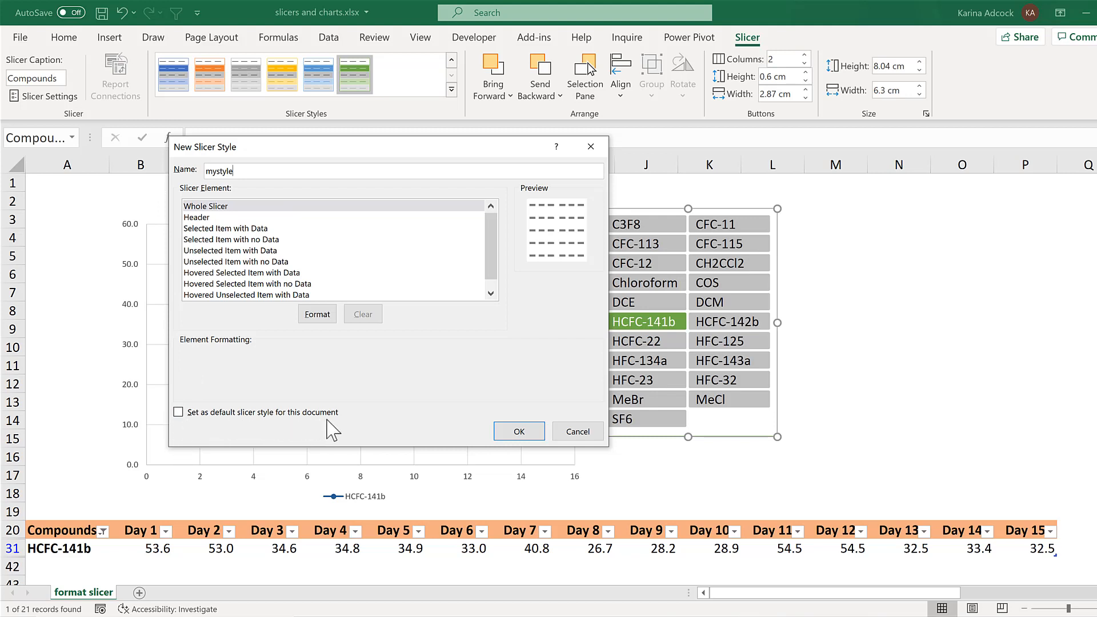
mouse_move(199, 434)
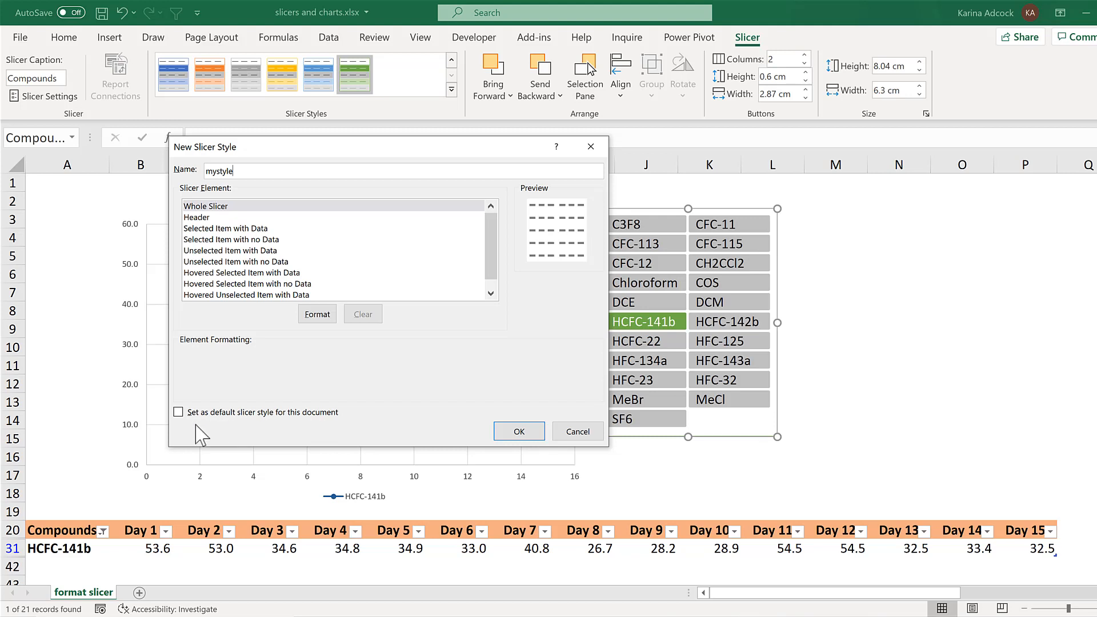
mouse_move(319, 430)
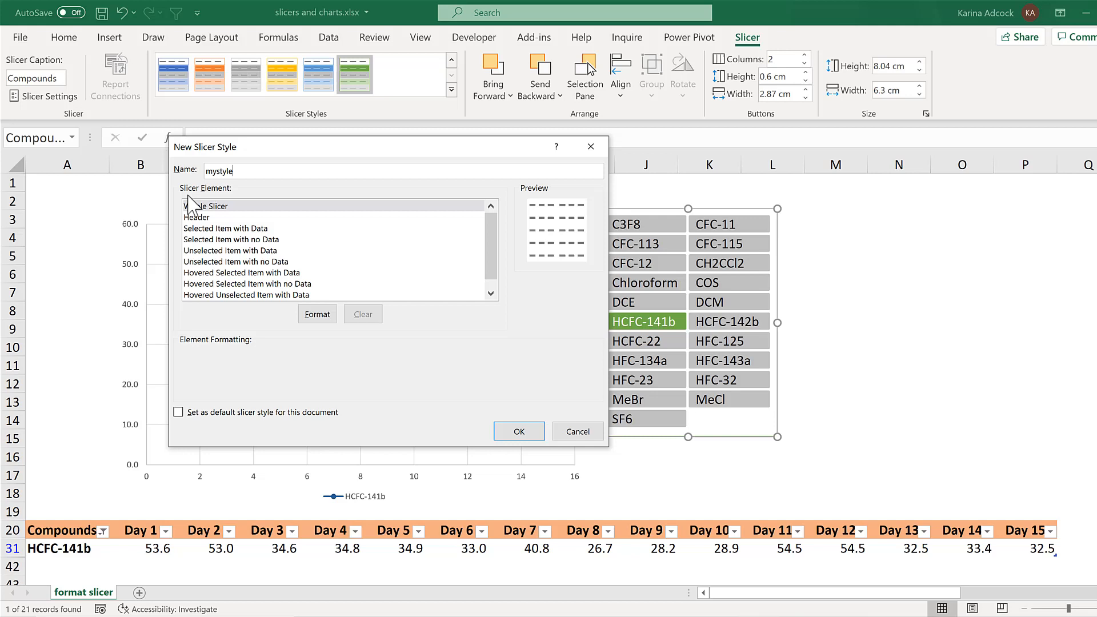
scroll(down, 3)
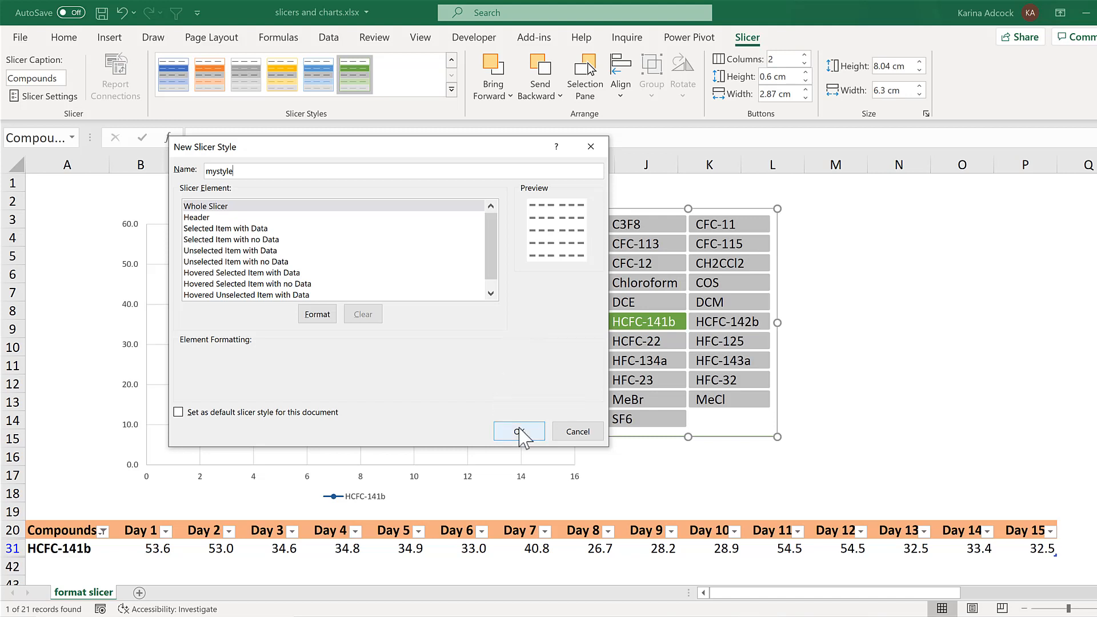
click(518, 431)
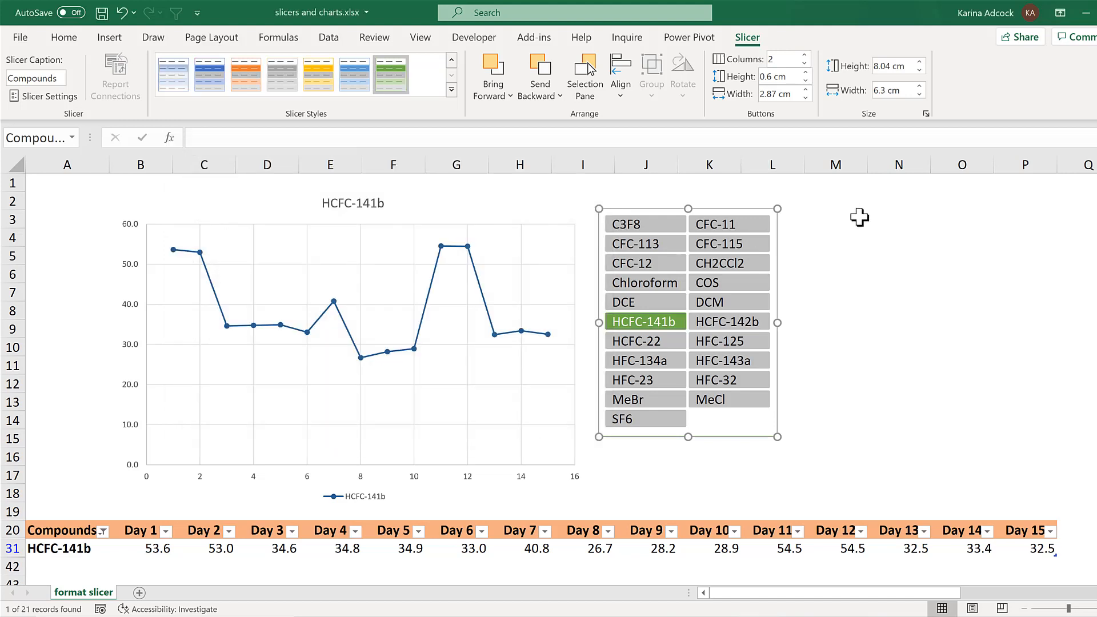
mouse_move(665, 209)
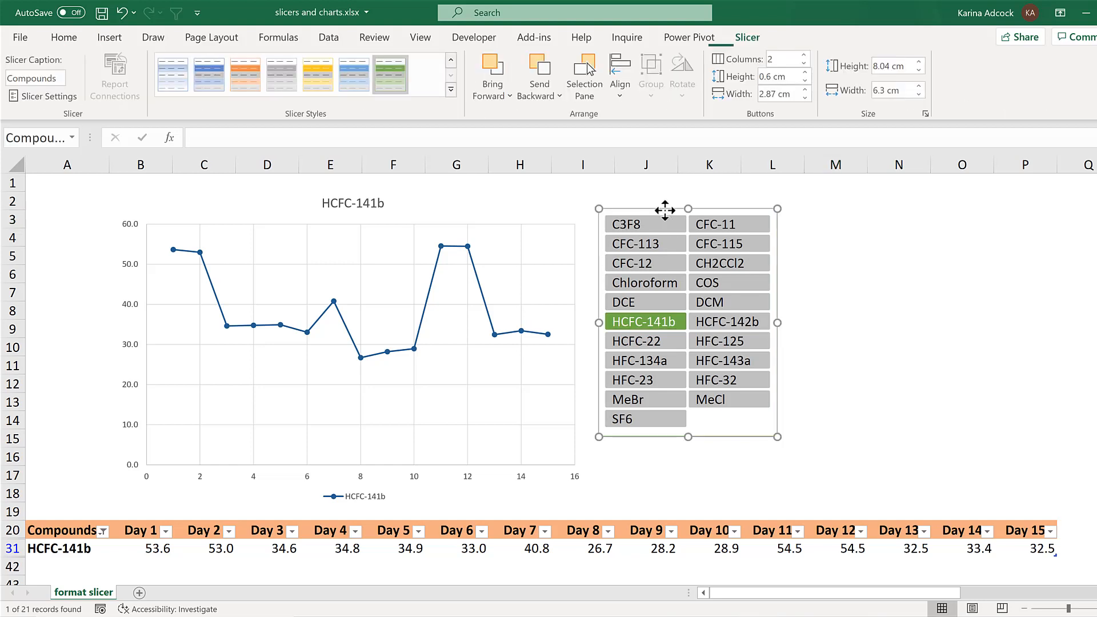
Apply the Custom mystyle style and filter through CFC-115, HCFC-141b, HCFC-22, CFC-12 to HFC-143a
click(451, 89)
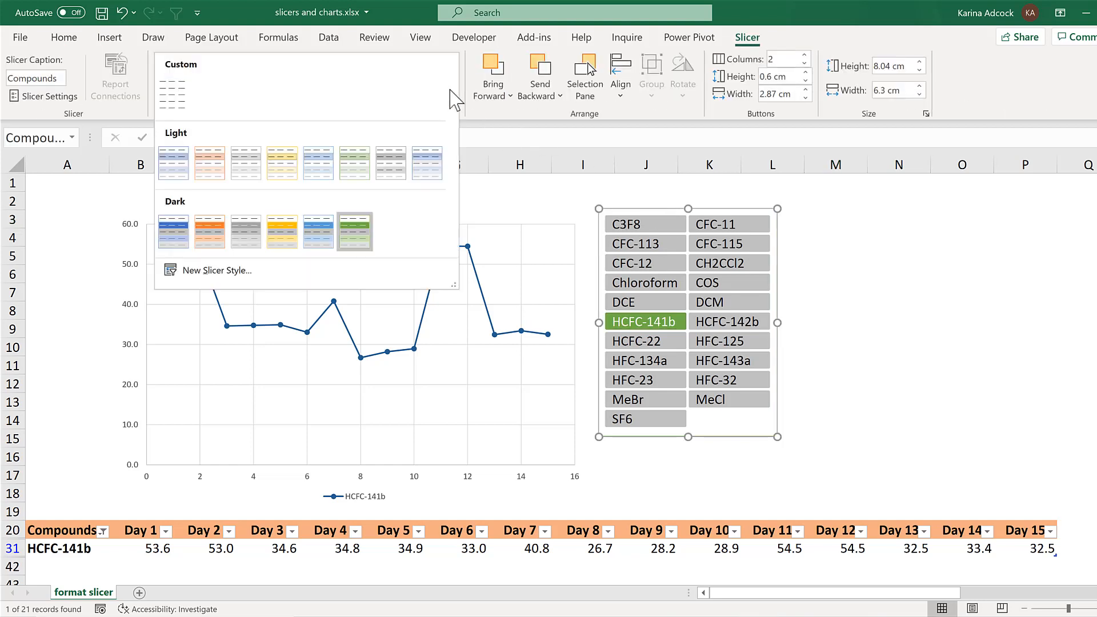
mouse_move(173, 93)
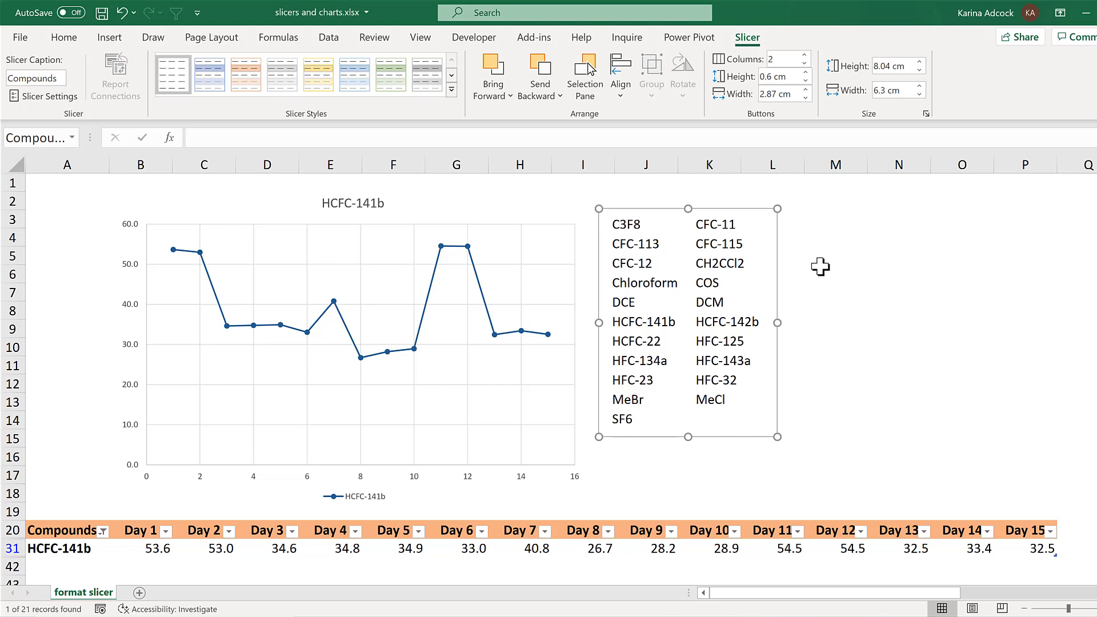
click(718, 244)
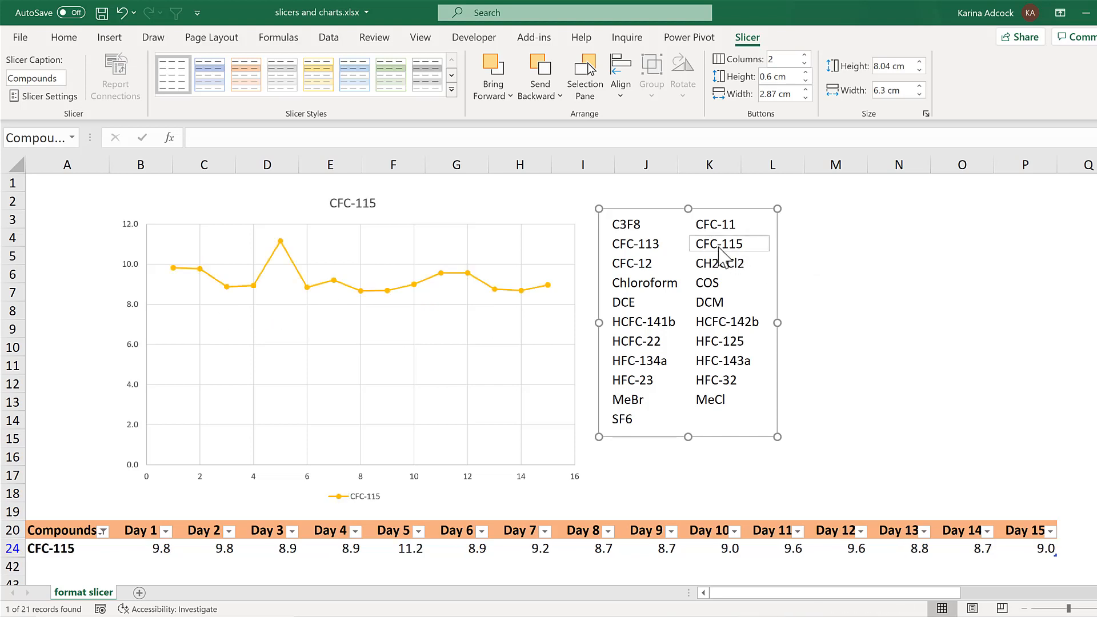
click(643, 321)
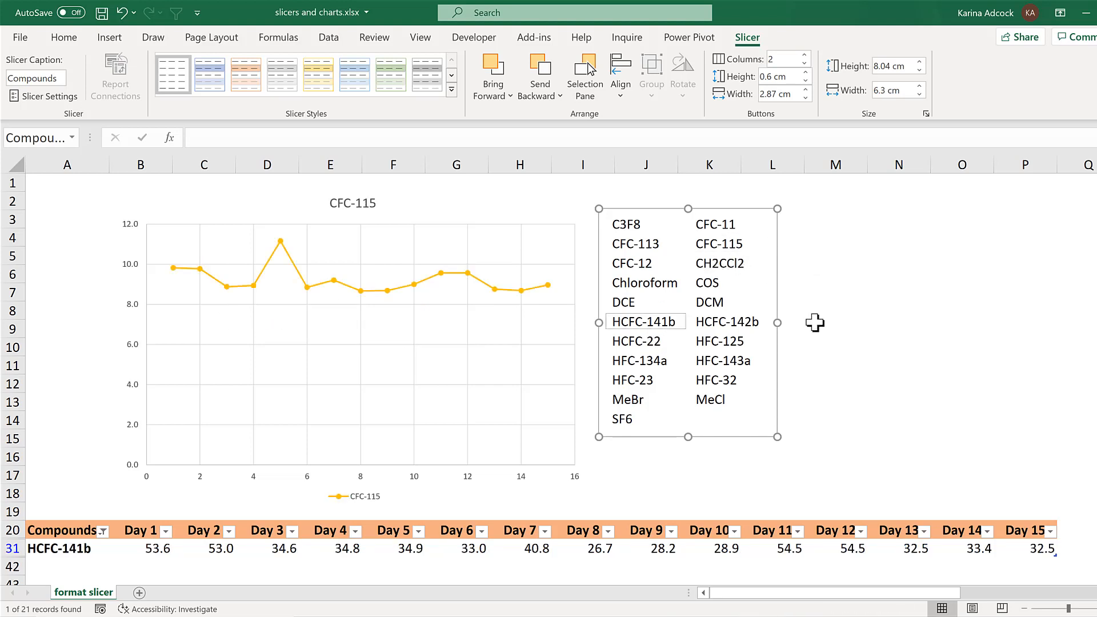
click(643, 321)
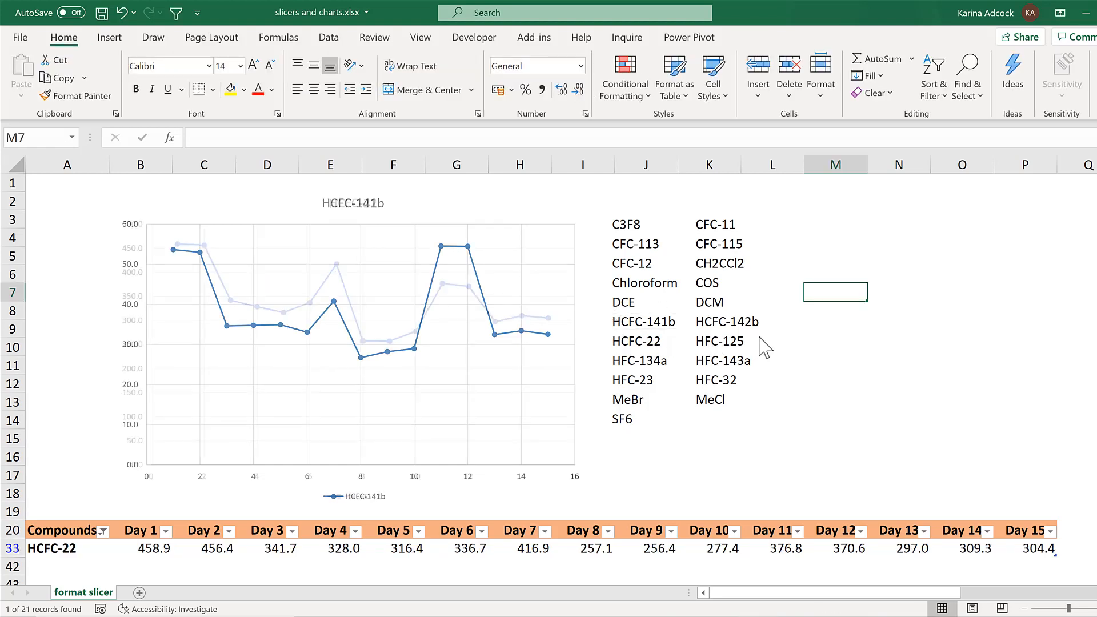
click(726, 322)
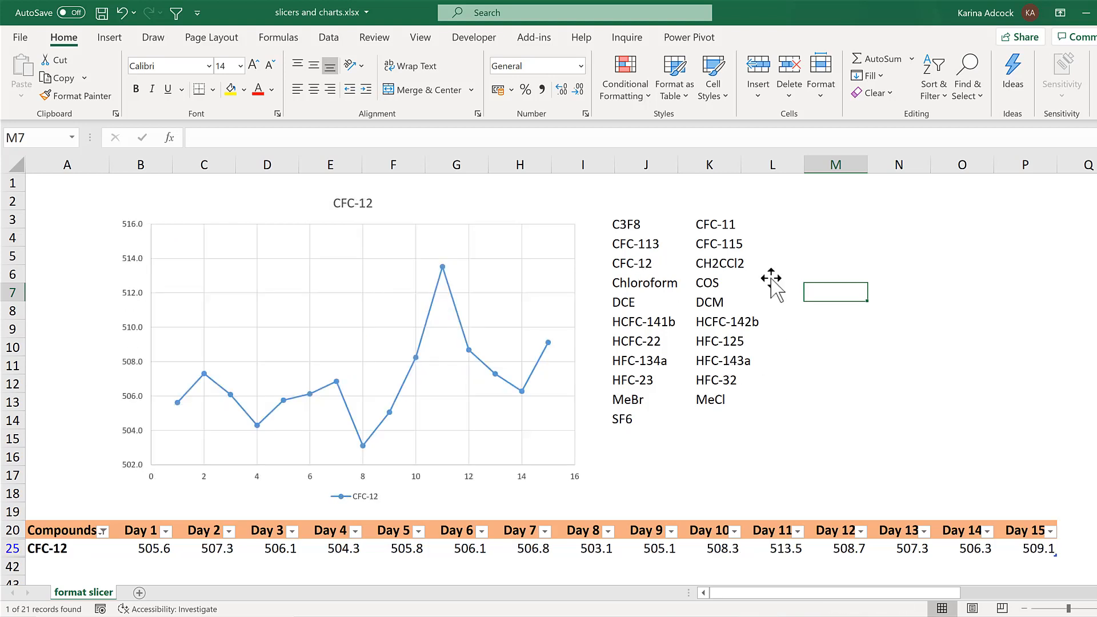
click(722, 359)
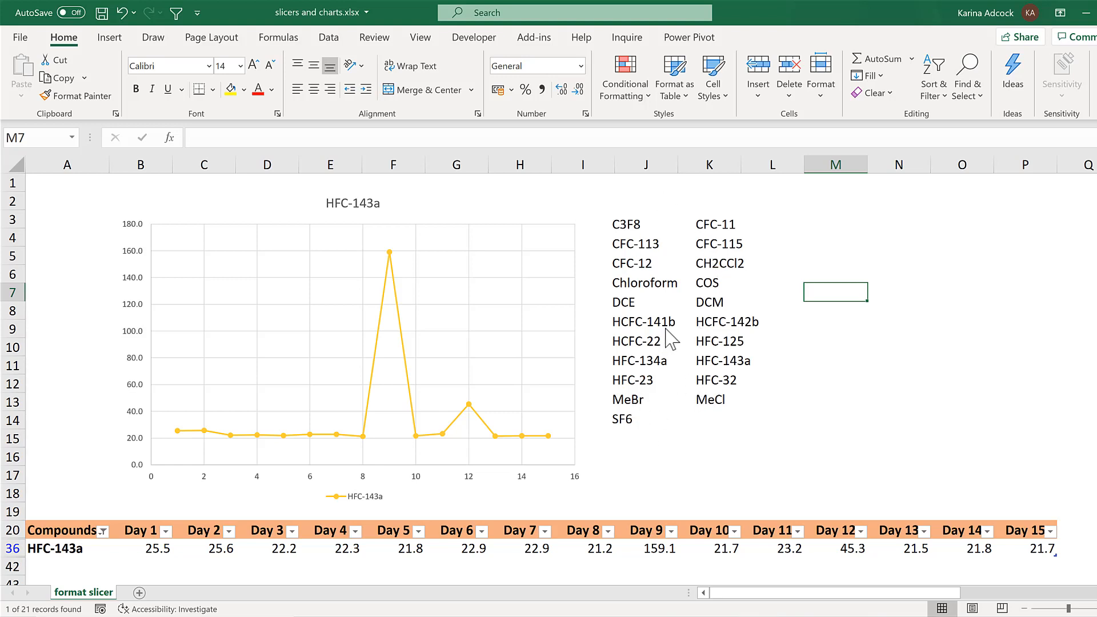
mouse_move(665, 223)
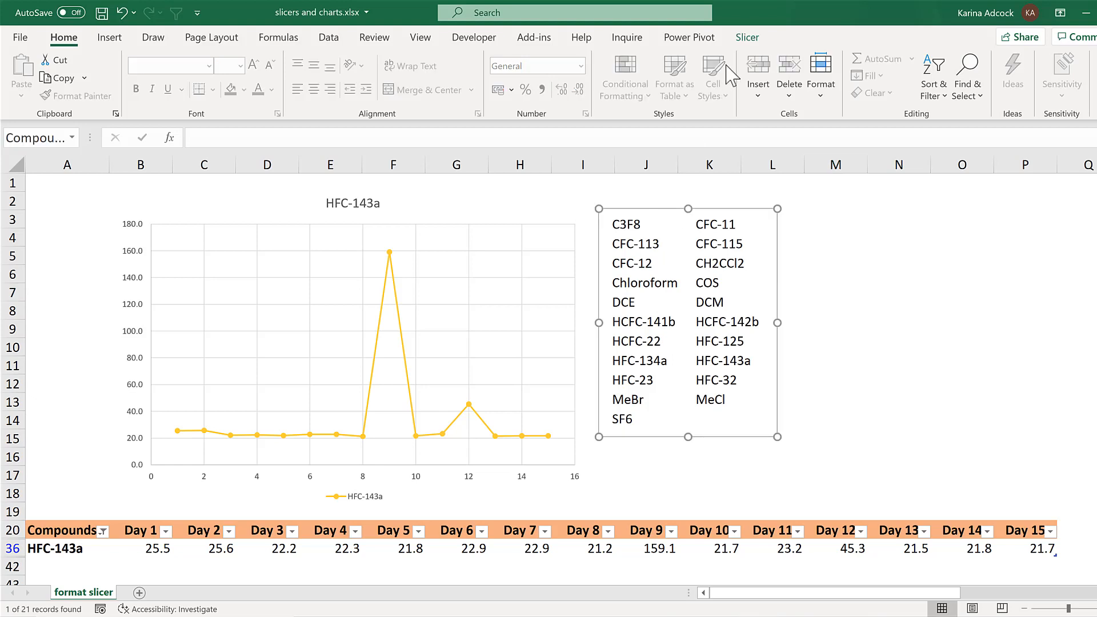
Modify the custom mystyle style and choose its Selected Item with Data element
click(746, 37)
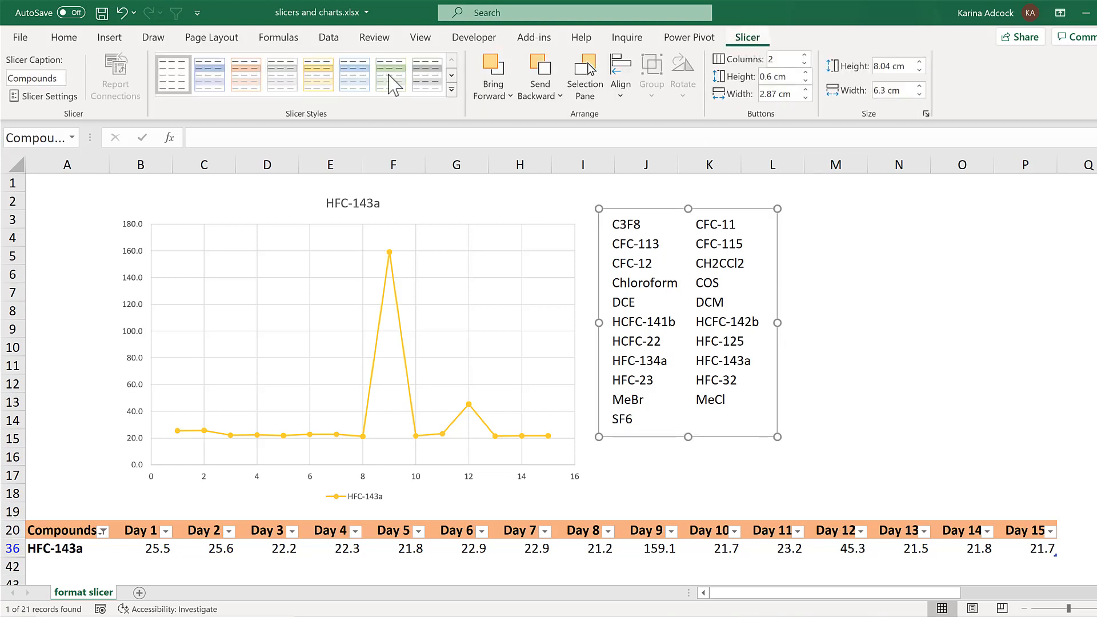
click(453, 89)
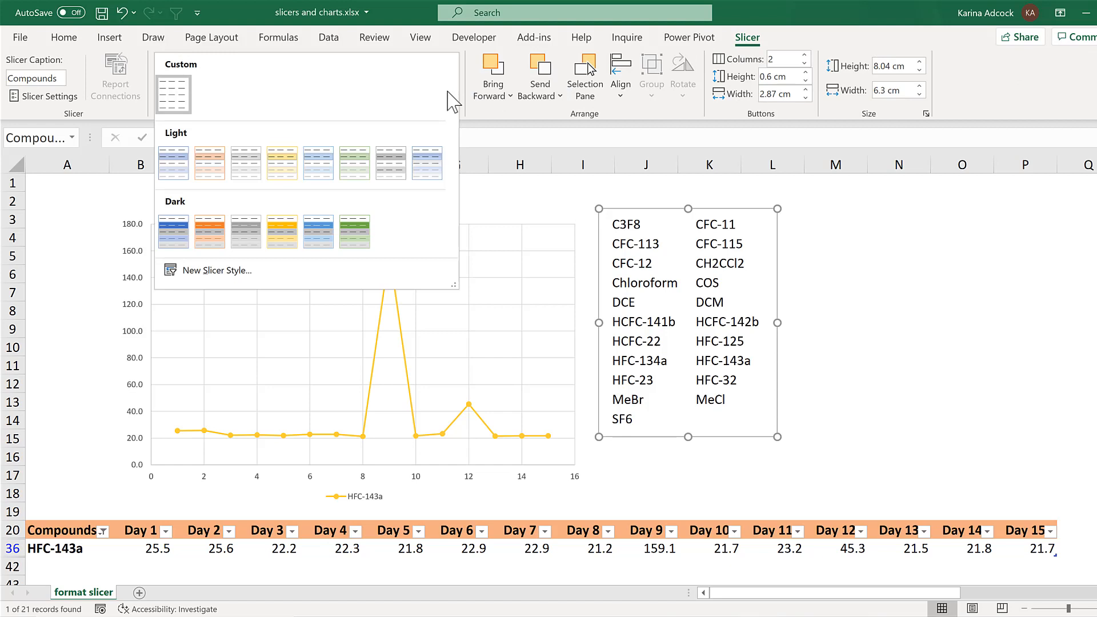
right_click(173, 95)
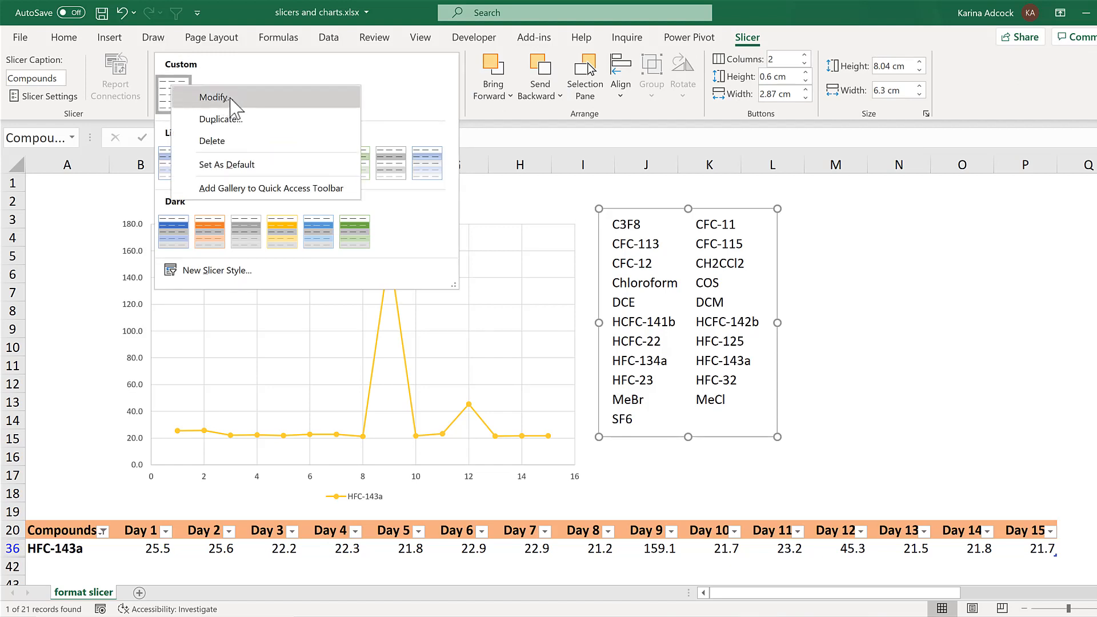
click(216, 97)
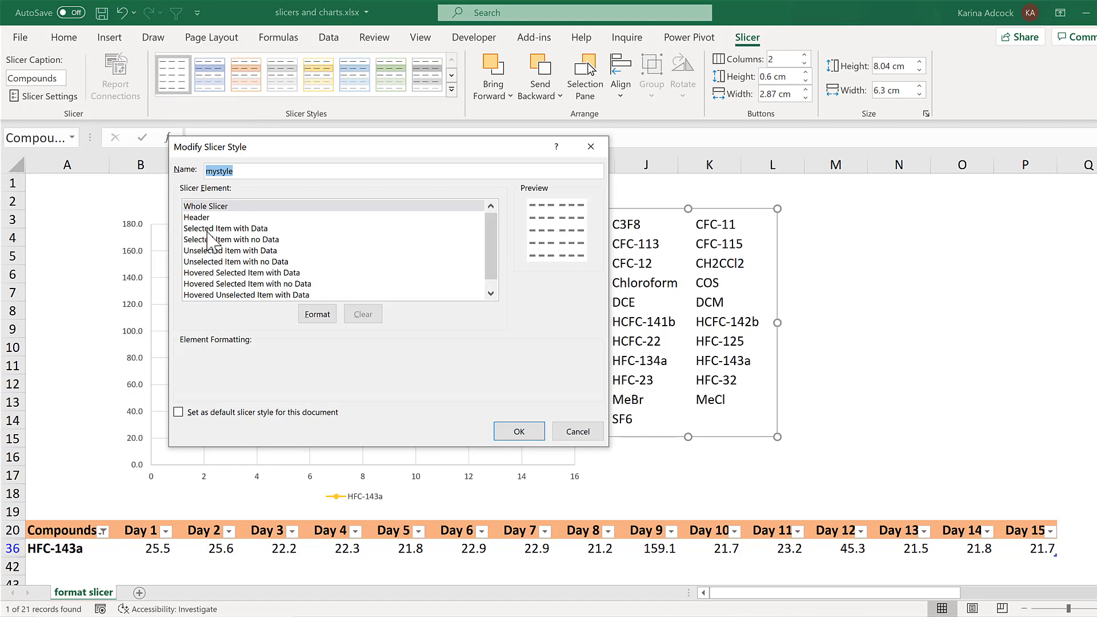
click(225, 228)
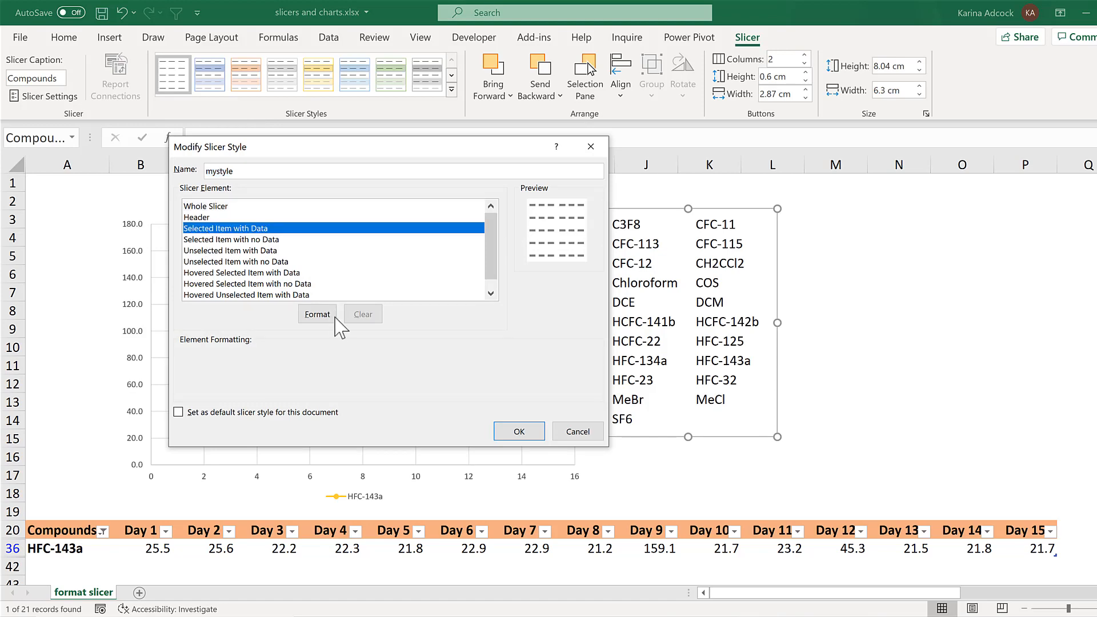
click(317, 313)
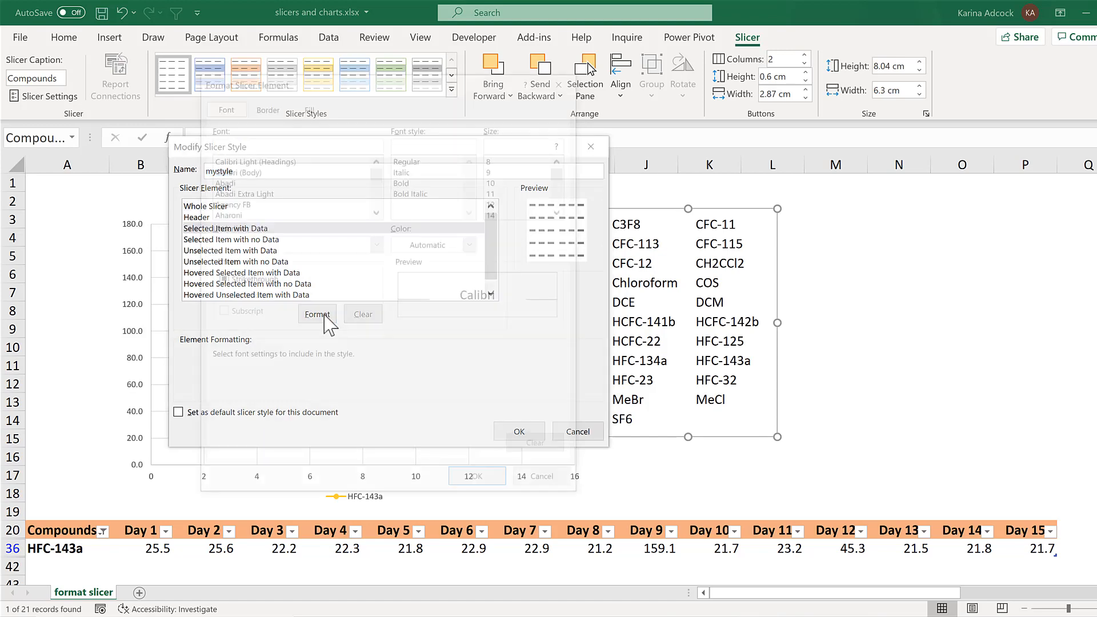
Browse the element's Font, Border and Fill formatting options, returning to Font without changes
click(316, 313)
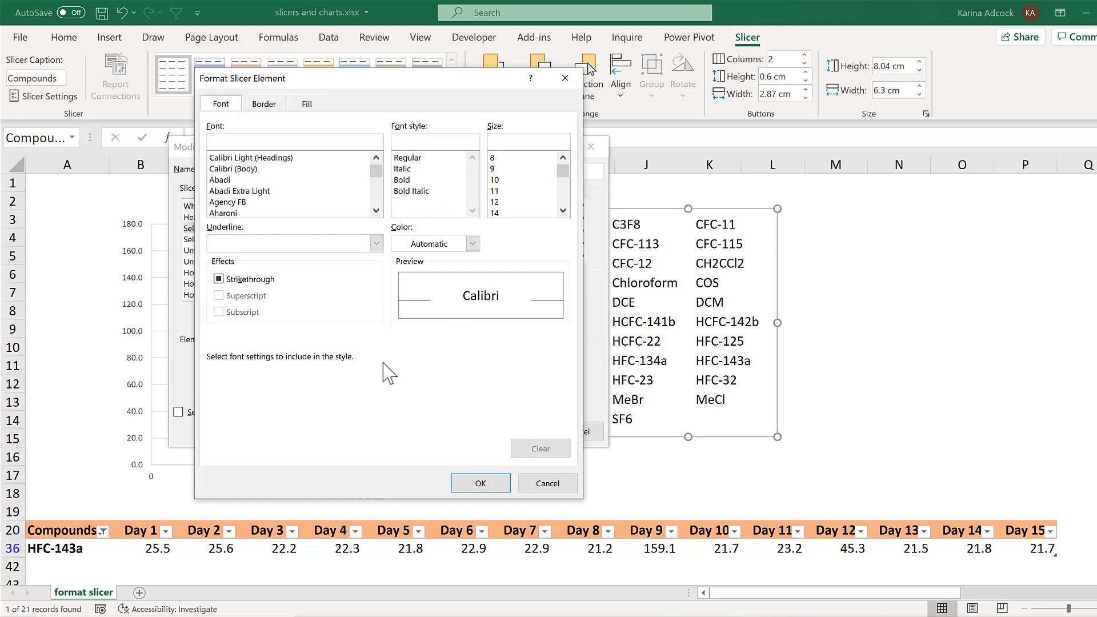
mouse_move(269, 231)
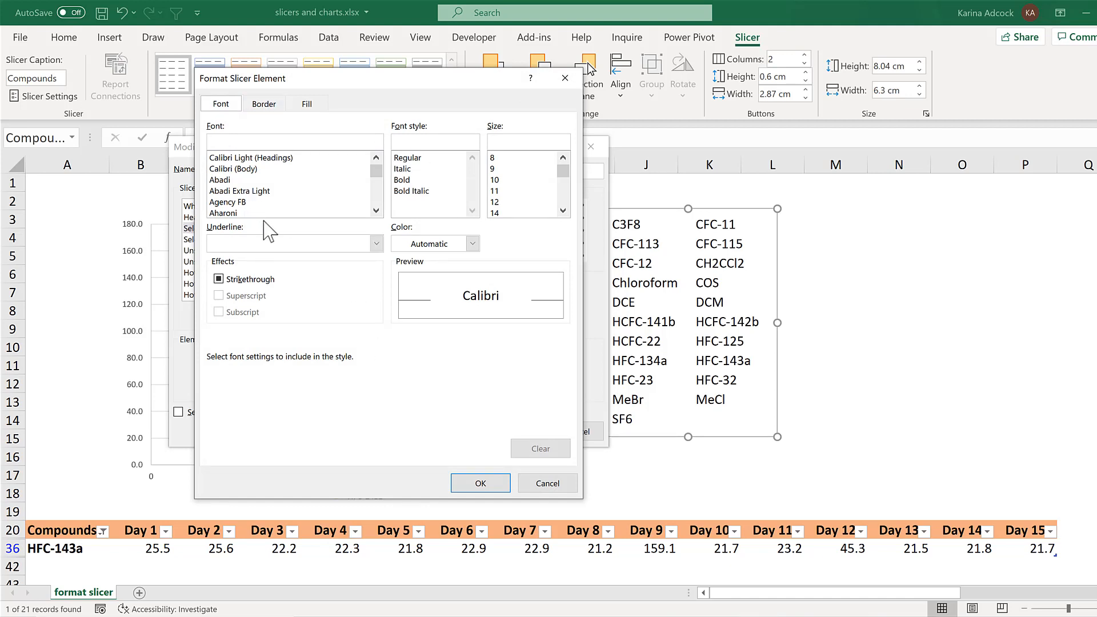
mouse_move(506, 240)
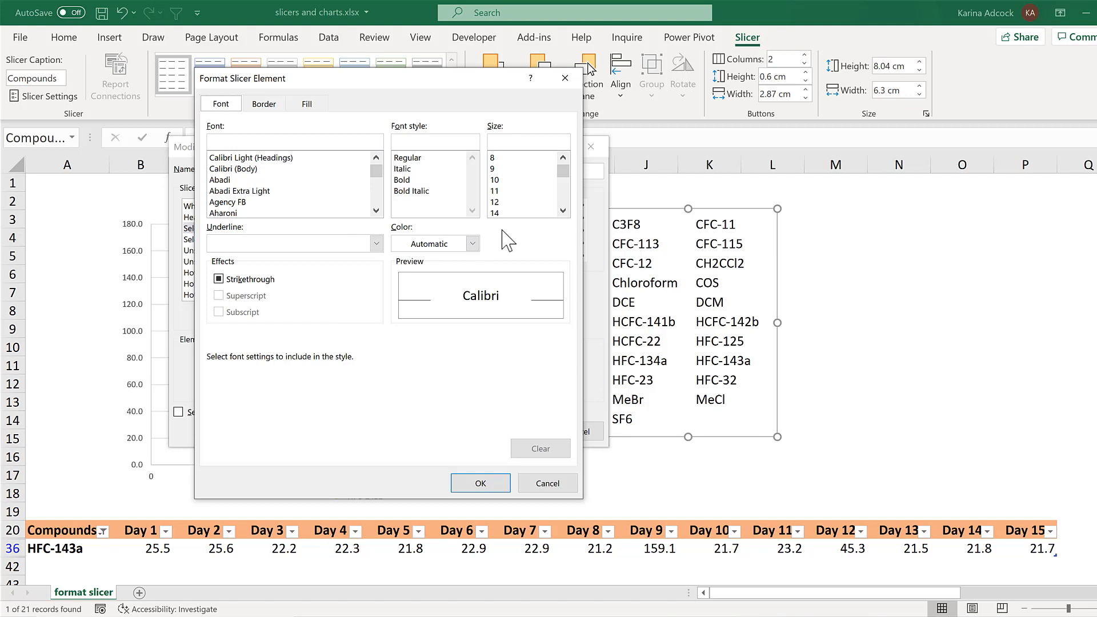
click(471, 243)
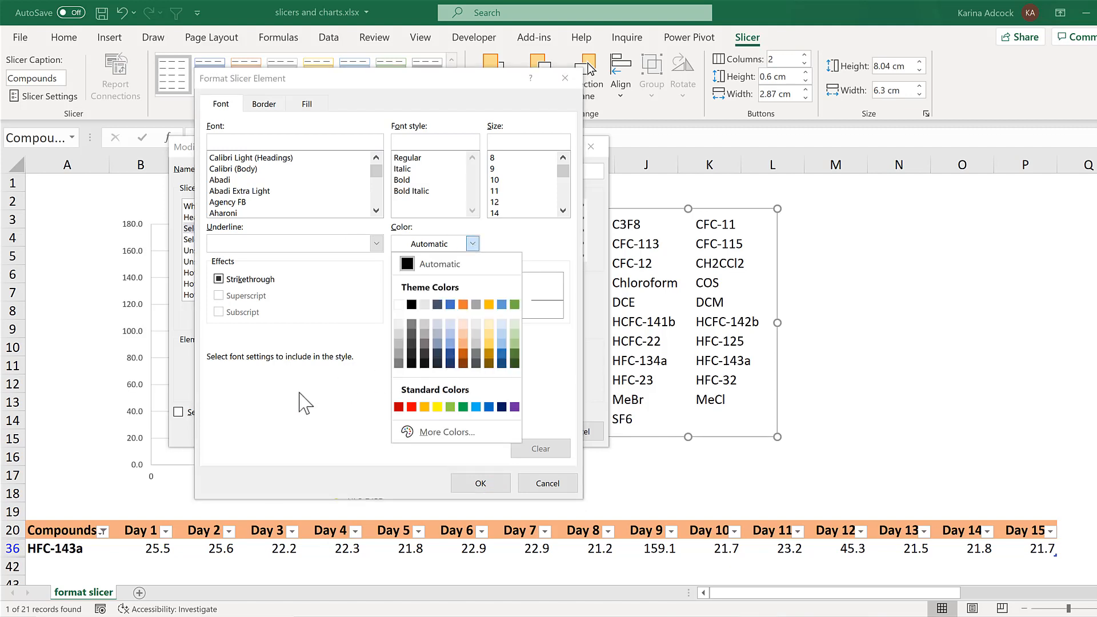
click(262, 104)
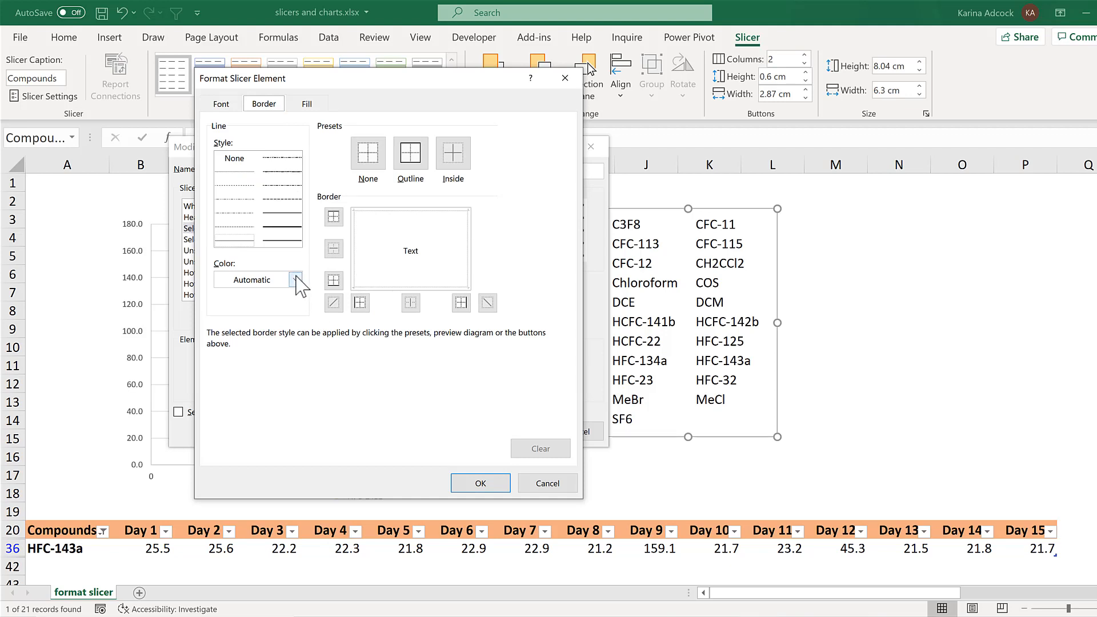
click(295, 280)
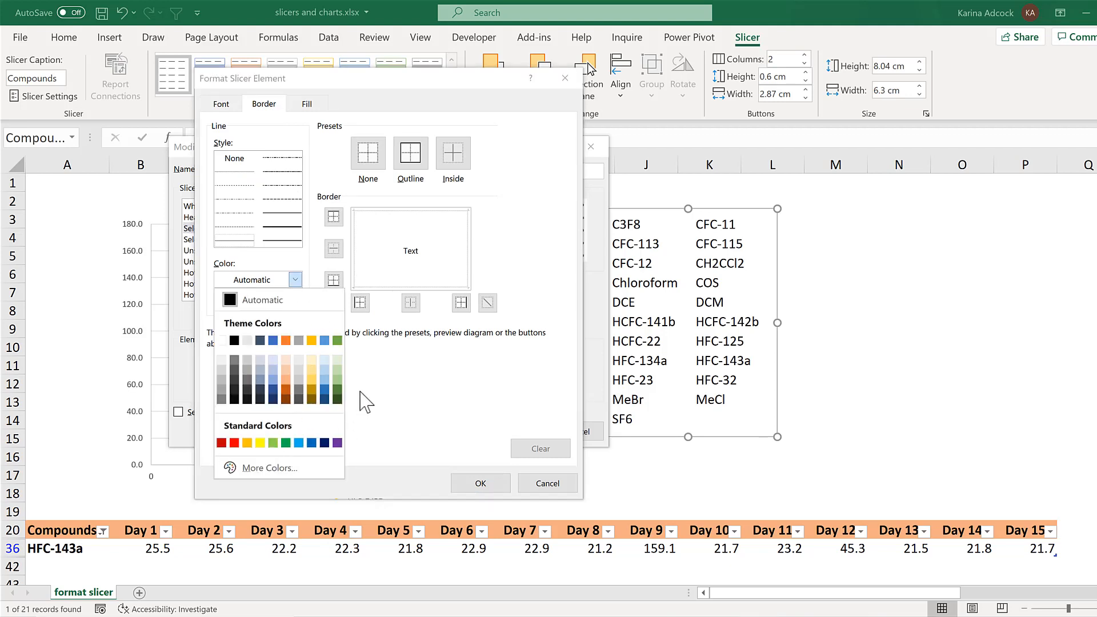
click(306, 104)
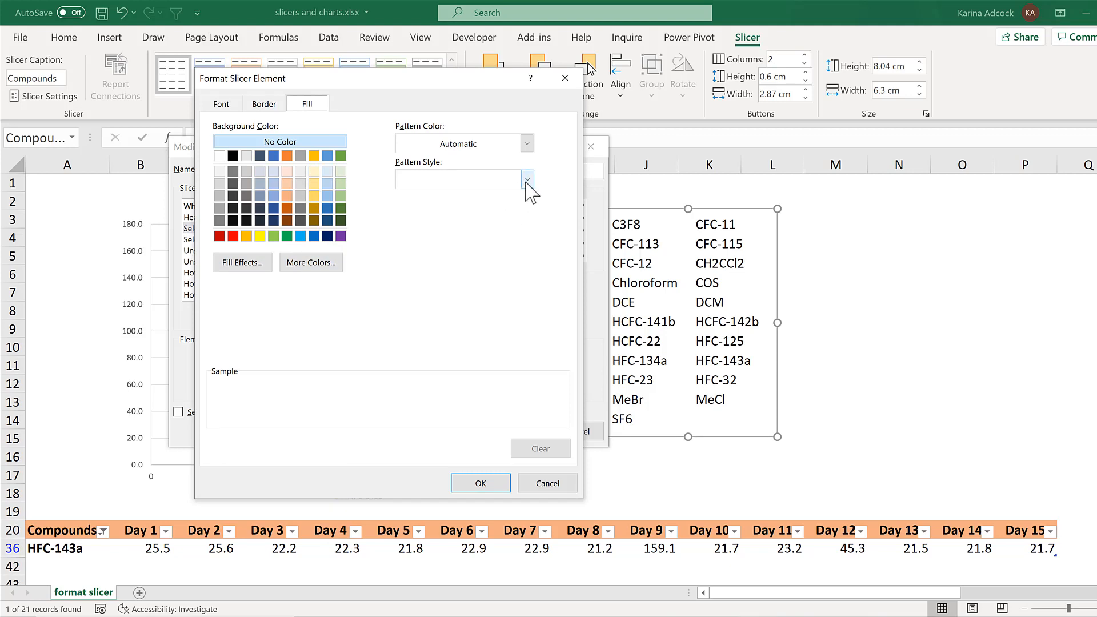
click(527, 179)
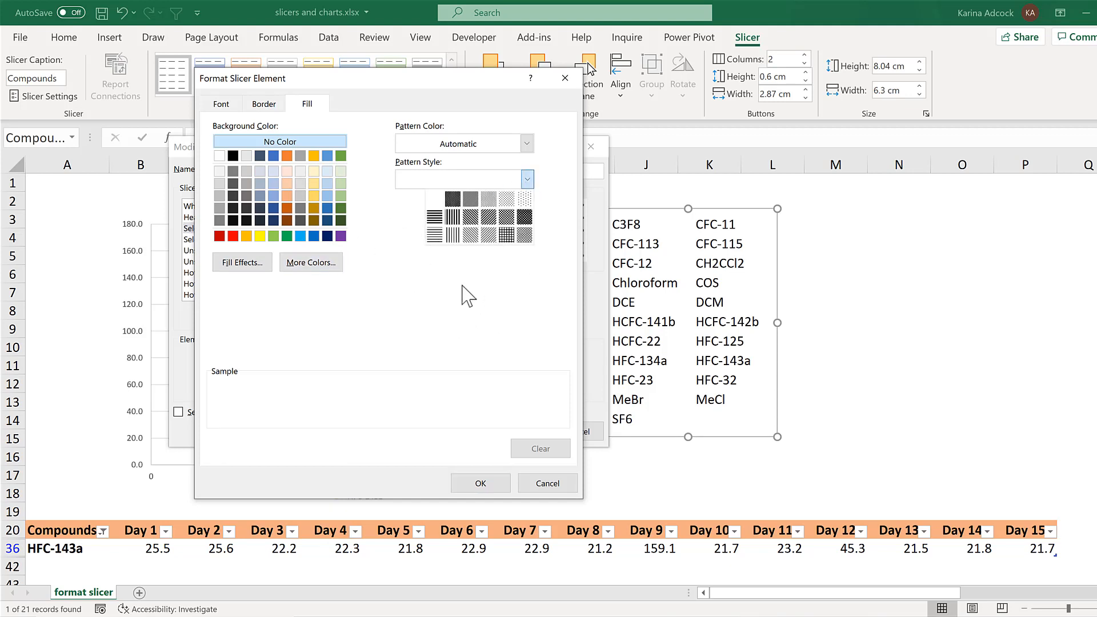
click(219, 103)
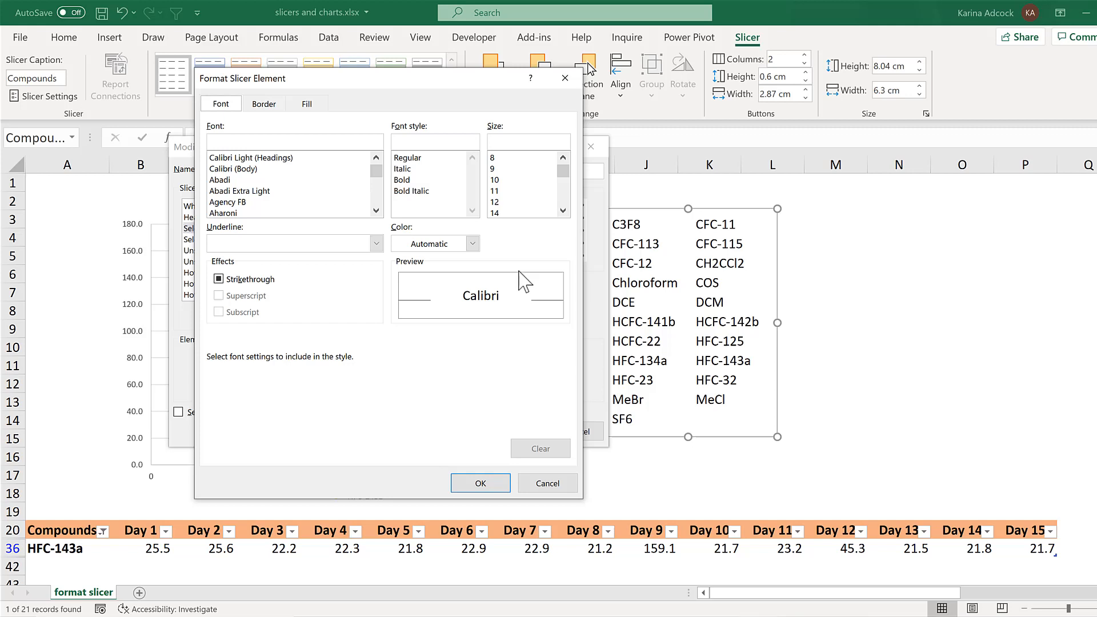
Set the selected item font to dark blue with Single underline and save the style
click(472, 243)
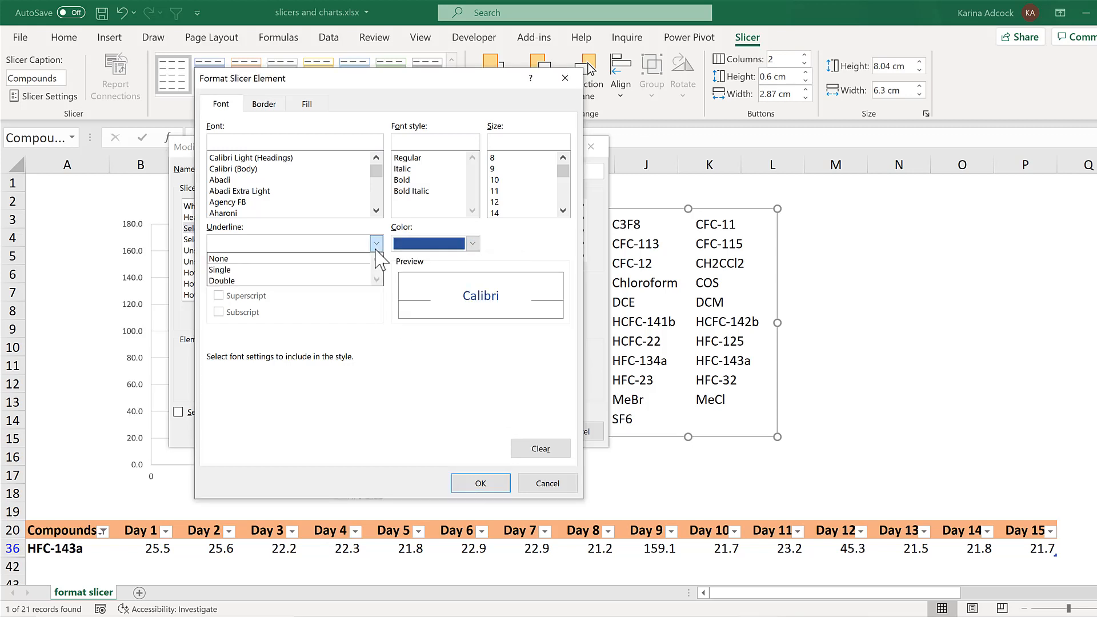
click(219, 269)
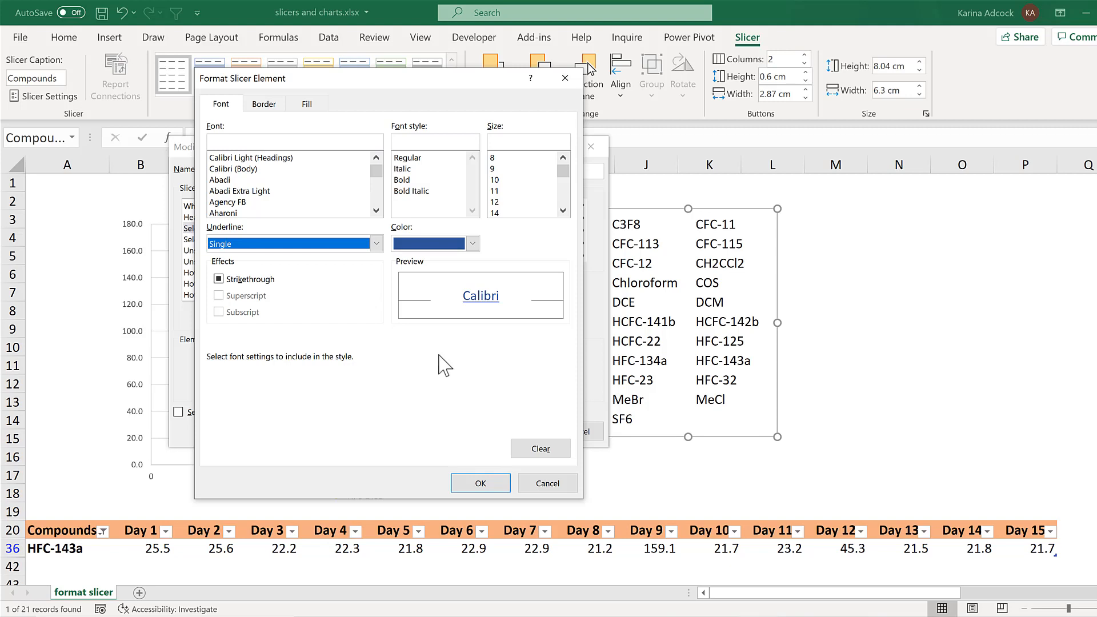
mouse_move(415, 363)
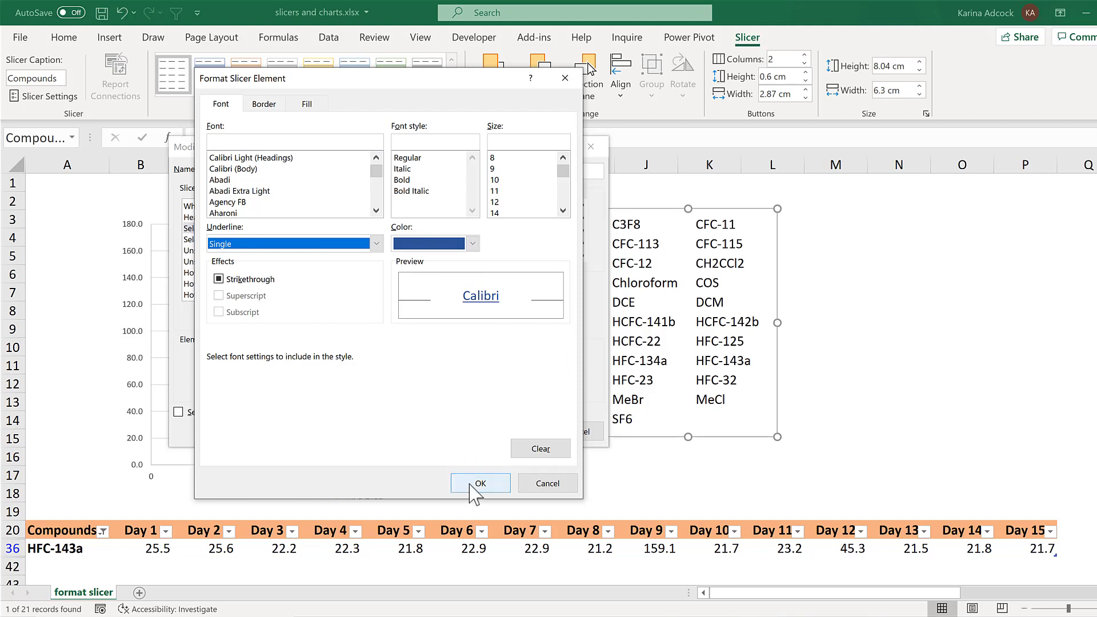
click(480, 482)
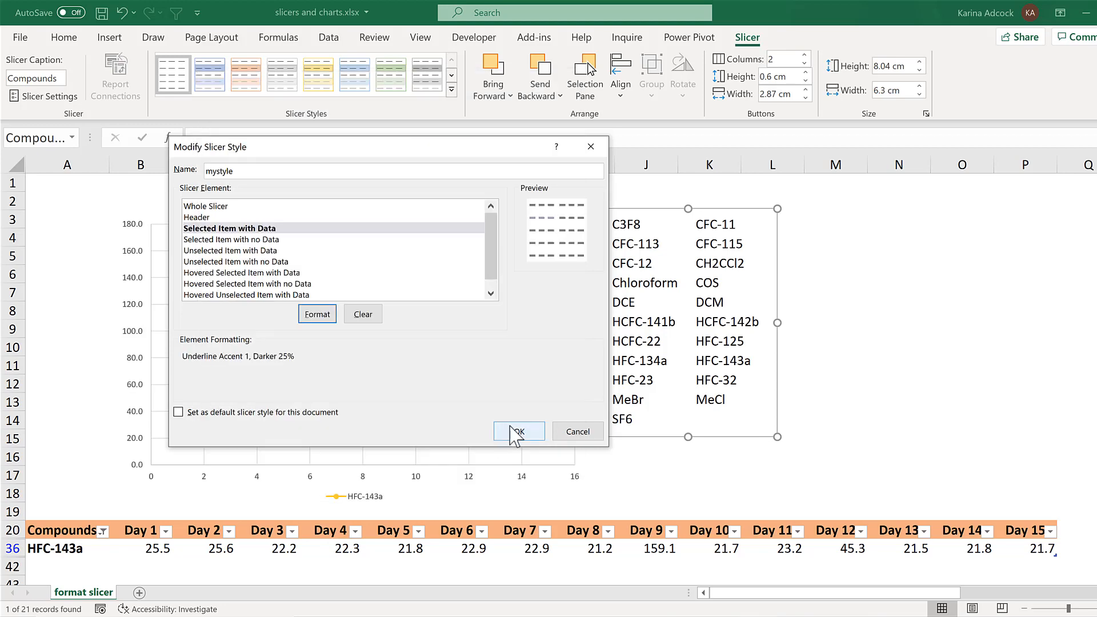
click(518, 430)
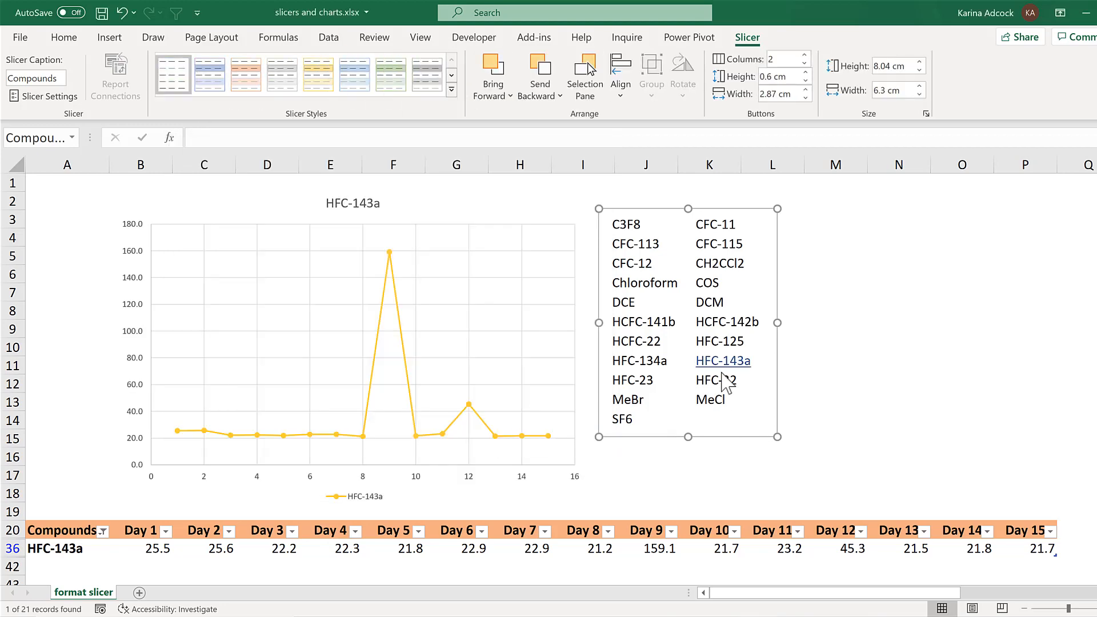
Filter to Chloroform and HCFC-141b, deselect the slicer, then reselect HCFC-141b
click(643, 282)
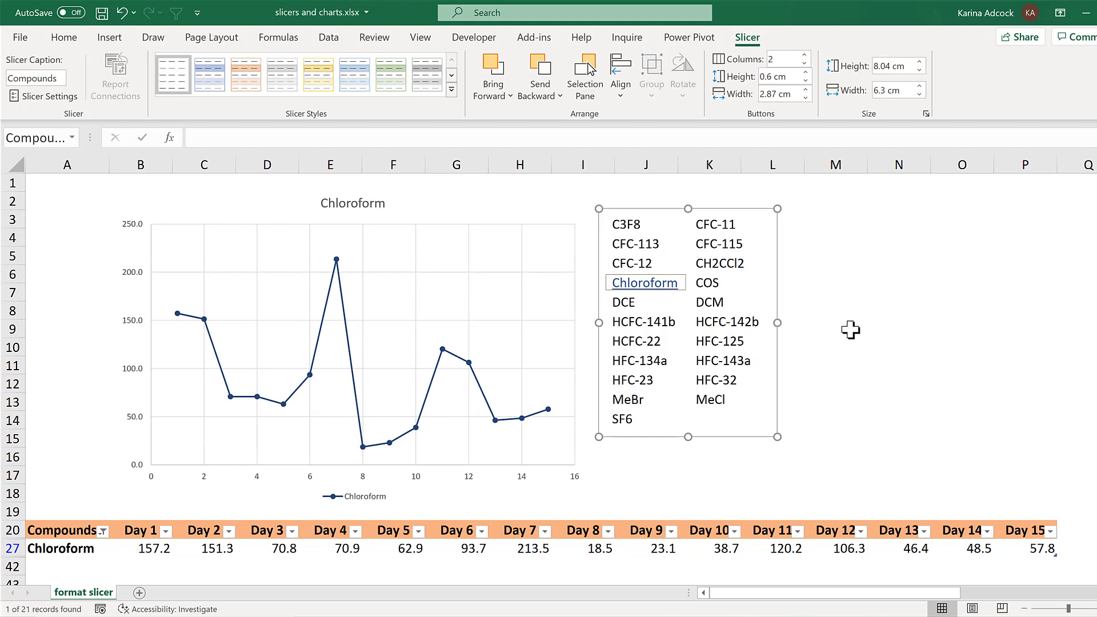
click(643, 322)
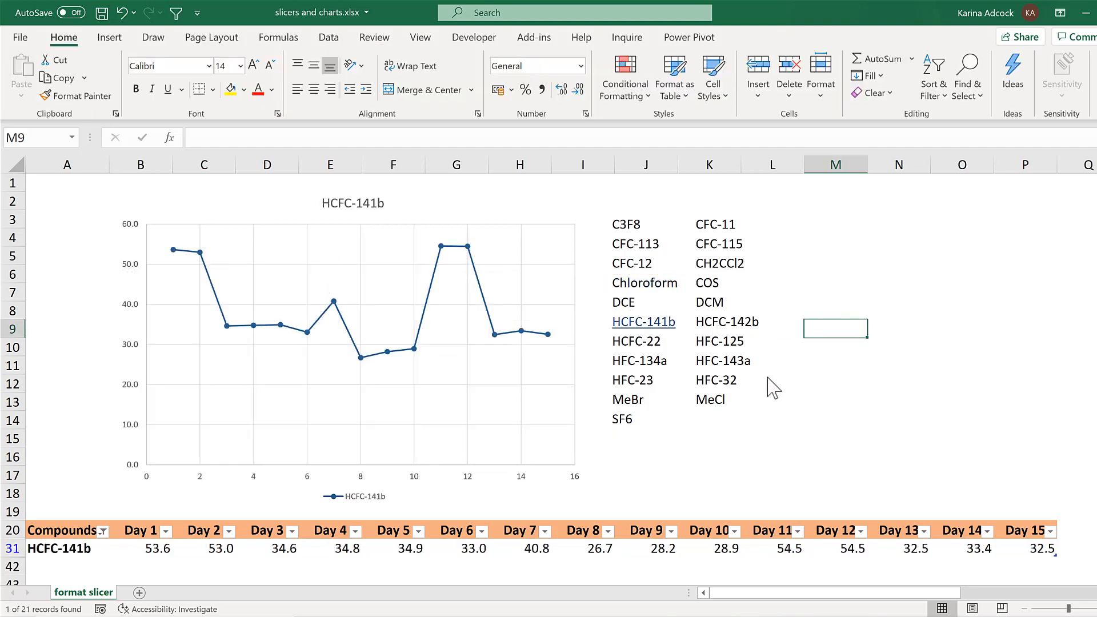
click(718, 340)
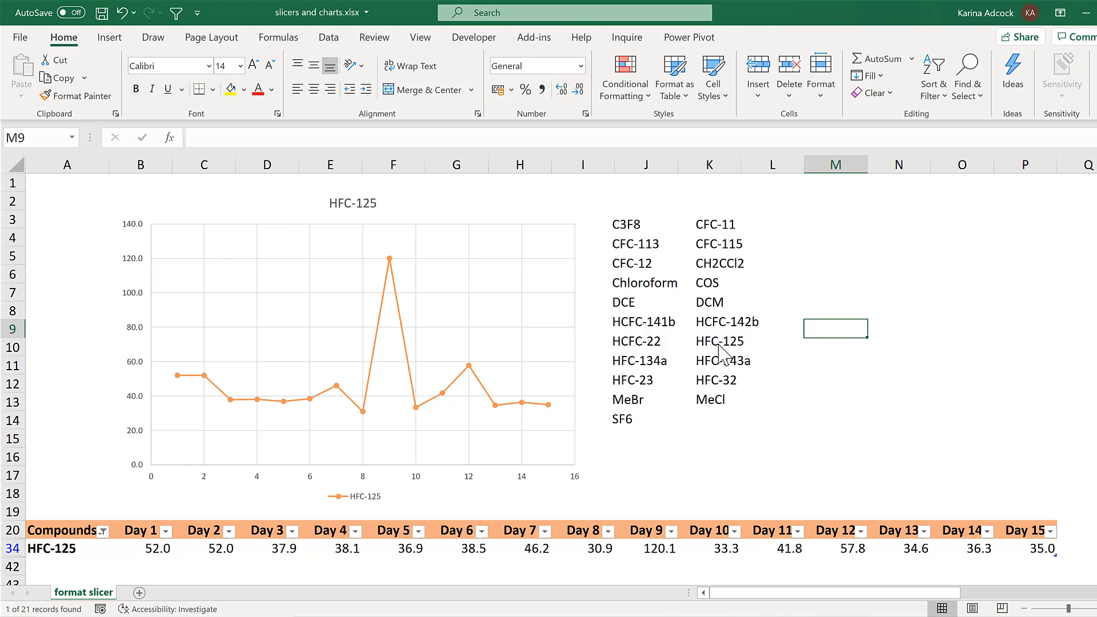
click(642, 322)
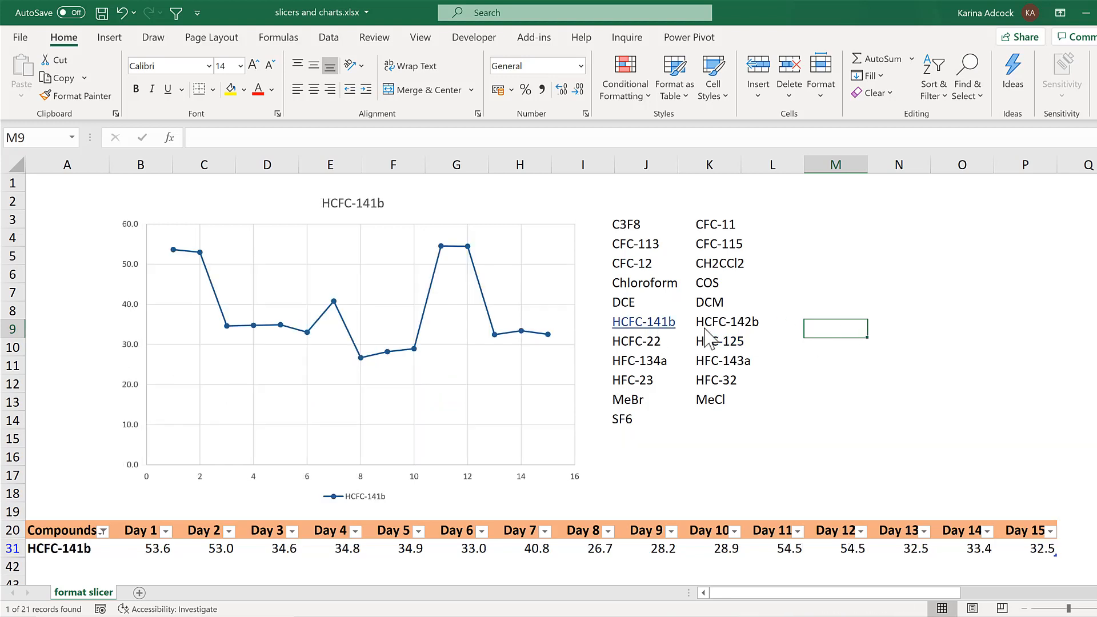
mouse_move(665, 220)
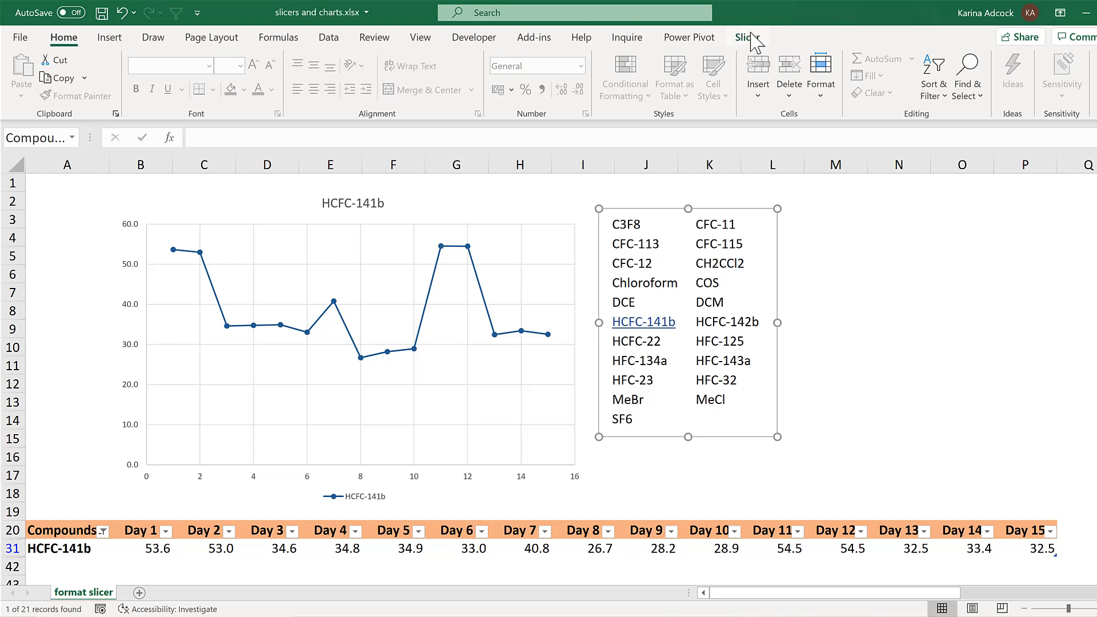
Edit the custom mystyle slicer style and select the Hovered Selected Item with Data element
click(746, 37)
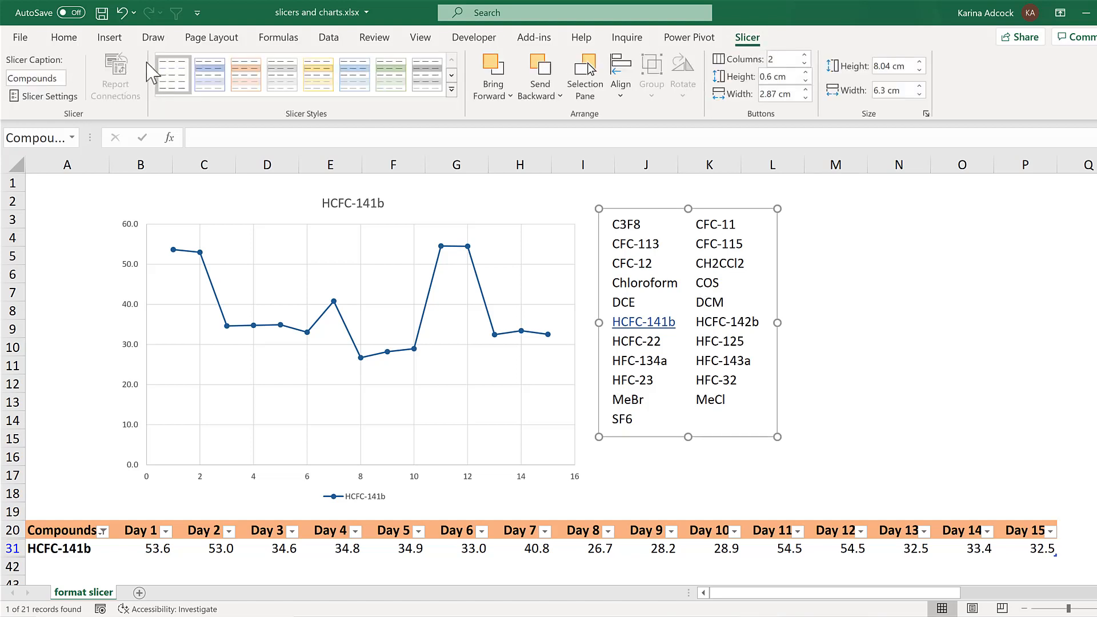
right_click(170, 74)
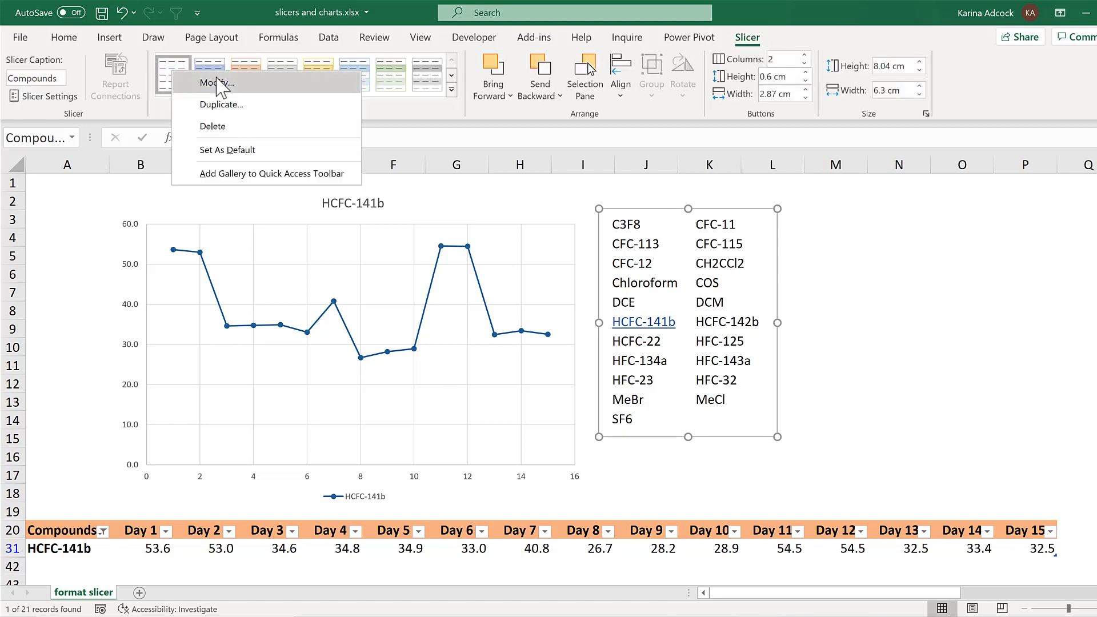
click(217, 82)
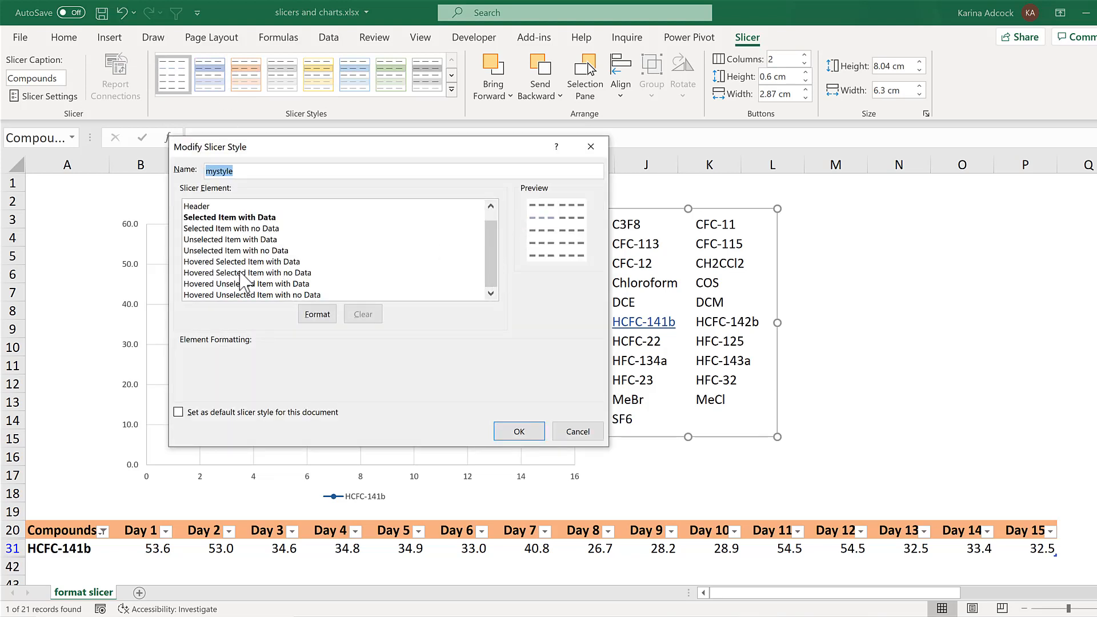
click(247, 272)
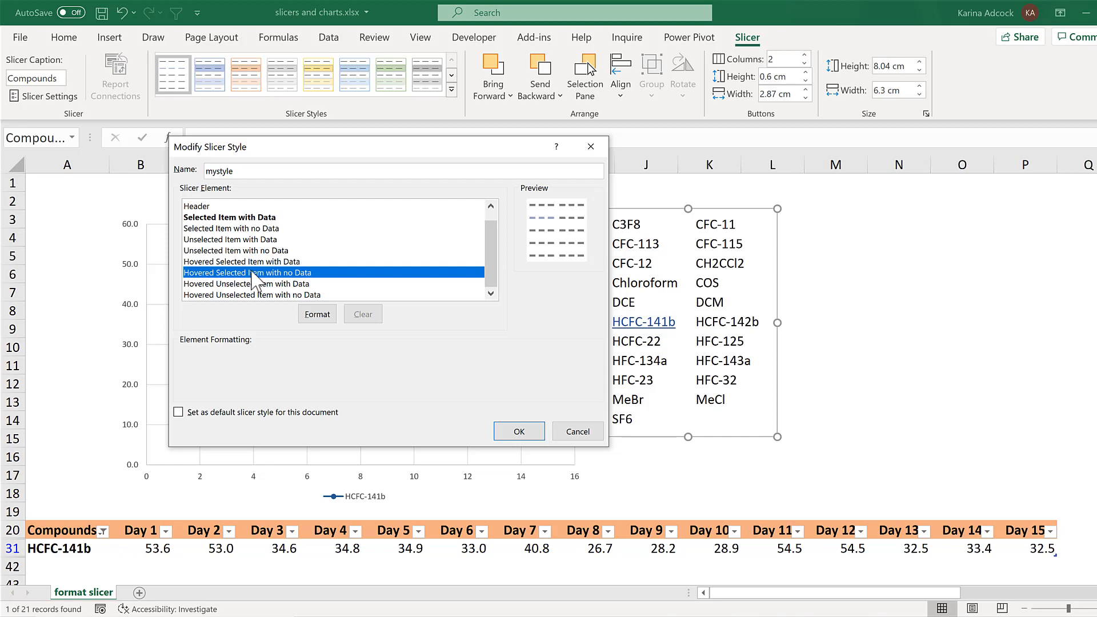
click(241, 260)
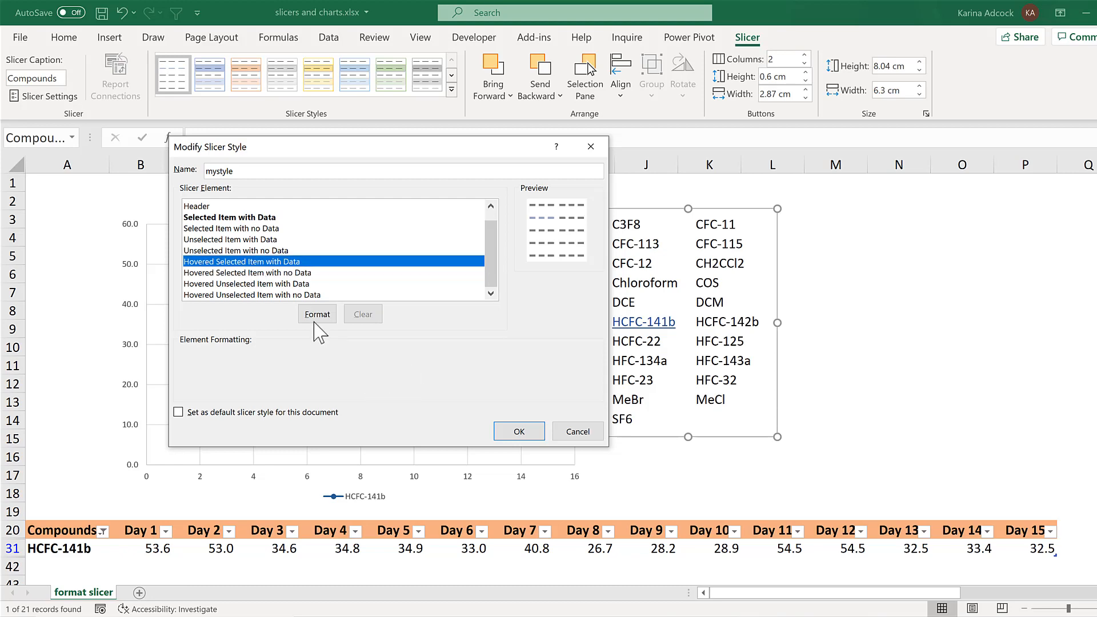
Format that element with dark blue text and a single underline
click(316, 313)
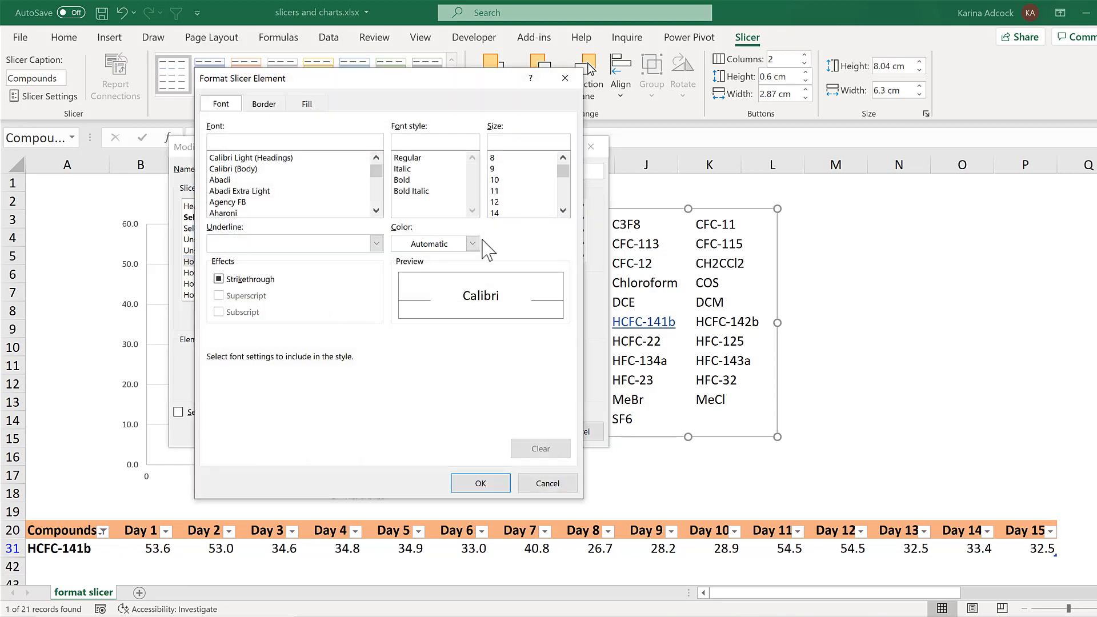
click(472, 243)
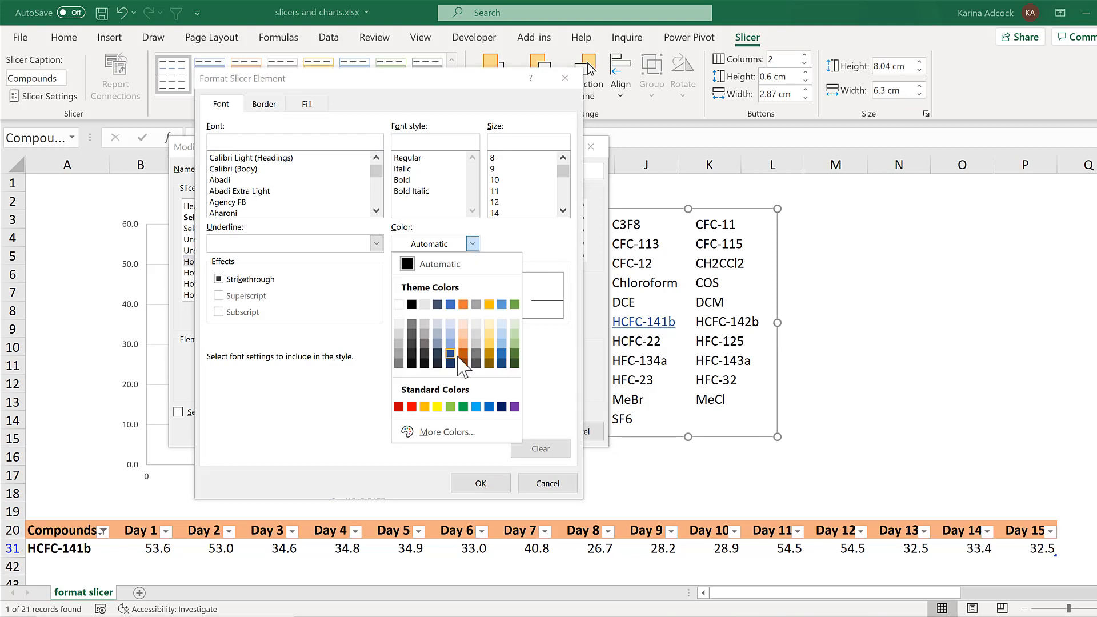
click(449, 353)
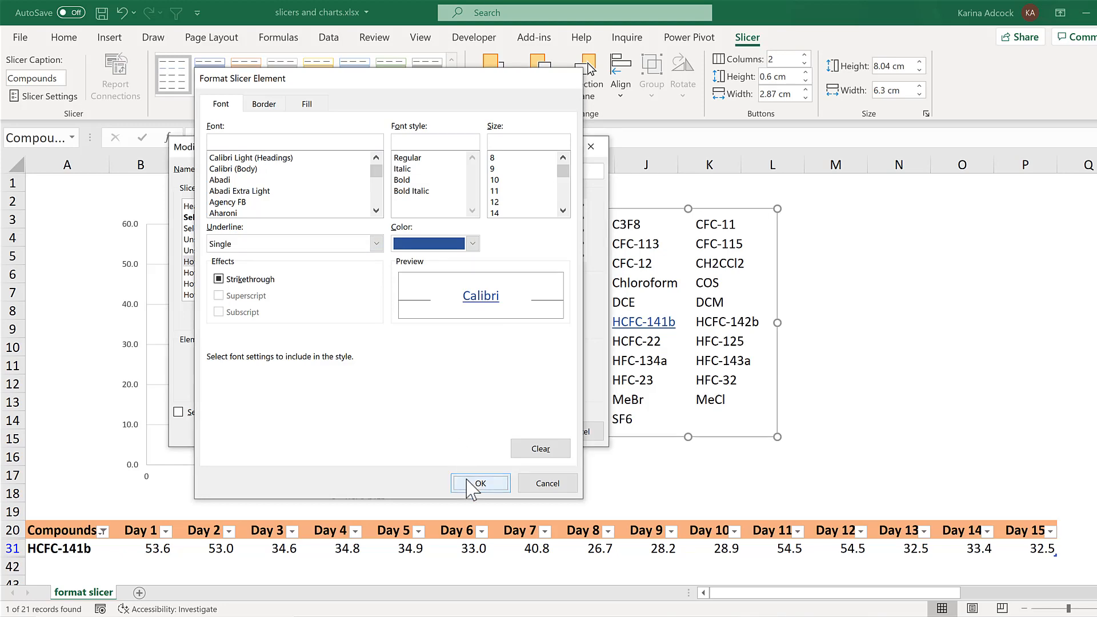
click(480, 482)
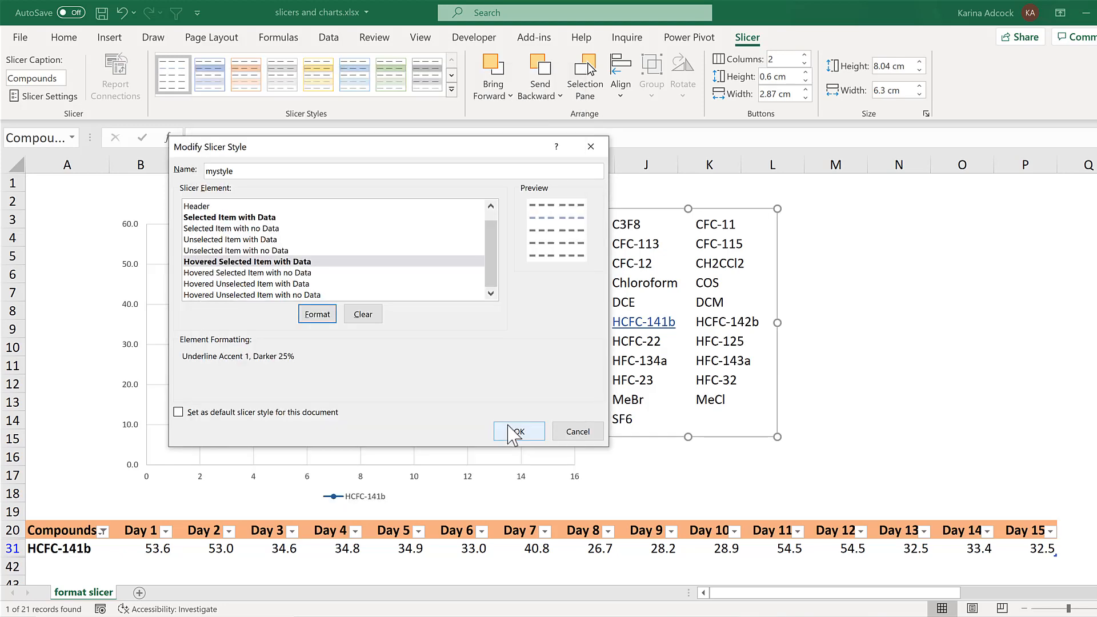
Save the slicer style, then filter the chart to HFC-134a and finally DCM
click(517, 431)
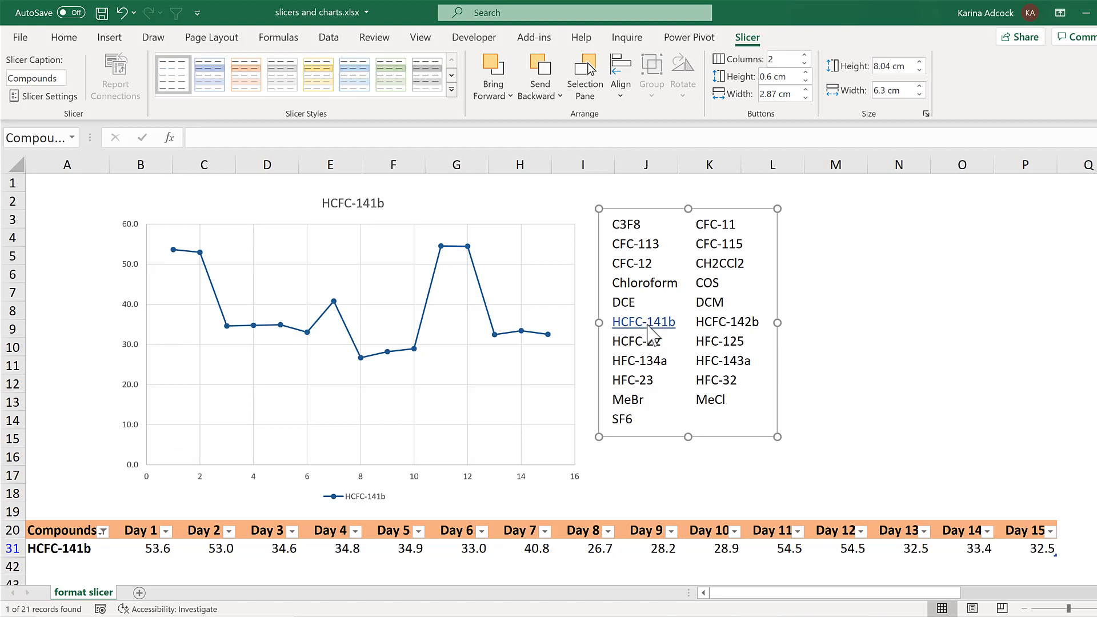
mouse_move(644, 282)
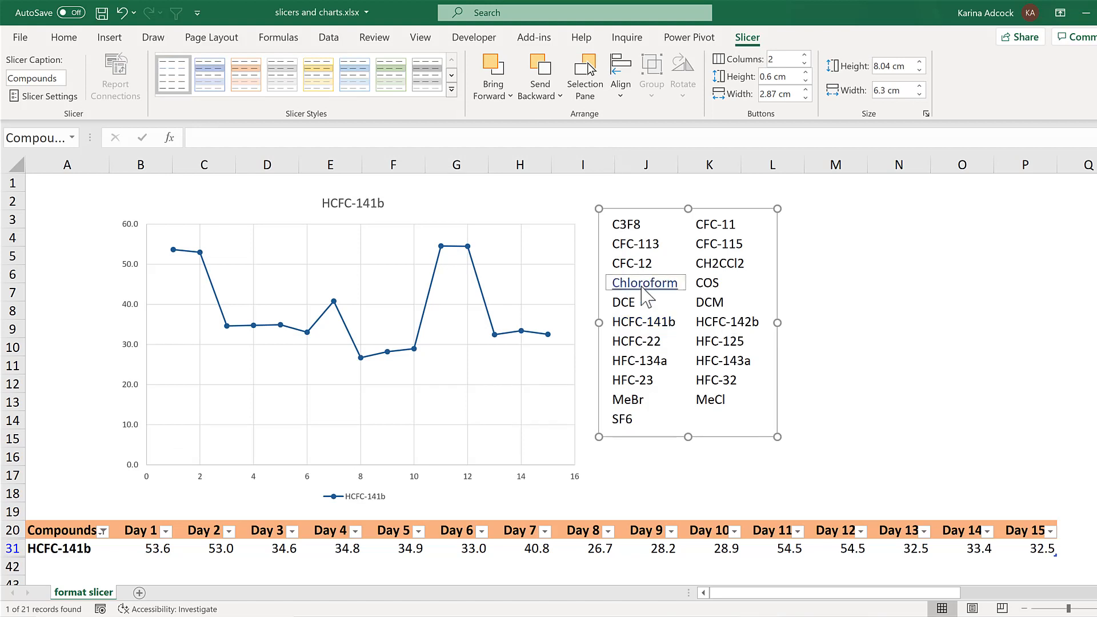
click(644, 282)
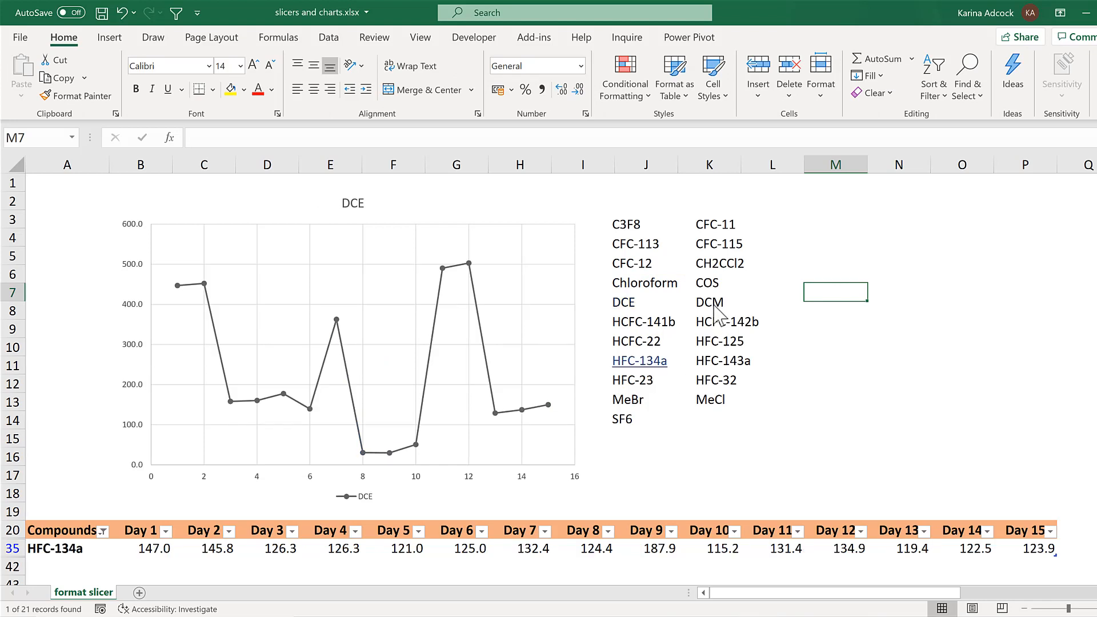
click(708, 301)
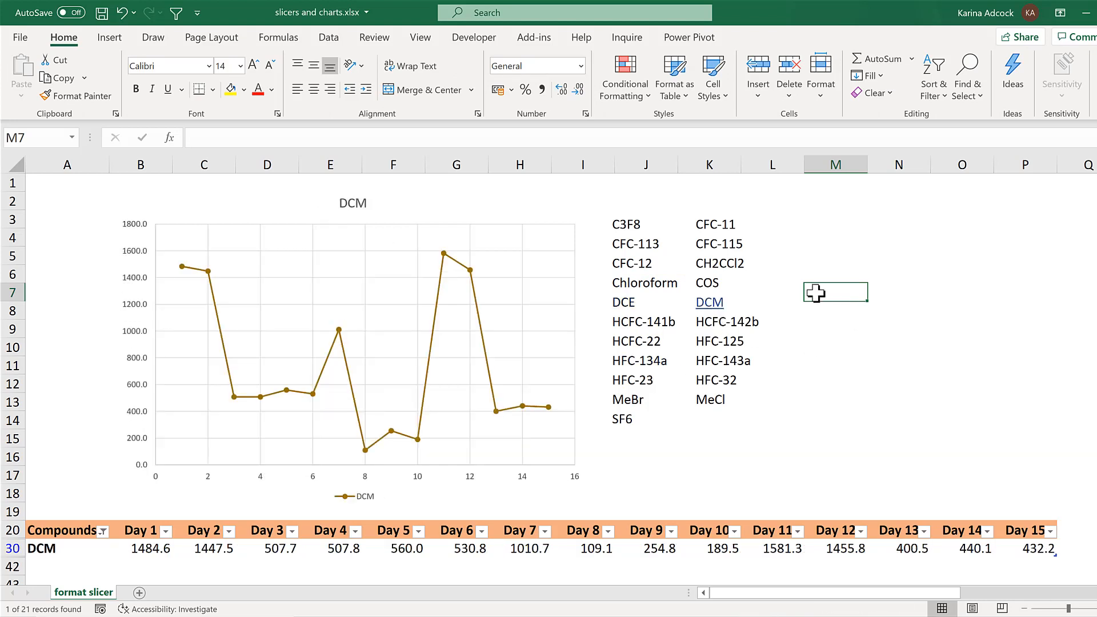
mouse_move(632, 231)
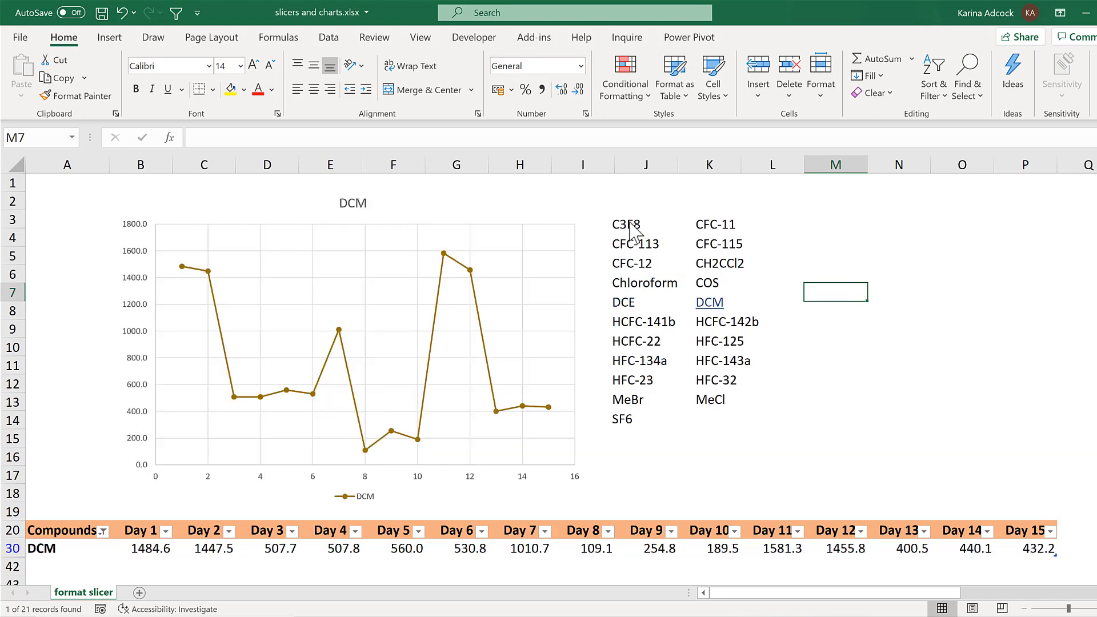
mouse_move(637, 388)
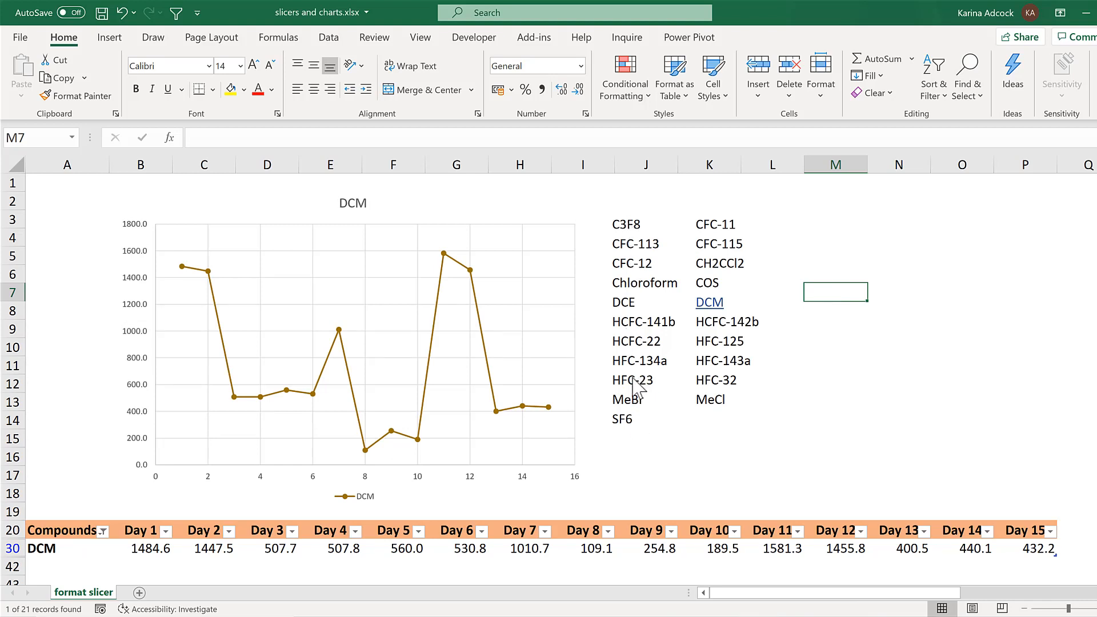
mouse_move(712, 244)
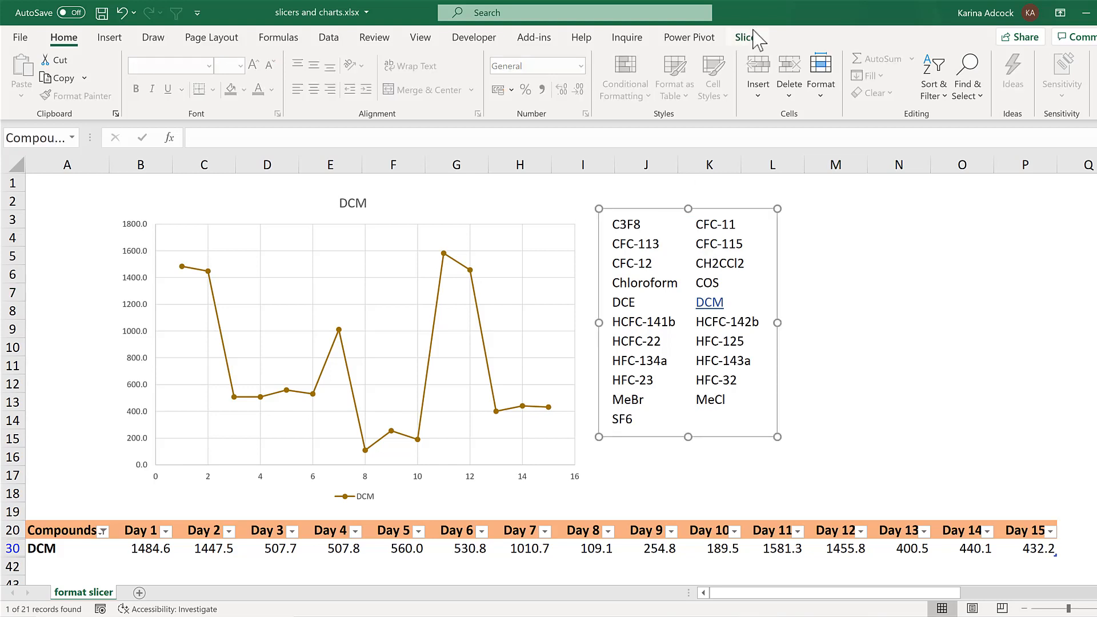
Edit mystyle again and select the Hovered Unselected Item with Data element
click(746, 37)
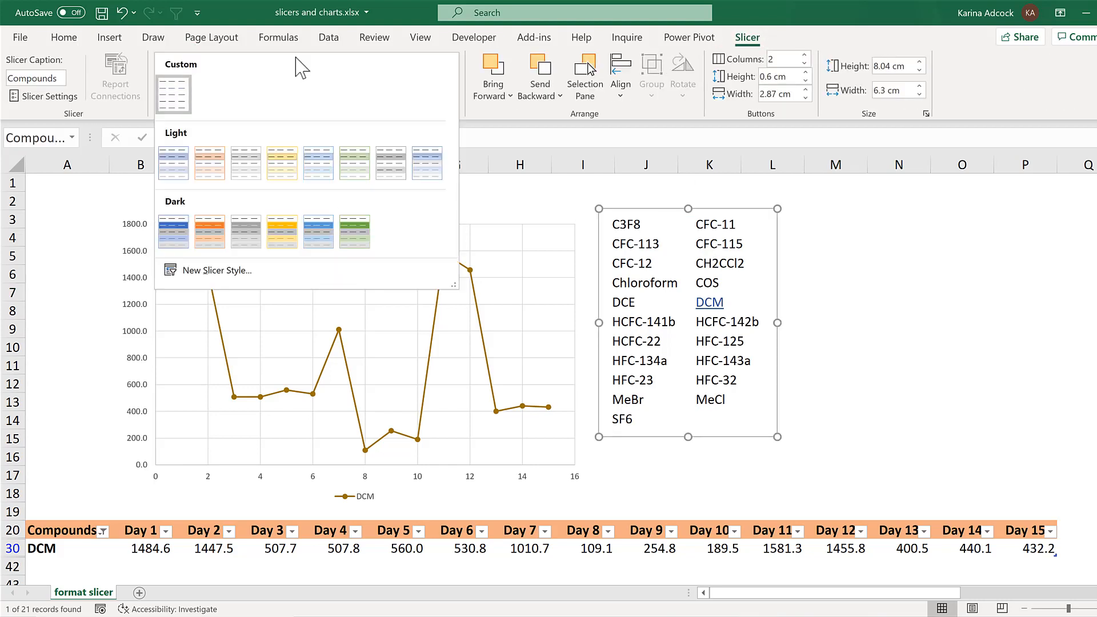
right_click(173, 95)
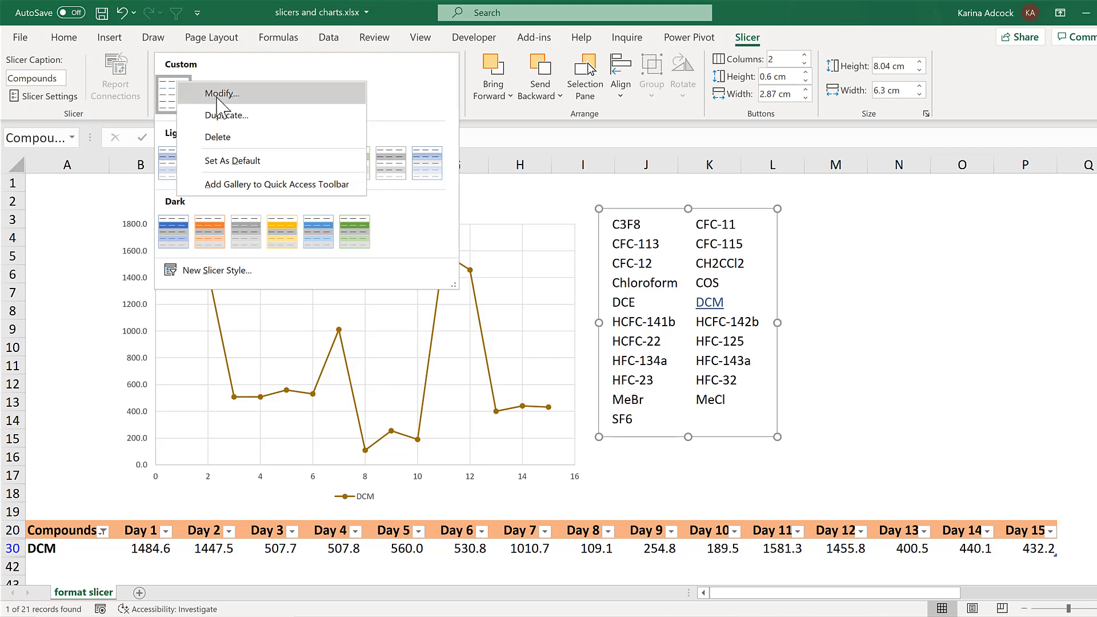
click(222, 92)
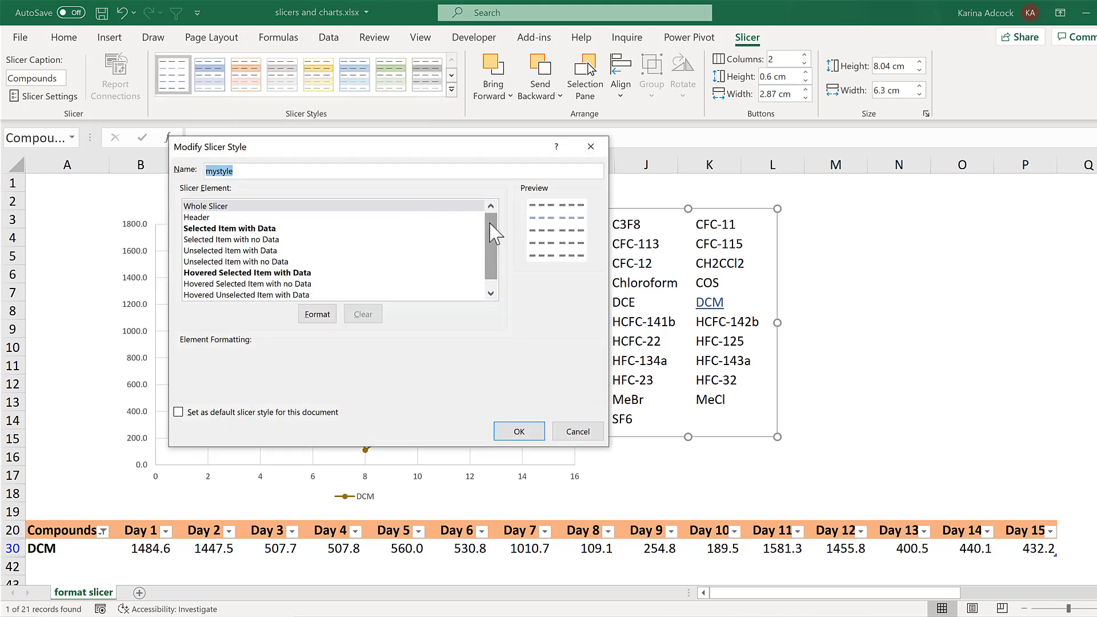
scroll(down, 3)
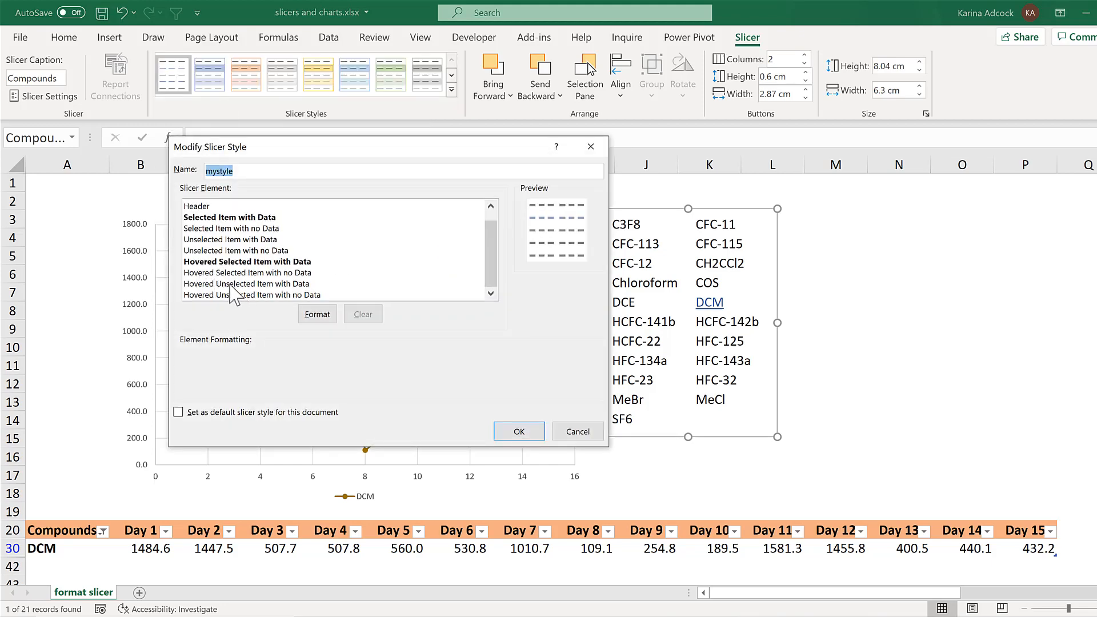
click(246, 283)
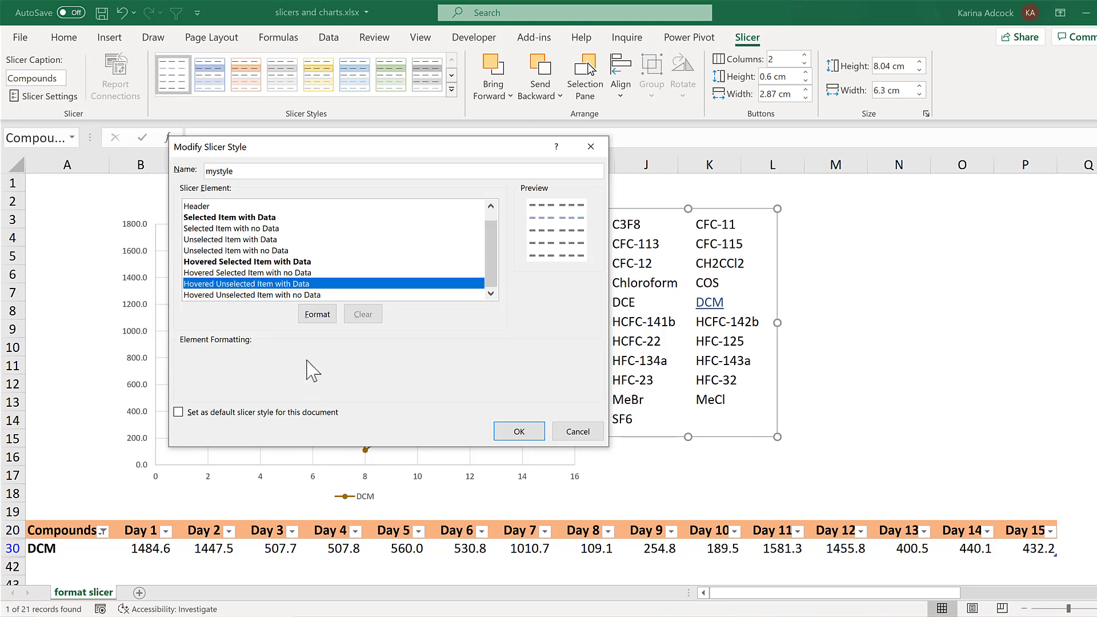
Give that element a single underline and save the slicer style
click(316, 313)
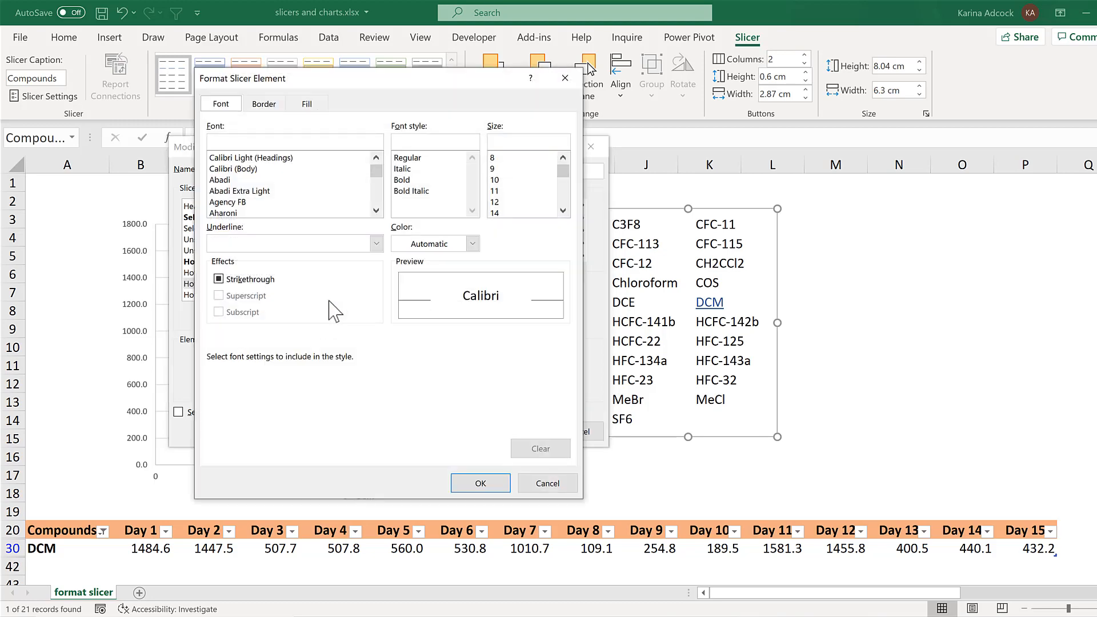
click(376, 242)
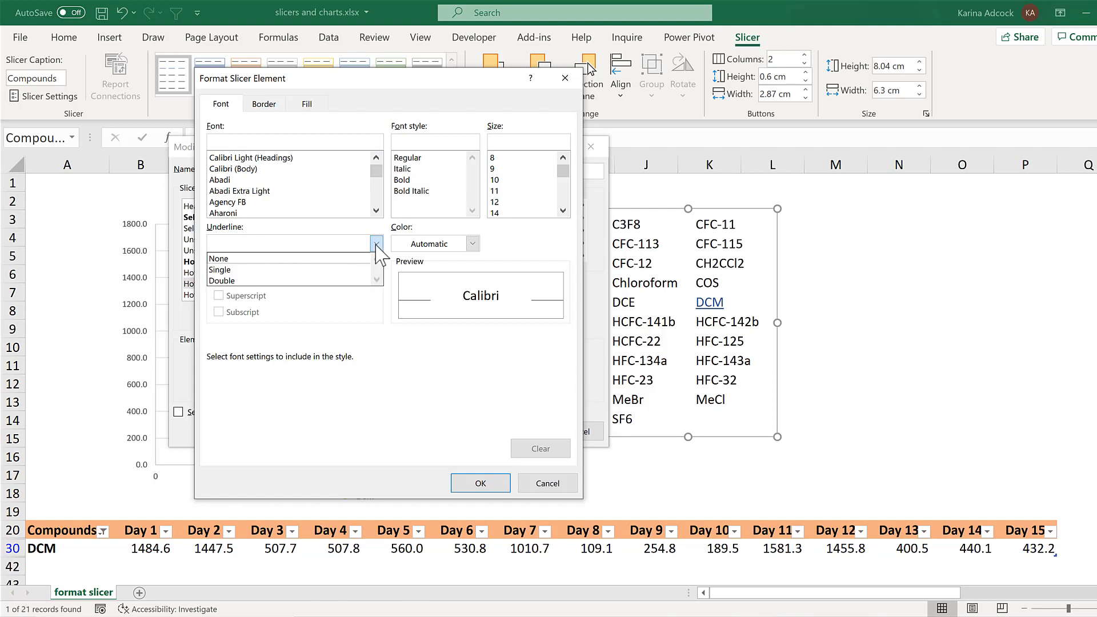
click(219, 270)
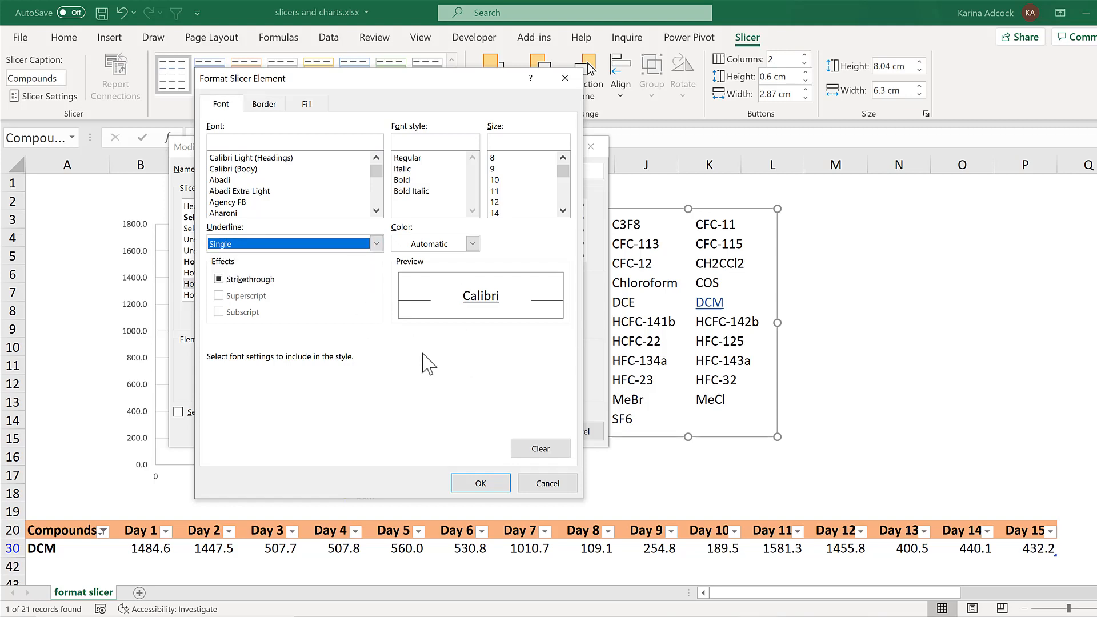
click(481, 482)
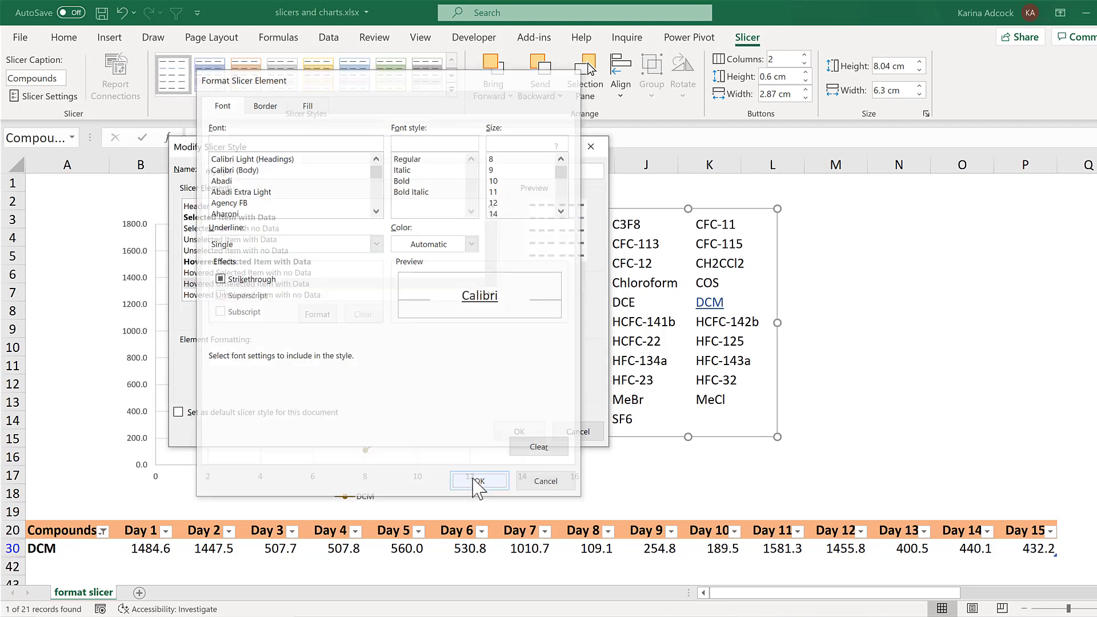
click(479, 481)
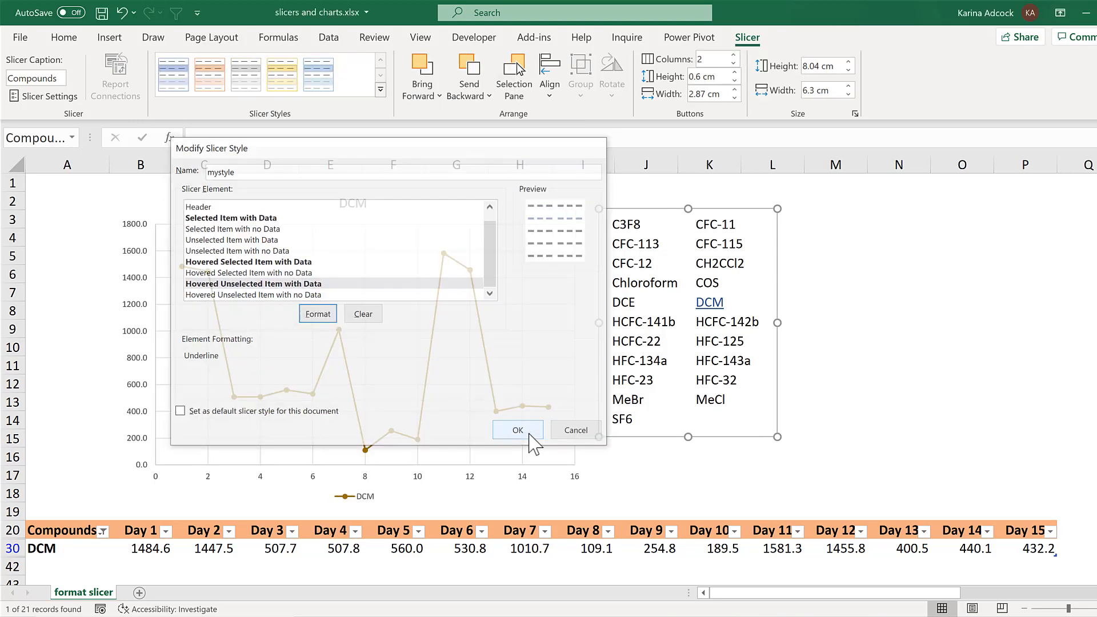
Filter the chart to HFC-134a, then DCE, then Ctrl-select several more compounds
click(516, 430)
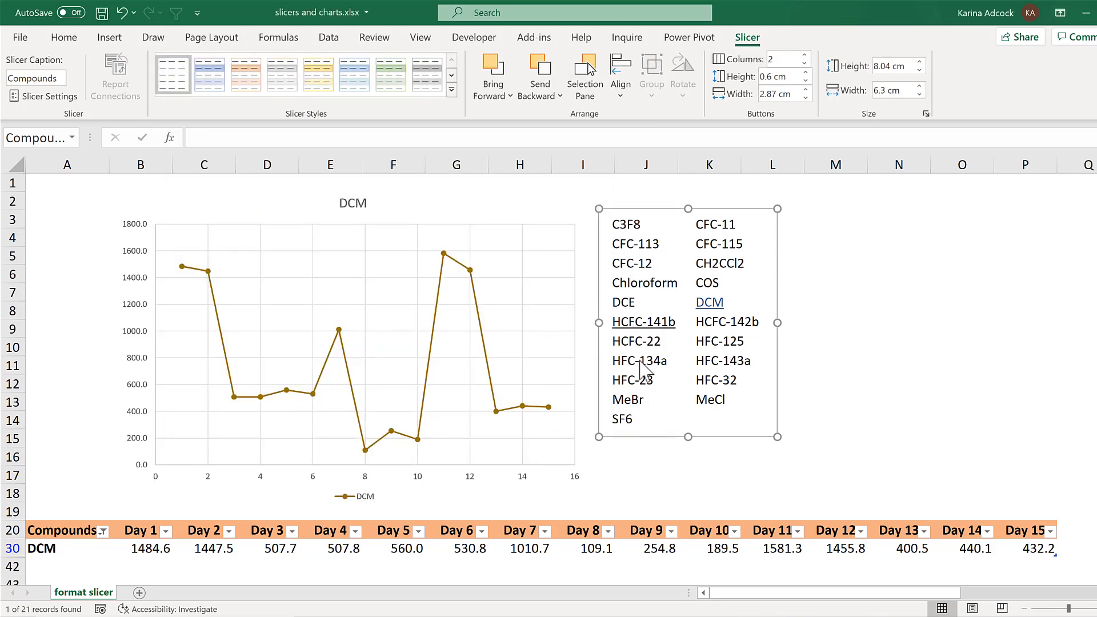
click(641, 360)
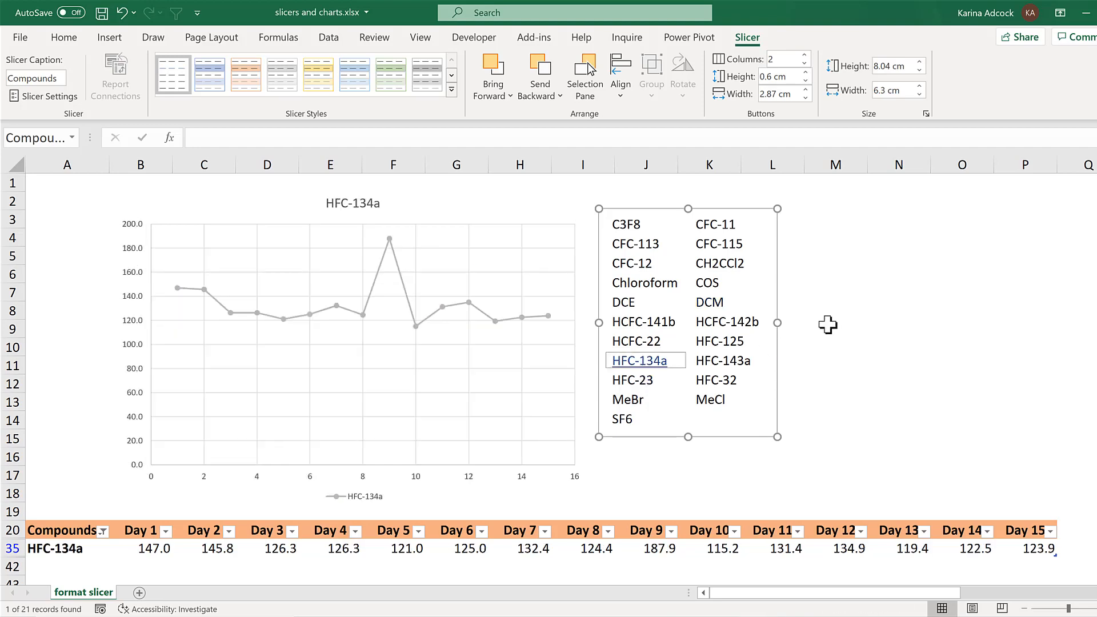
click(834, 309)
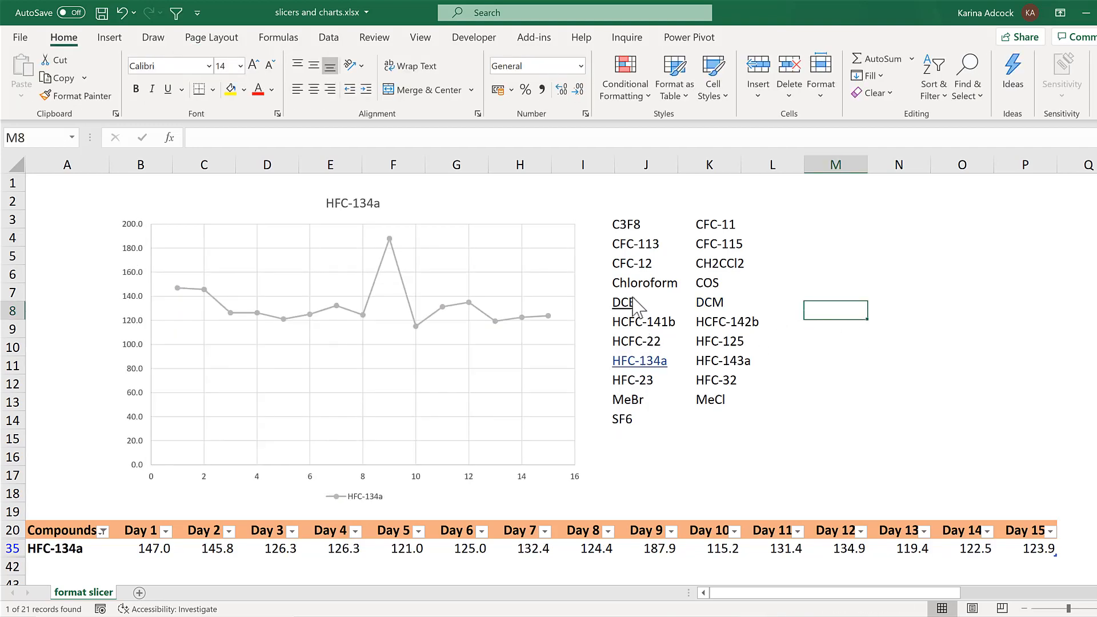
click(622, 302)
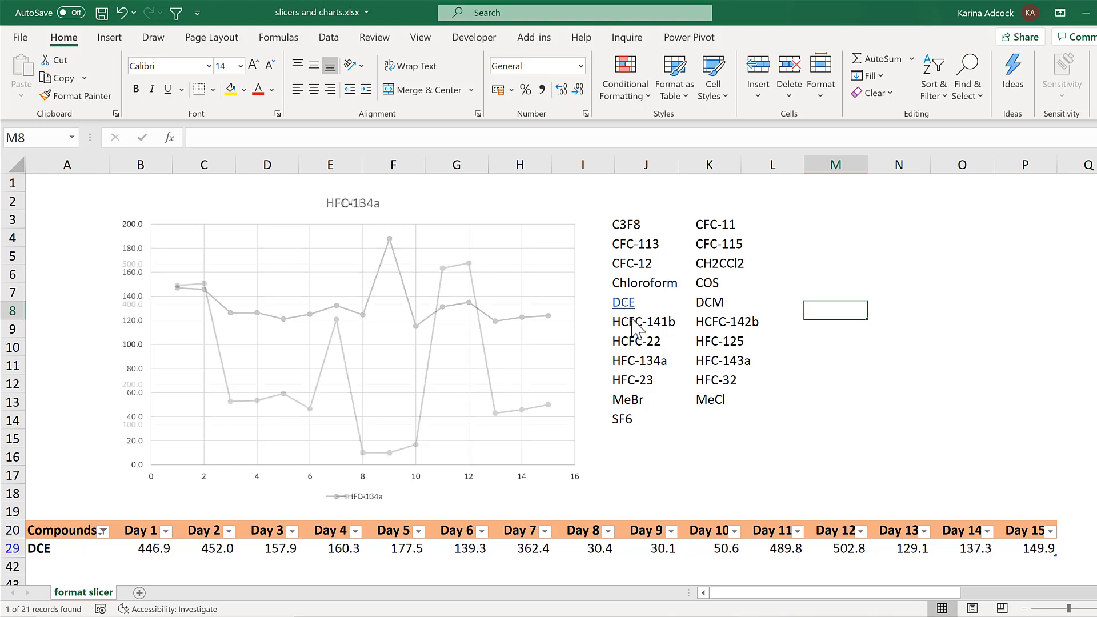
click(622, 302)
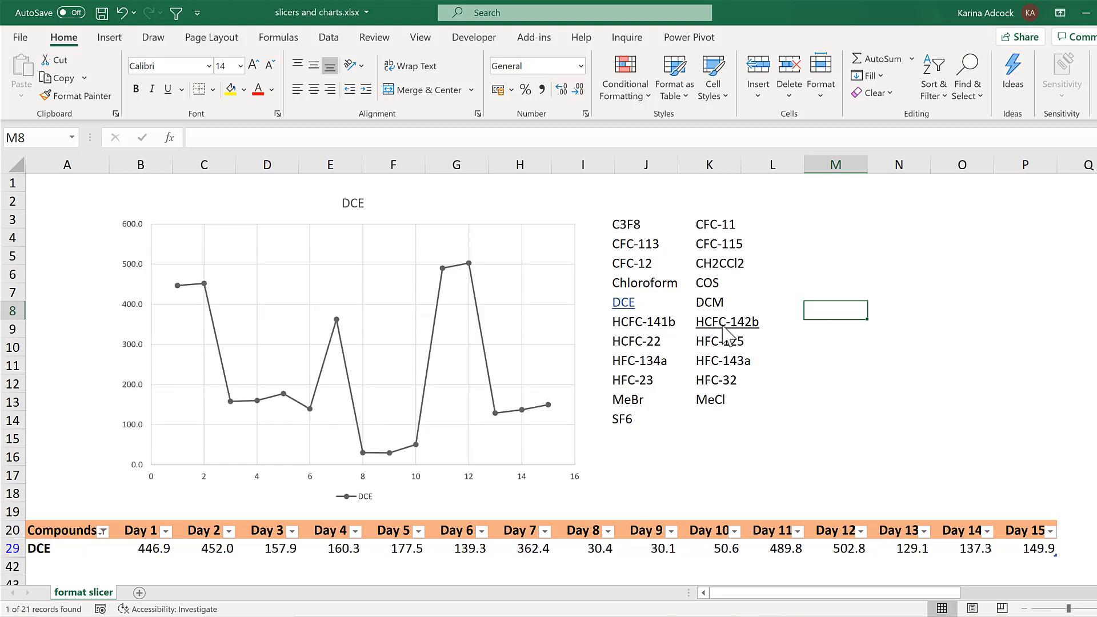
click(727, 321)
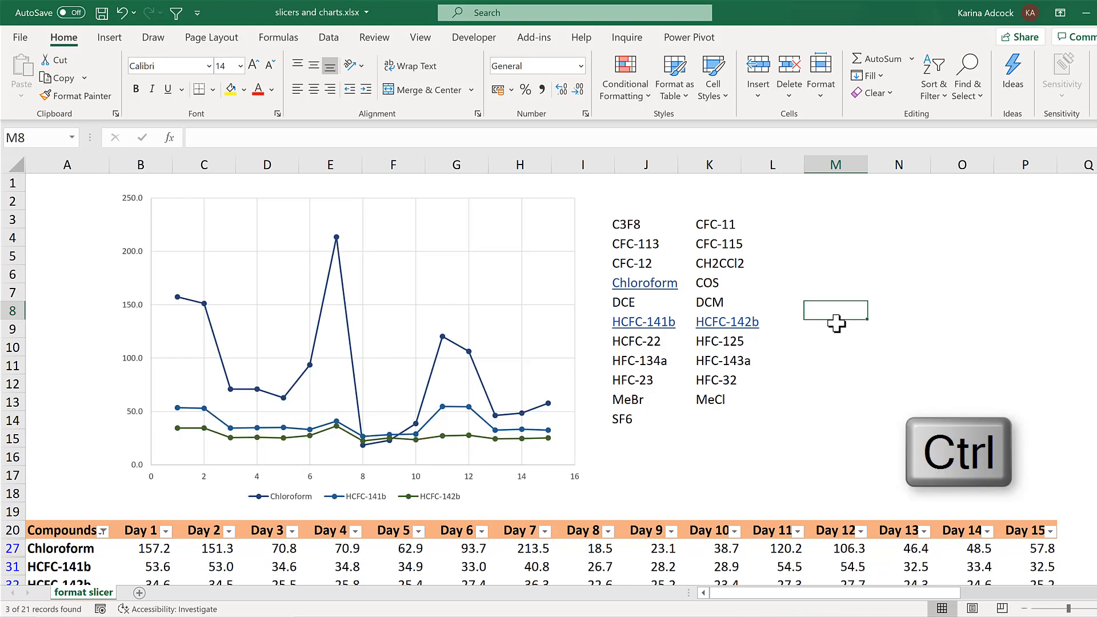
mouse_move(785, 292)
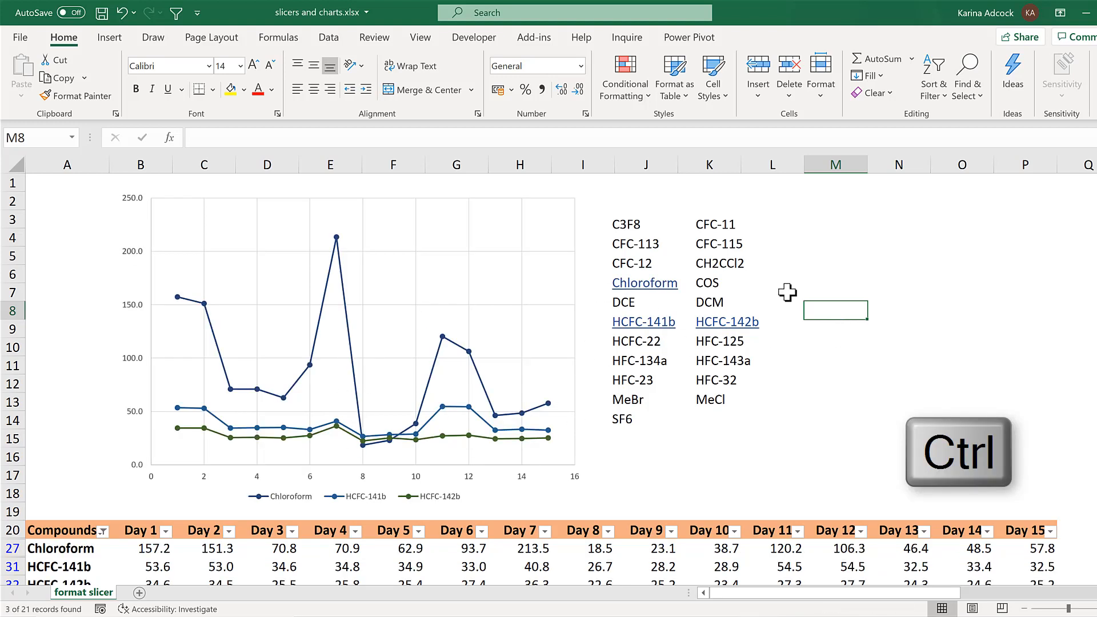
Filter to CH2CCl2, HCFC-142b, Chloroform and finally HCFC-141b alone
click(718, 263)
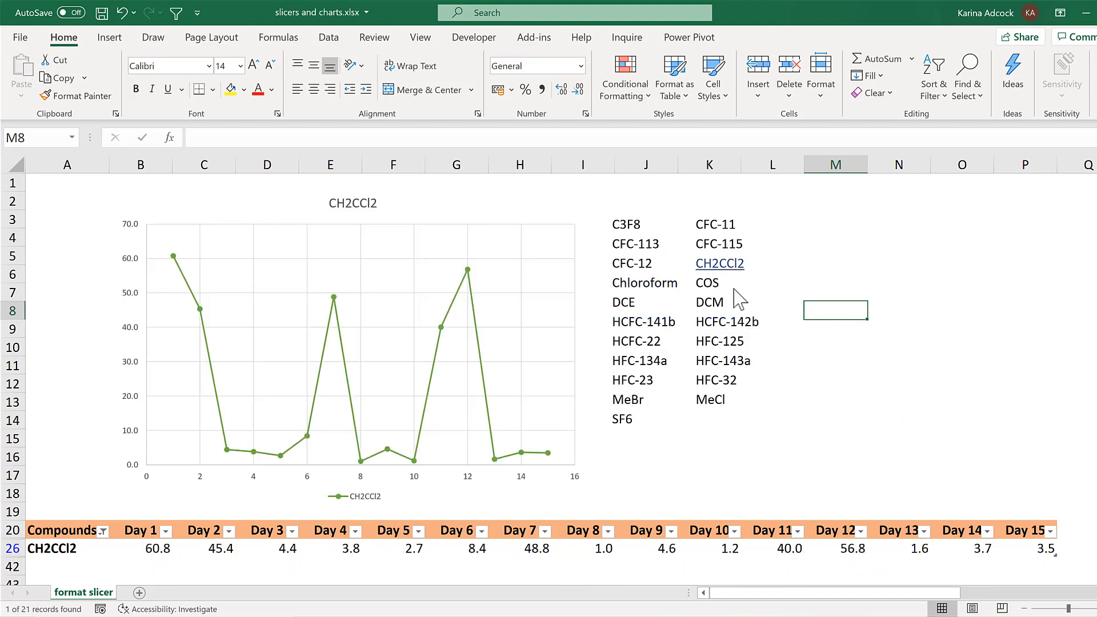
mouse_move(750, 407)
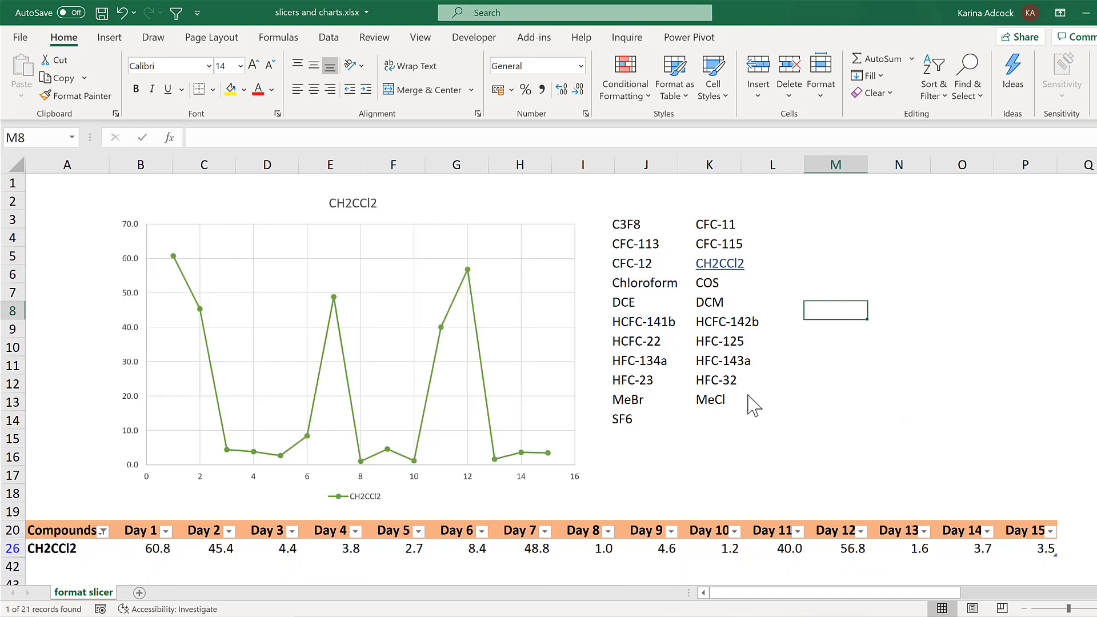
click(727, 322)
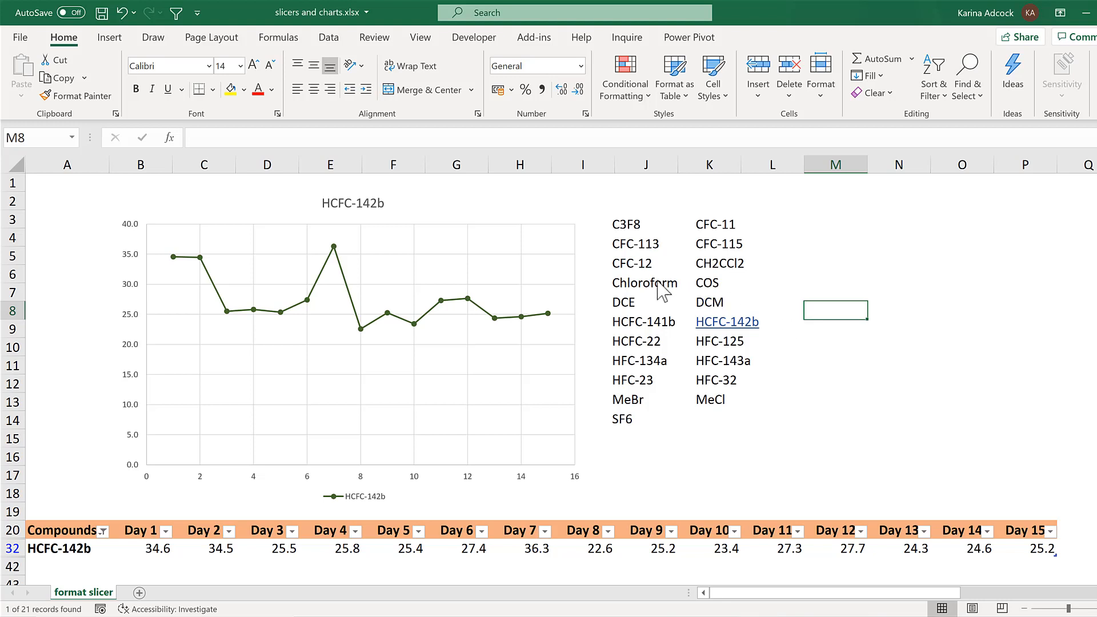
click(644, 282)
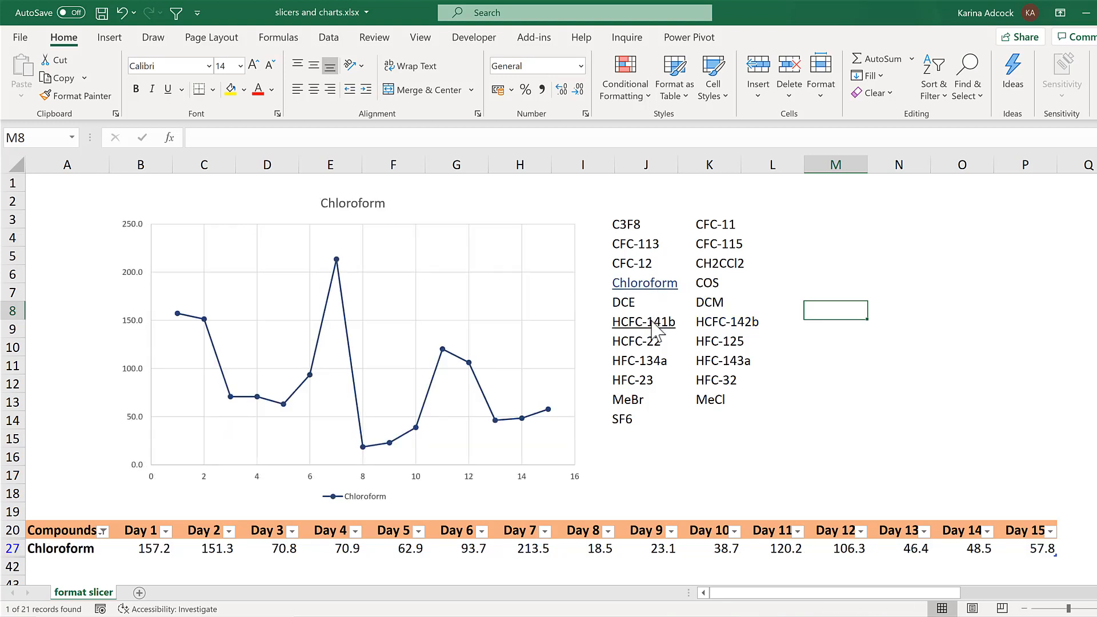
click(643, 323)
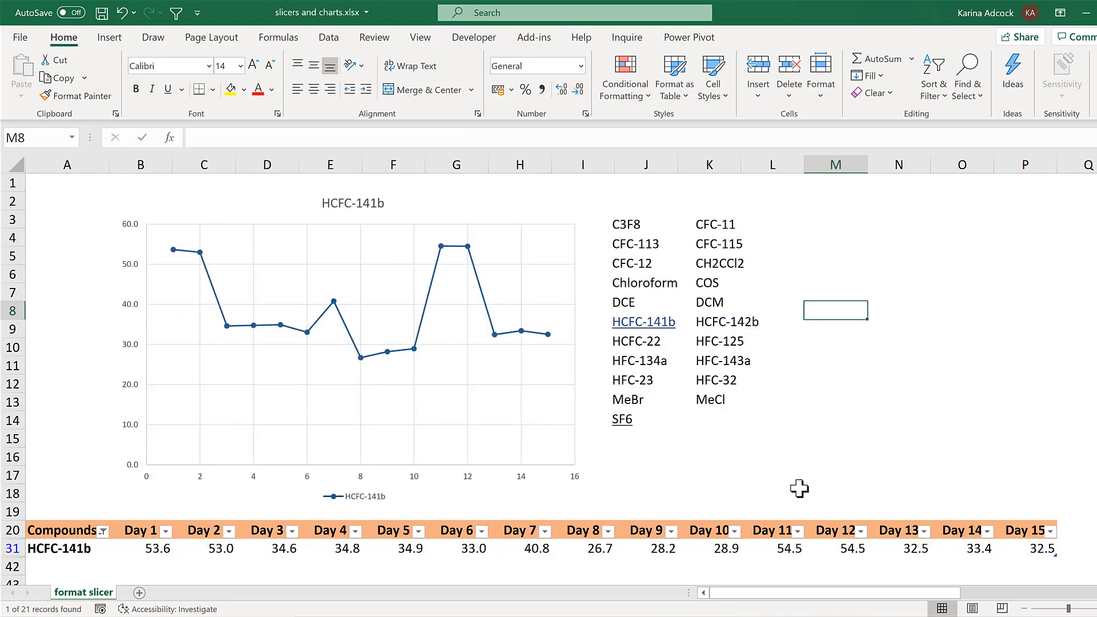